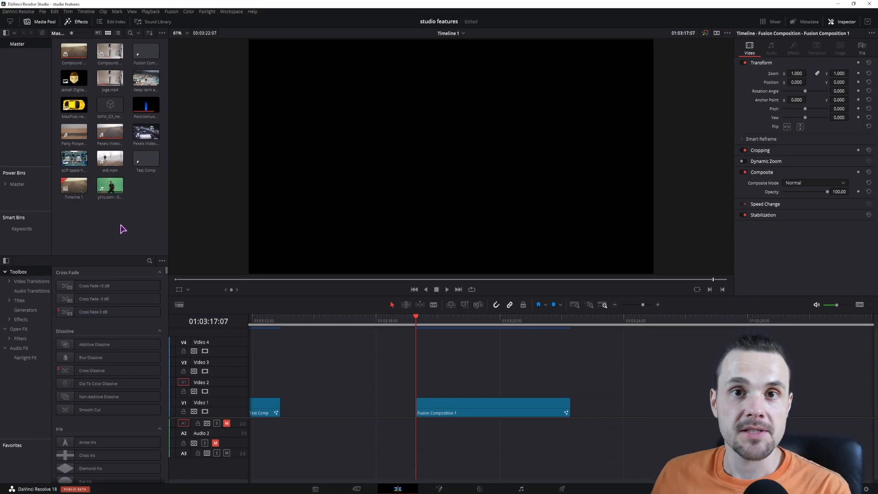
# Step: Create the new Fusion composition clip at the playhead and open it for compositing
pyautogui.click(35, 22)
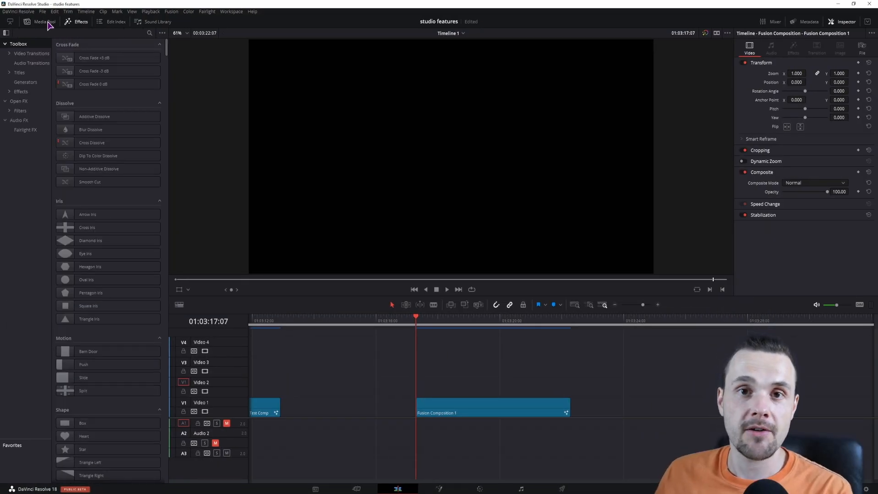
pyautogui.click(41, 21)
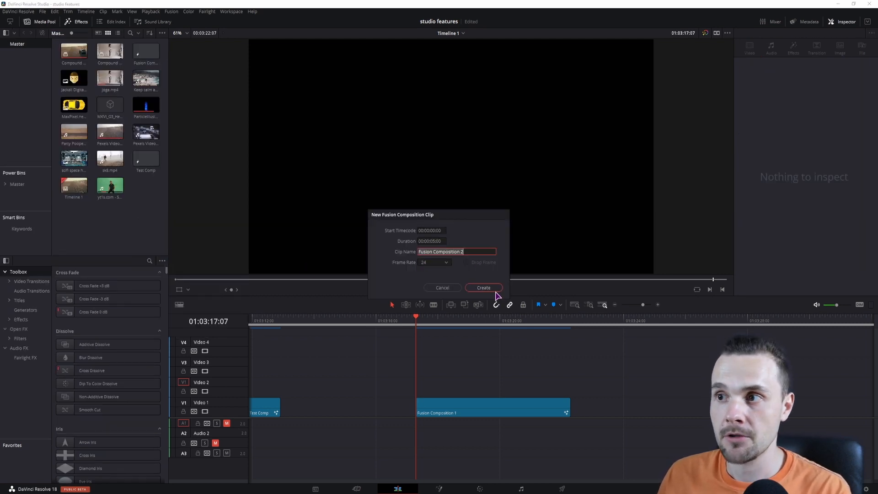
pyautogui.click(483, 287)
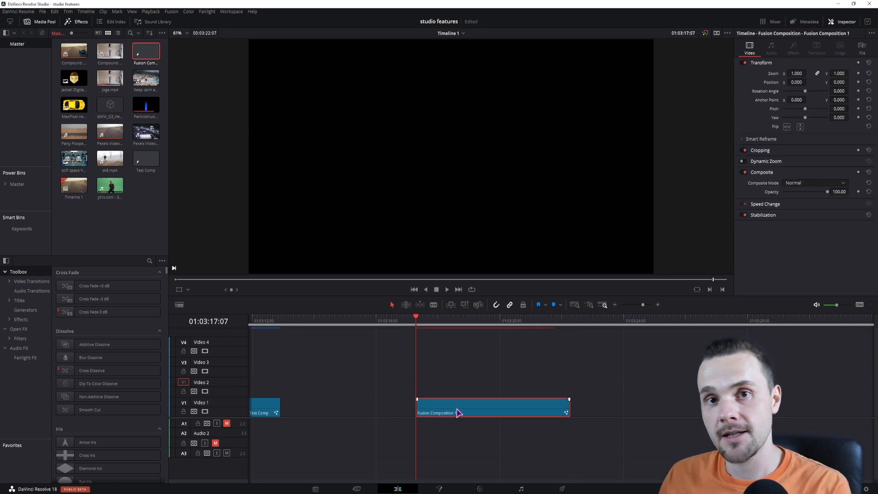
pyautogui.click(443, 488)
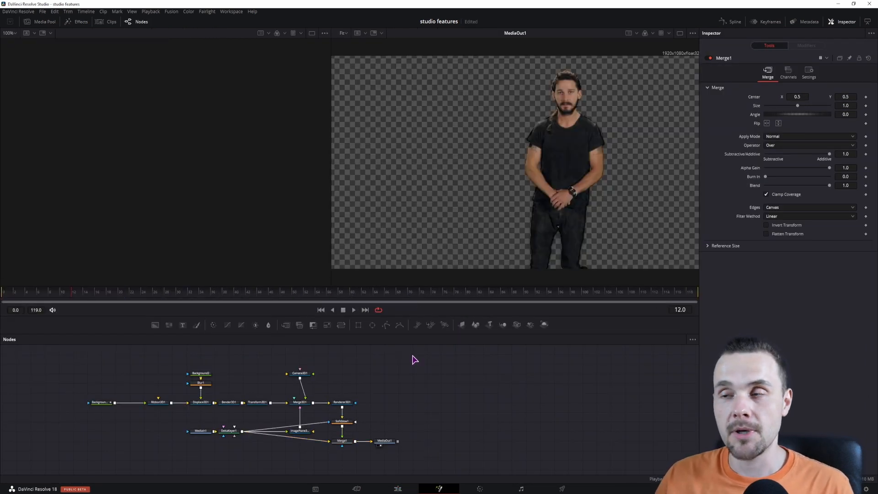
# Step: Add a Ribbon 3D node to the composition via the tool search ('ribbo')
pyautogui.click(353, 310)
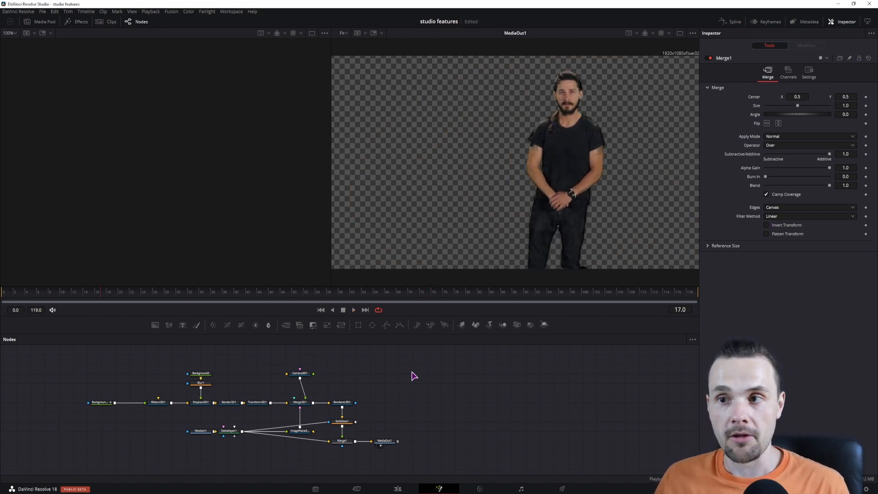
pyautogui.moveTo(432, 386)
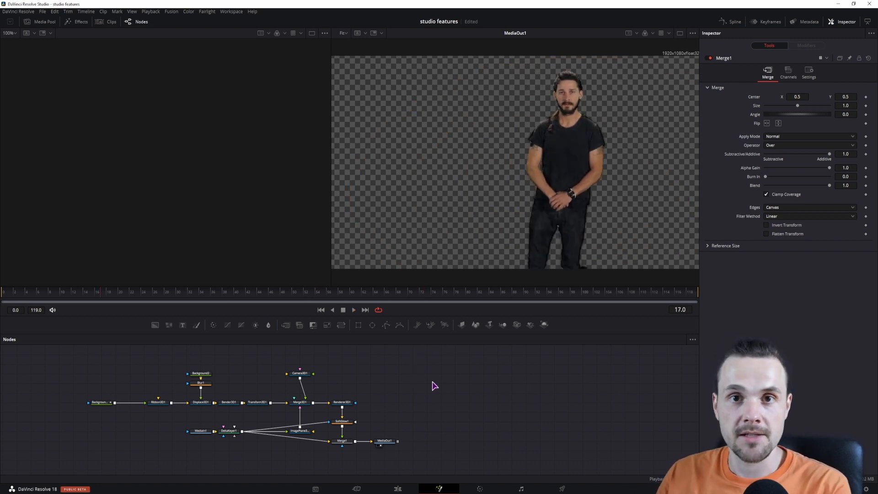
pyautogui.click(384, 440)
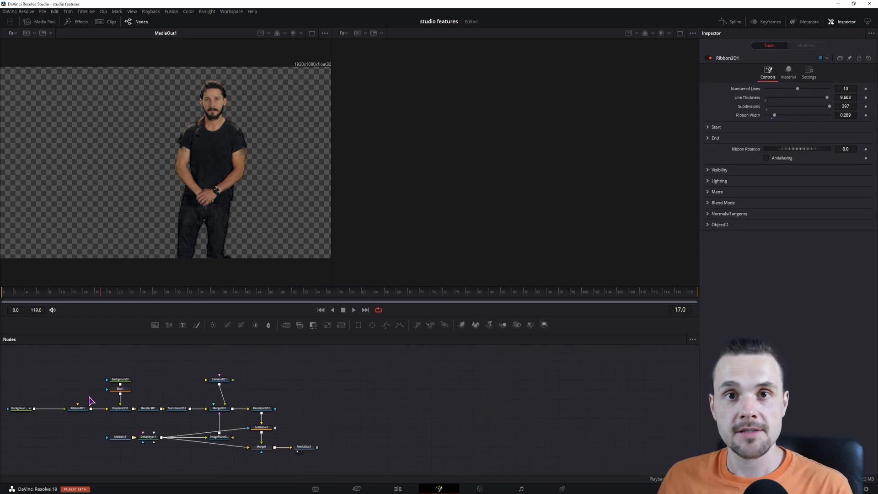
pyautogui.click(78, 408)
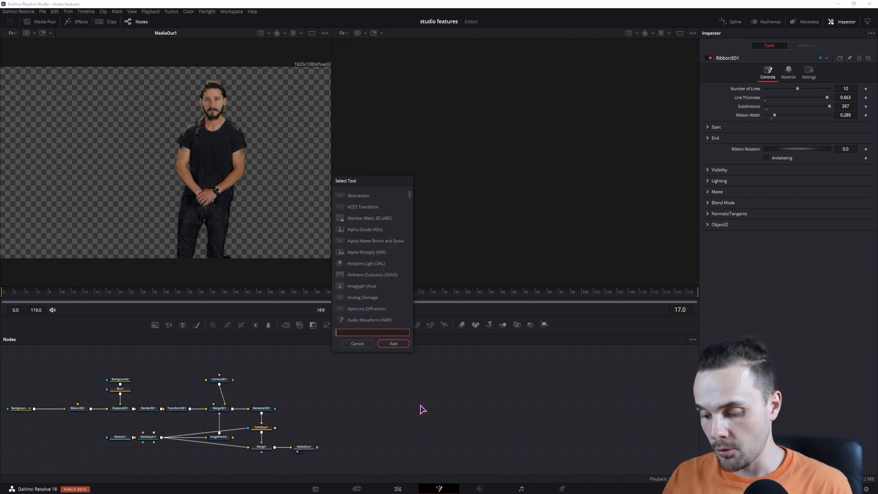
pyautogui.write('ribbo')
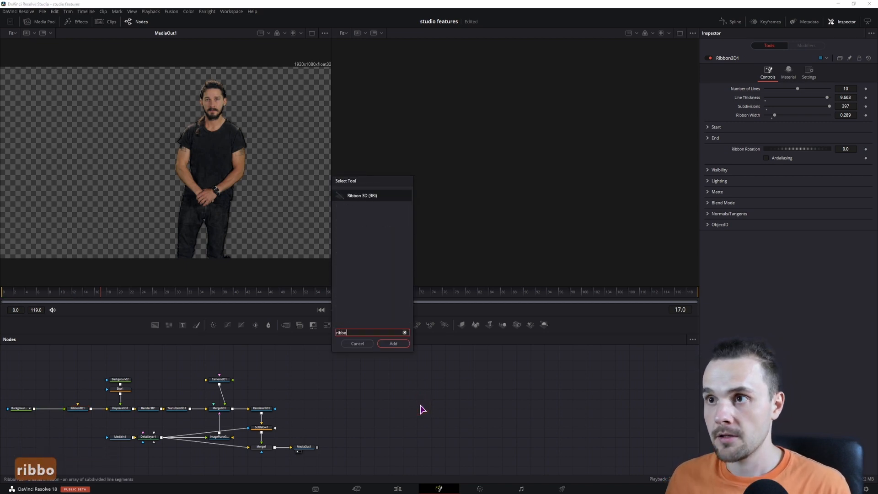
pyautogui.click(393, 343)
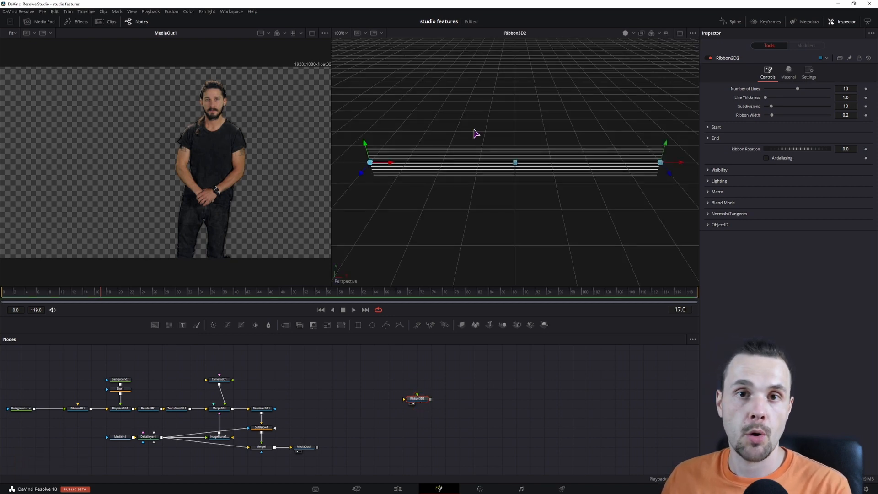
pyautogui.moveTo(544, 350)
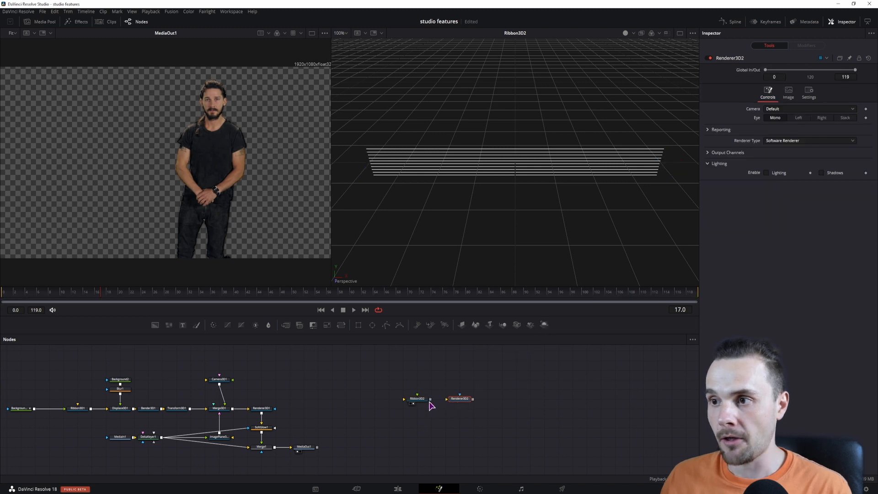
# Step: View the new Renderer3D output and set its renderer type to OpenGL
pyautogui.moveTo(430, 398); pyautogui.dragTo(447, 399)
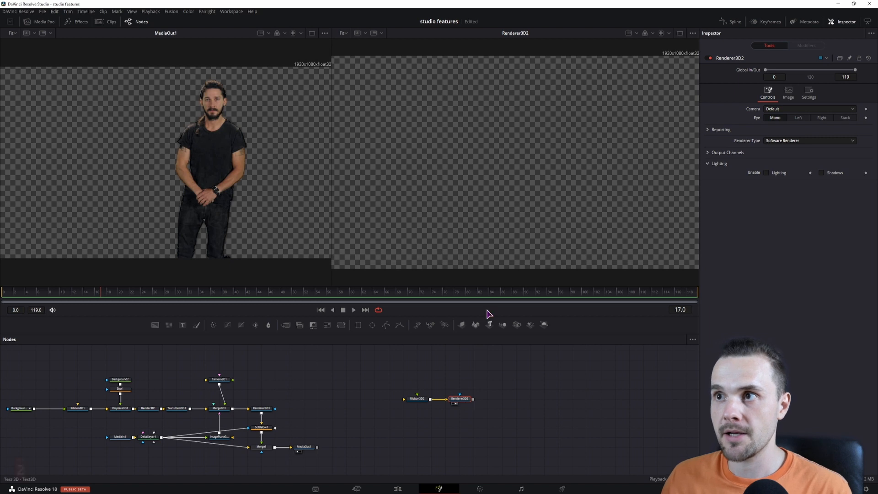
pyautogui.moveTo(619, 229)
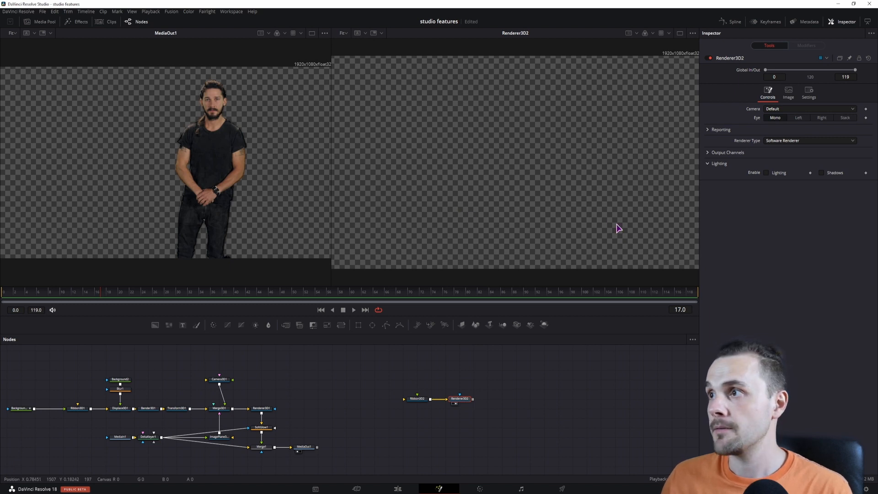
pyautogui.click(809, 141)
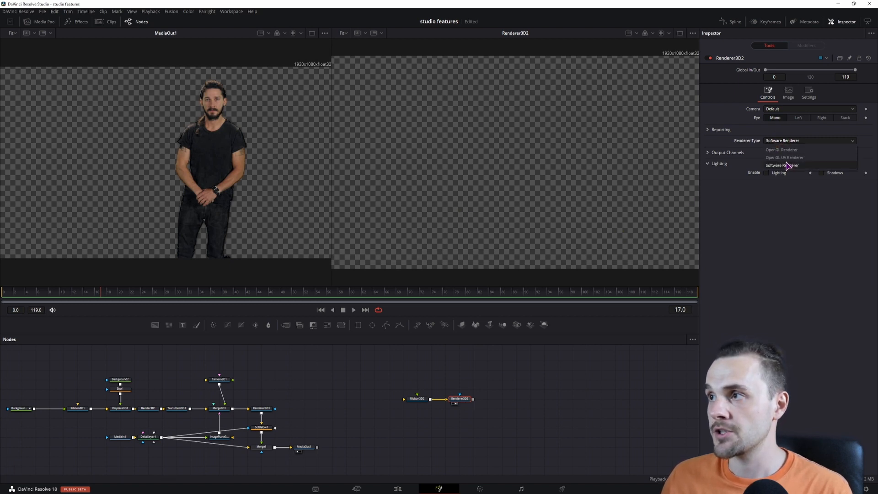
pyautogui.click(785, 157)
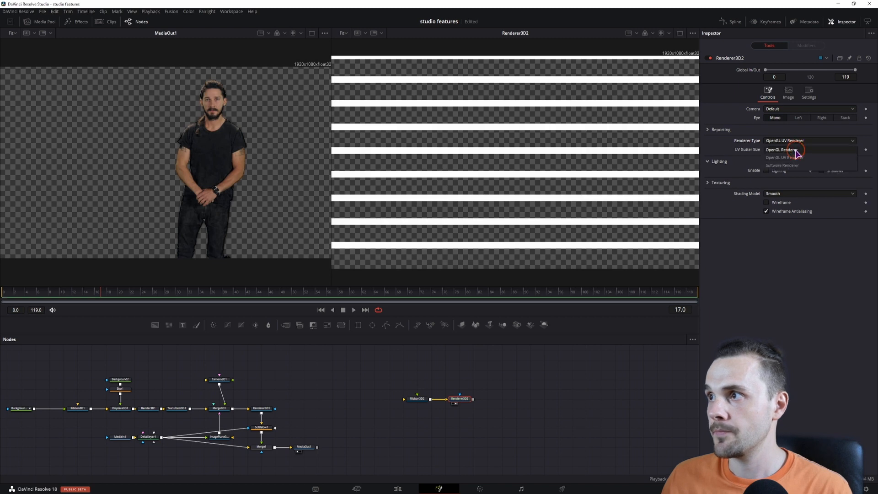
pyautogui.click(782, 150)
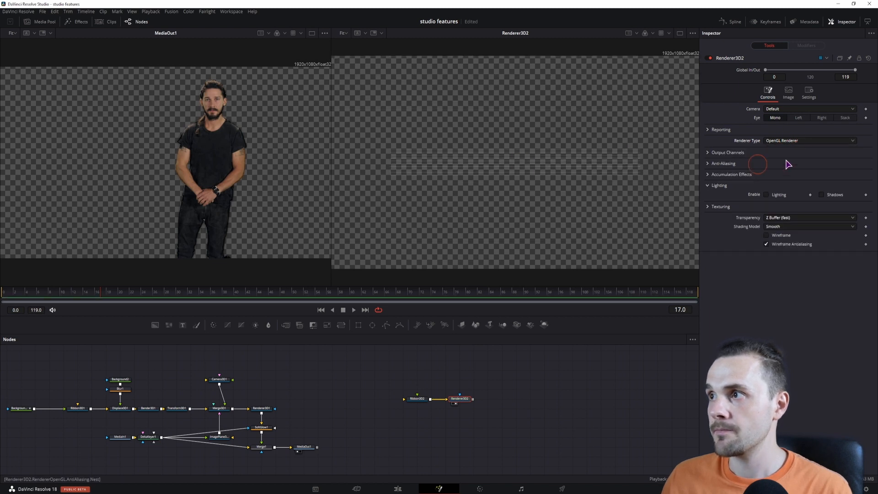
pyautogui.click(413, 399)
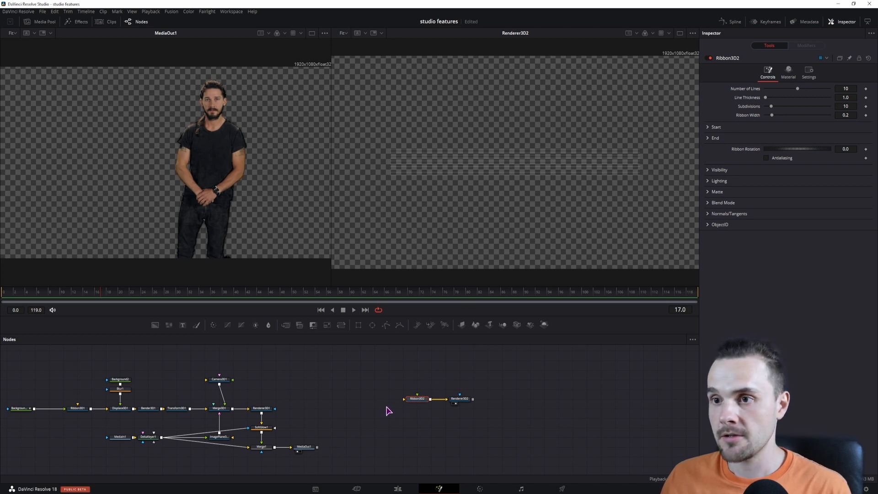
pyautogui.moveTo(479, 375)
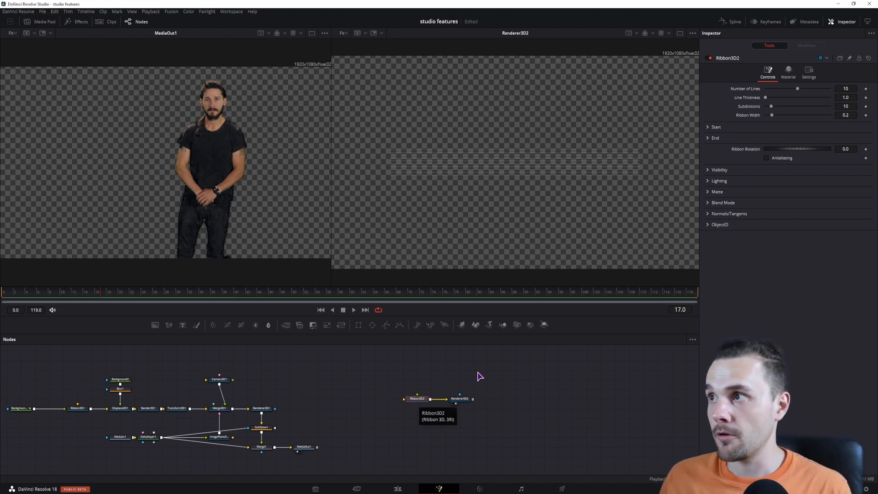
# Step: Adjust the ribbon's material and feed it from a new Background node set to Gradient
pyautogui.click(788, 72)
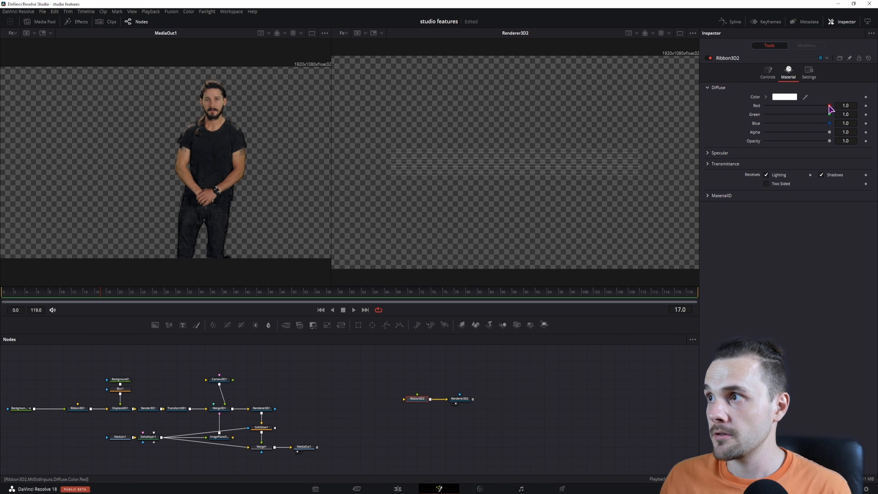
pyautogui.moveTo(832, 105); pyautogui.dragTo(797, 115)
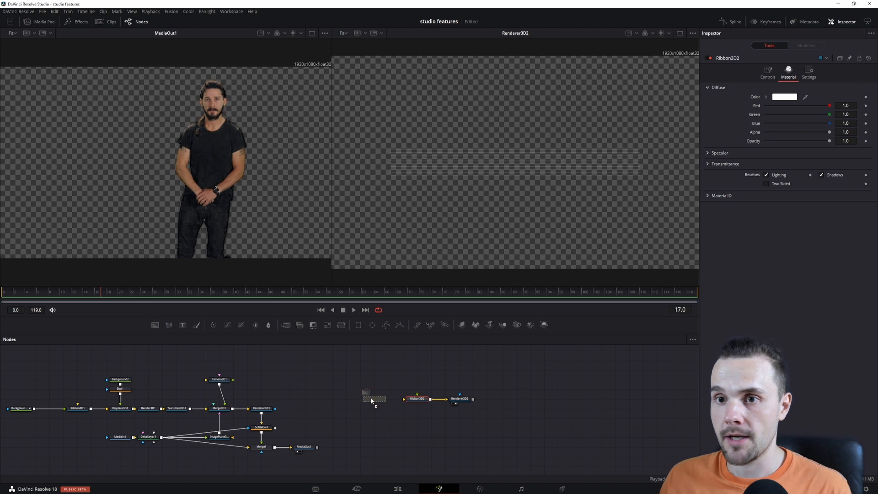
pyautogui.click(374, 399)
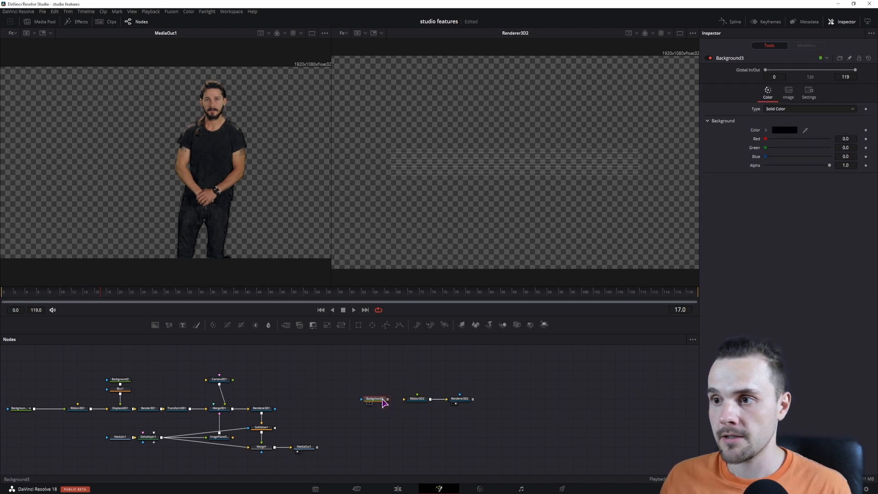
pyautogui.click(808, 109)
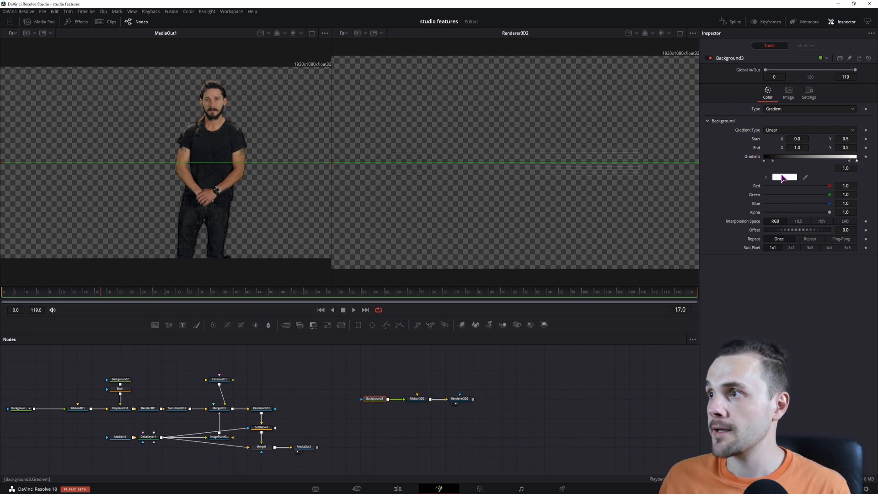
# Step: Set the gradient's stops to black and white and shift a stop toward the right end
pyautogui.click(785, 177)
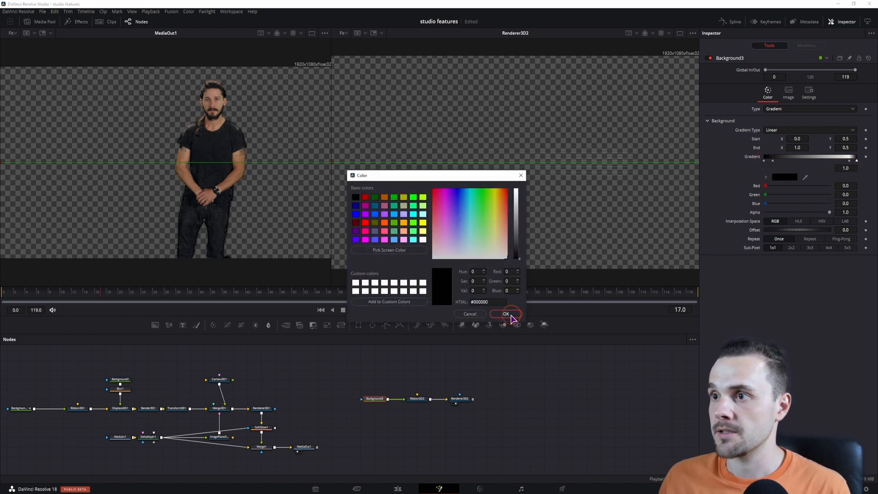
pyautogui.click(506, 314)
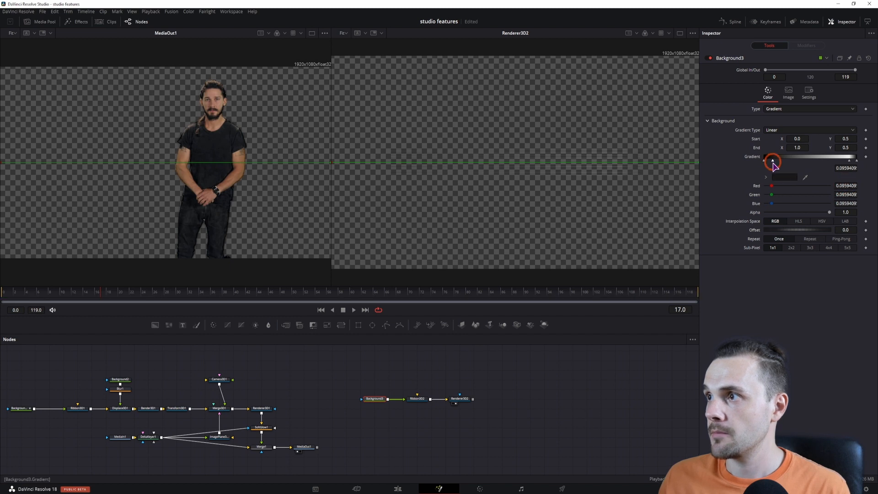
pyautogui.click(783, 177)
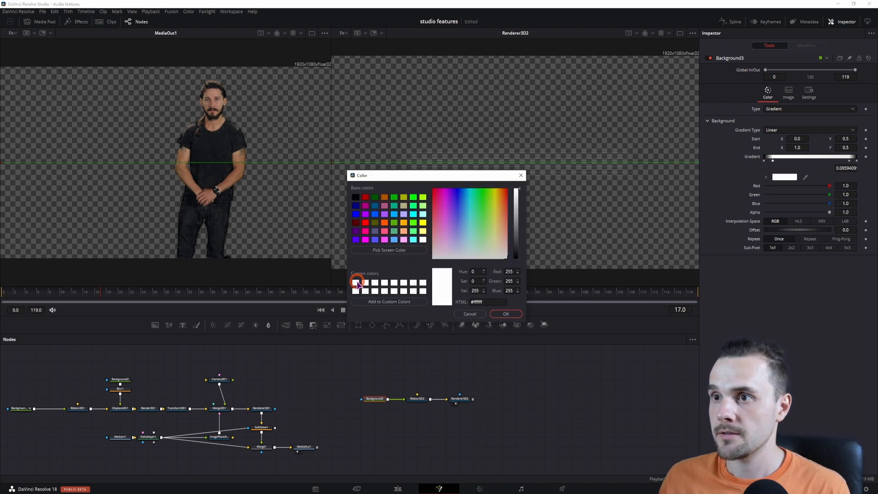
pyautogui.click(506, 313)
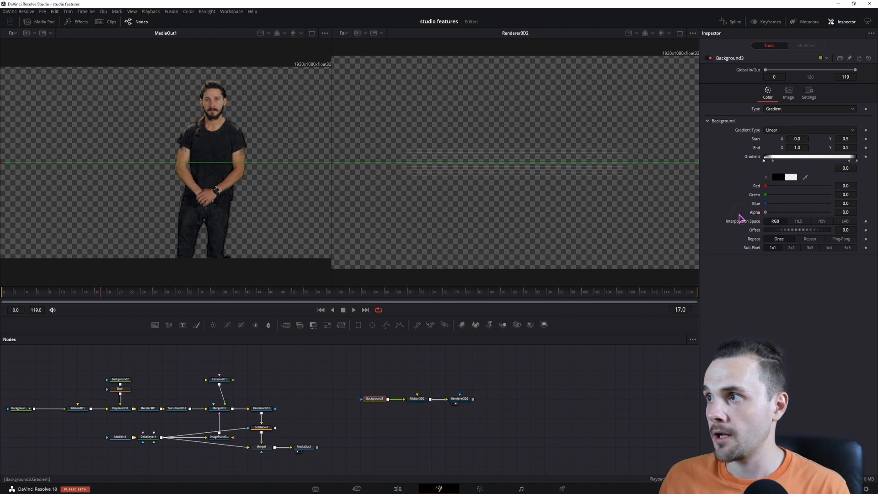
pyautogui.moveTo(766, 212); pyautogui.dragTo(820, 213)
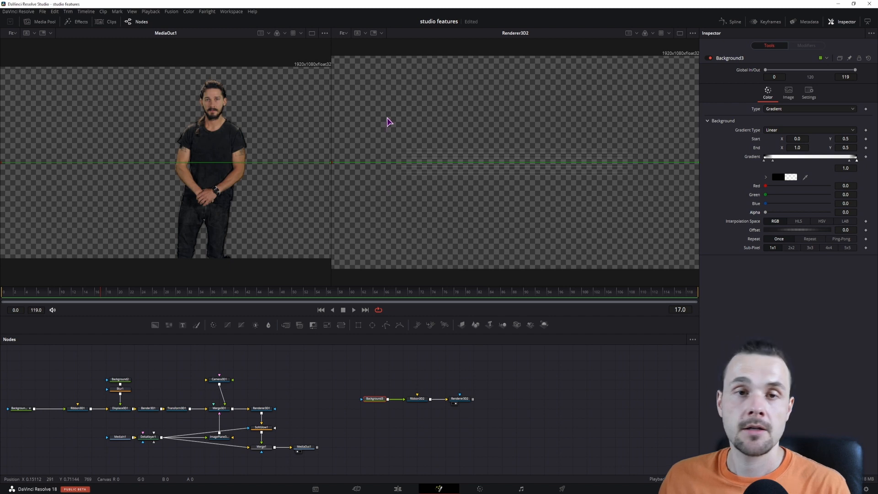
pyautogui.moveTo(498, 180)
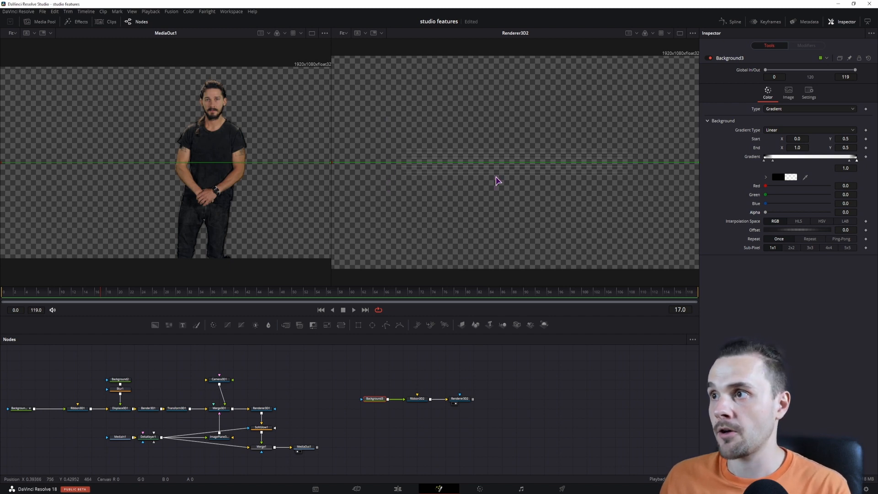
# Step: Give Ribbon3D2 line thickness about 6, width 0.449 and 19 lines
pyautogui.click(415, 398)
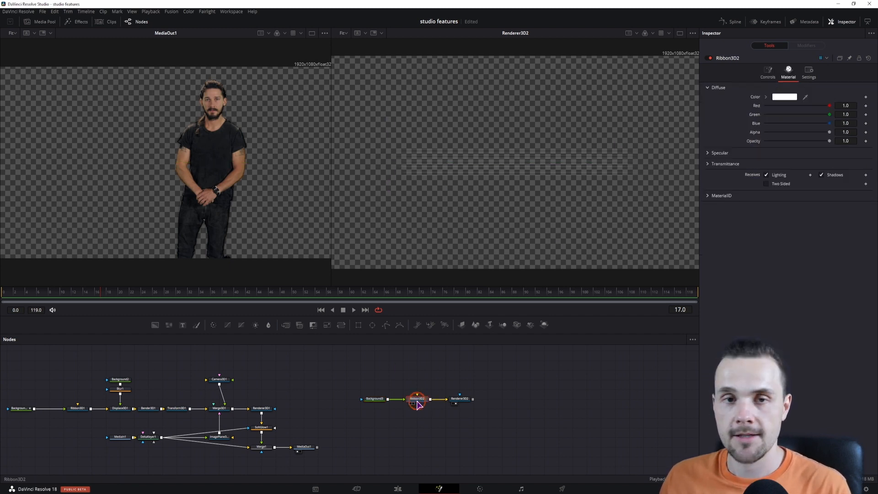
pyautogui.click(767, 72)
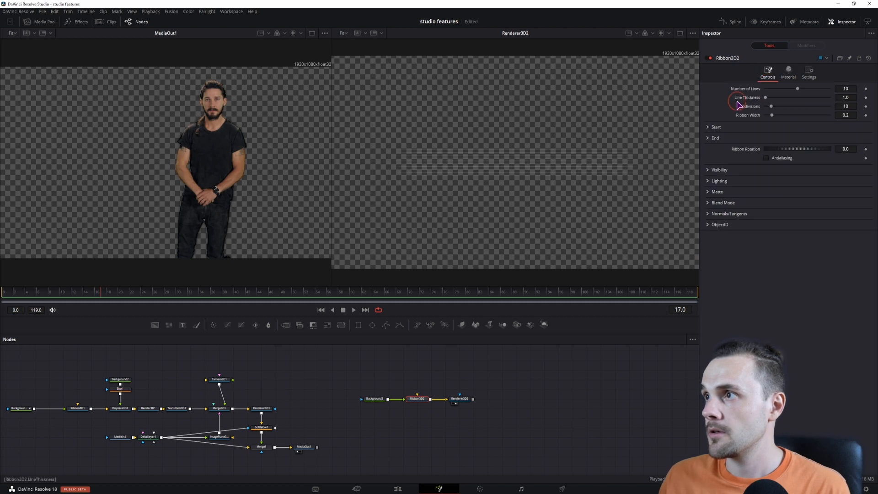
pyautogui.moveTo(765, 97); pyautogui.dragTo(805, 97)
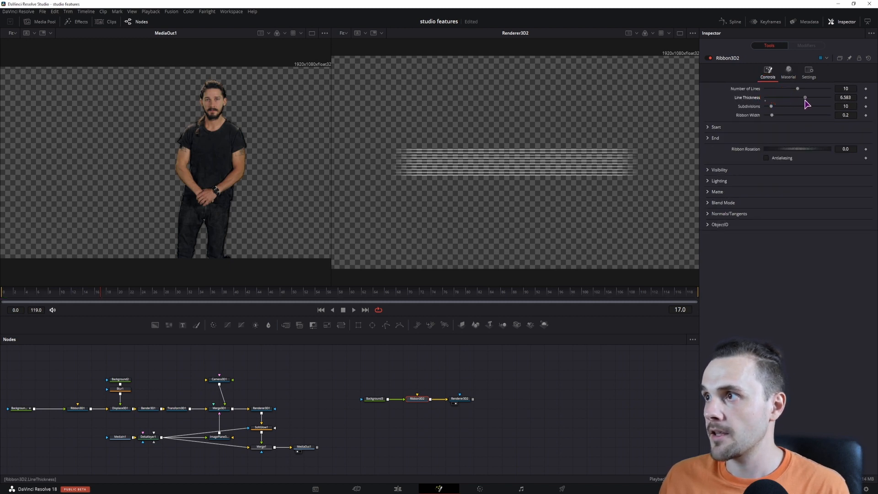
pyautogui.moveTo(772, 115); pyautogui.dragTo(779, 115)
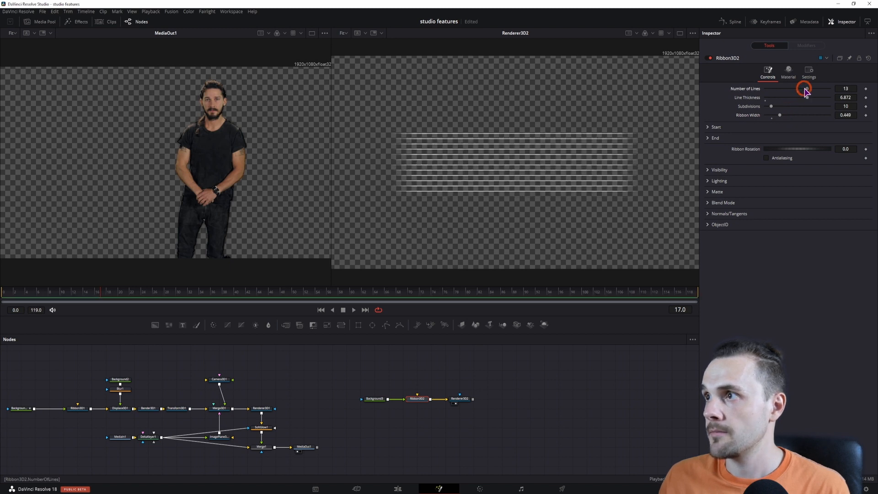
pyautogui.moveTo(804, 89); pyautogui.dragTo(826, 89)
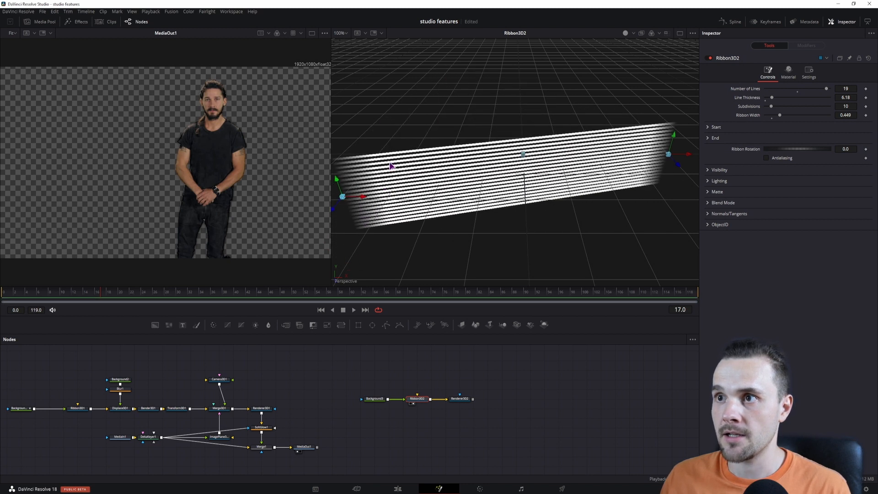
pyautogui.press('Ctrl+z')
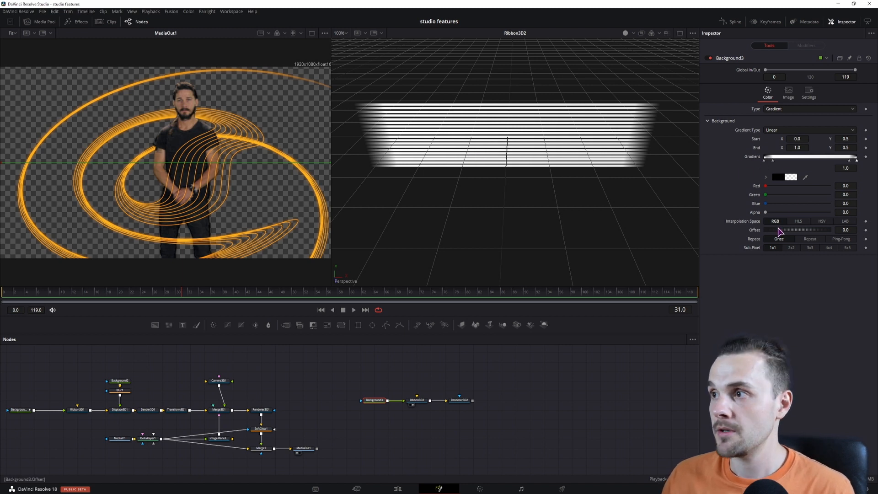
# Step: Vary the gradient Offset between -1 and 0.24 across frames 60 and 66 so the band wipes
pyautogui.click(778, 230)
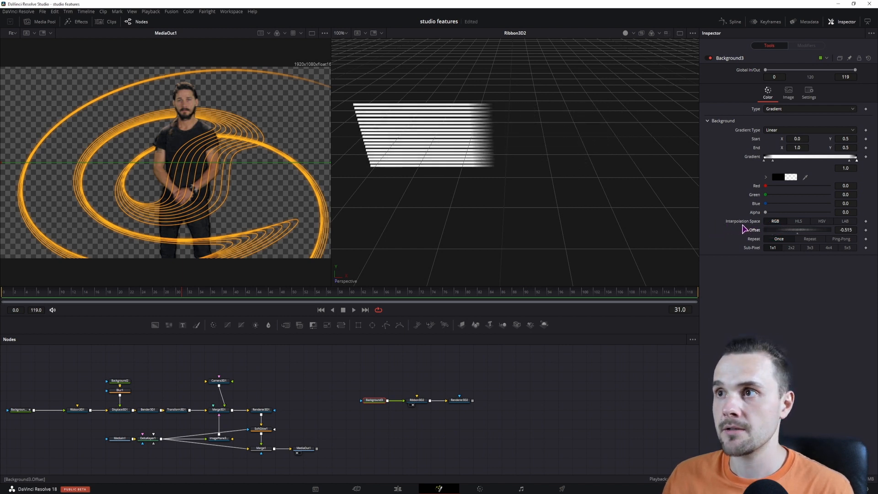
pyautogui.moveTo(768, 231); pyautogui.dragTo(795, 230)
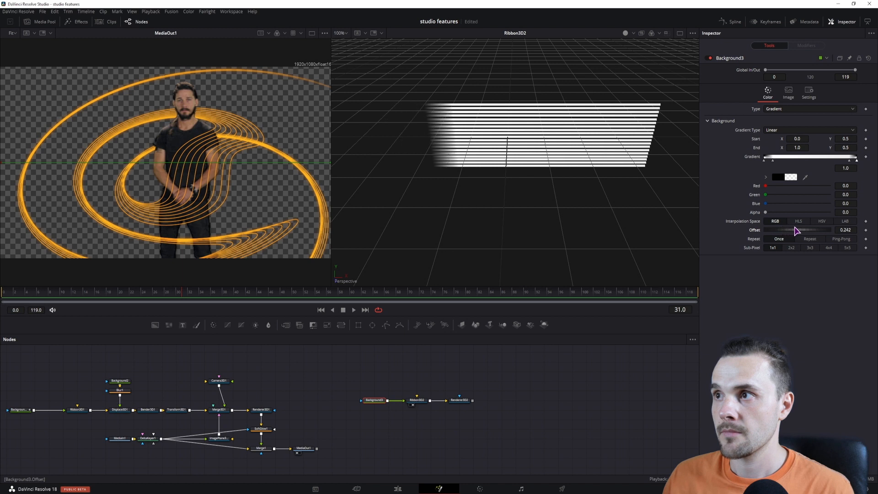
pyautogui.moveTo(795, 230); pyautogui.dragTo(771, 229)
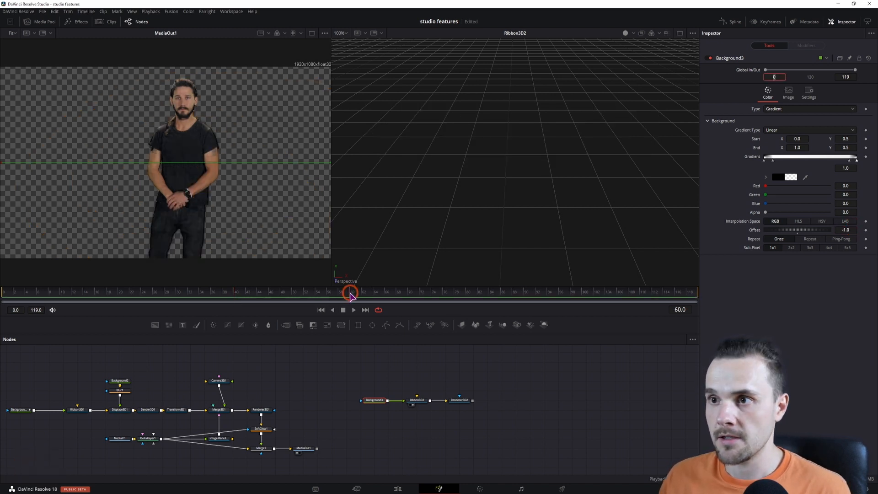
pyautogui.click(846, 230)
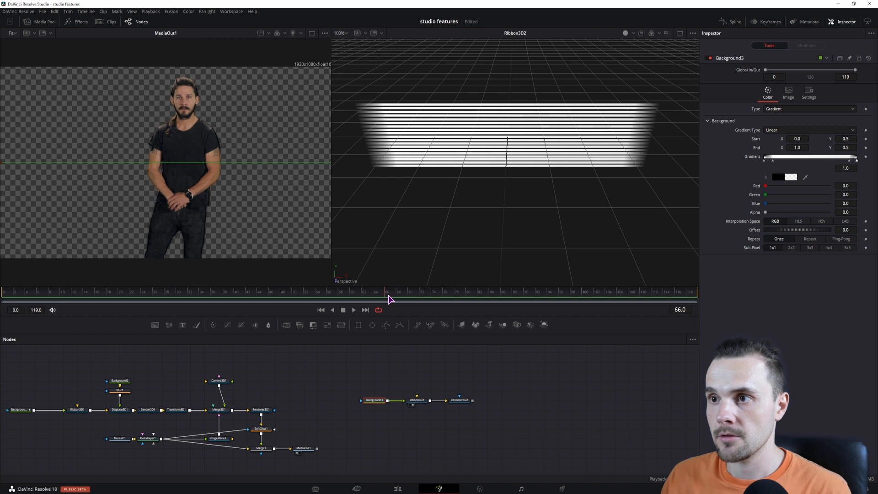
pyautogui.click(866, 229)
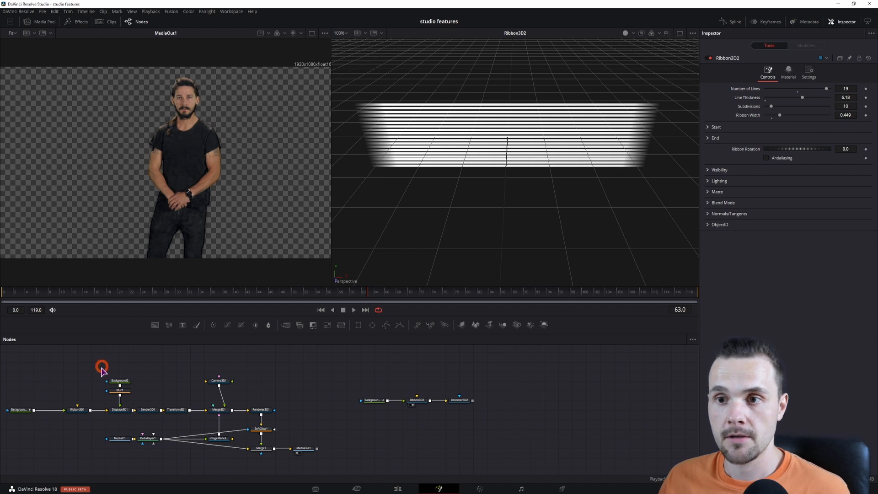
pyautogui.moveTo(100, 367); pyautogui.dragTo(166, 428)
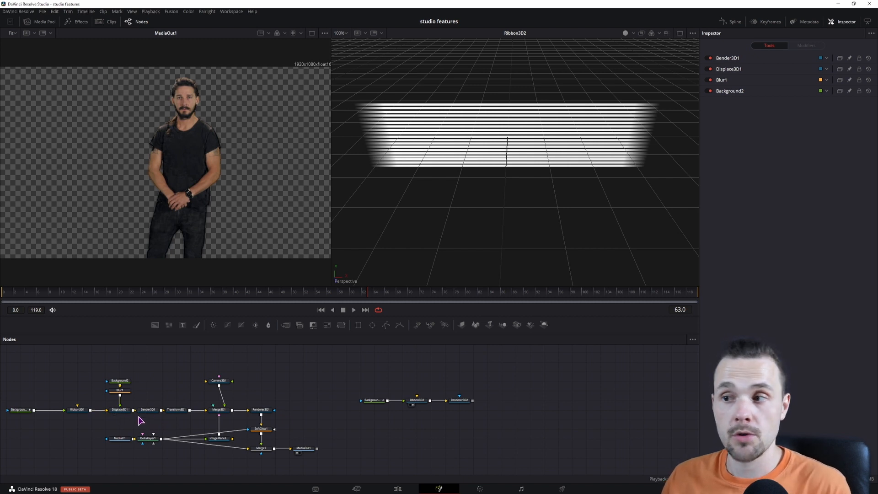
# Step: Insert a Displace 3D after Ribbon3D2, driven by a new gradient Background
pyautogui.write('ribbo')
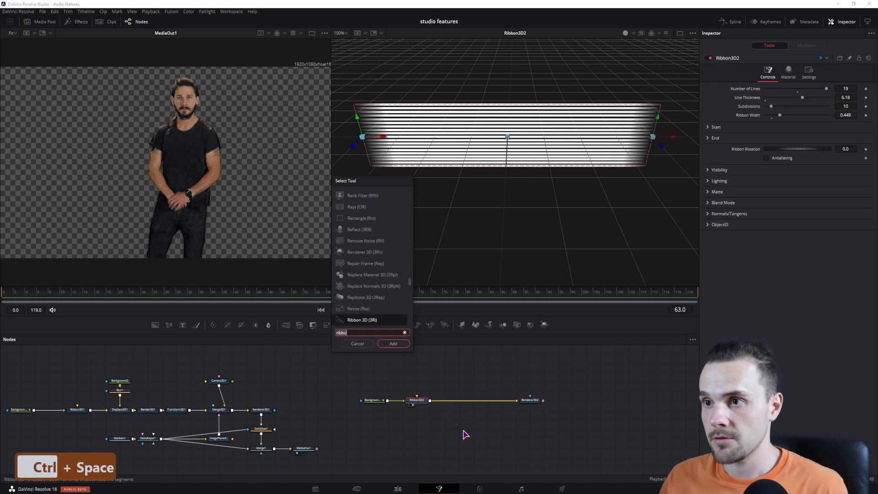
pyautogui.write('displace 3D')
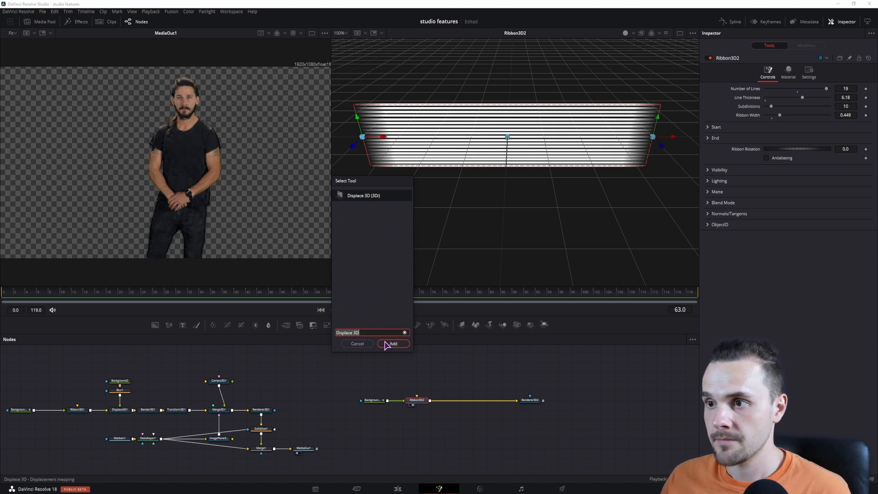
pyautogui.click(392, 342)
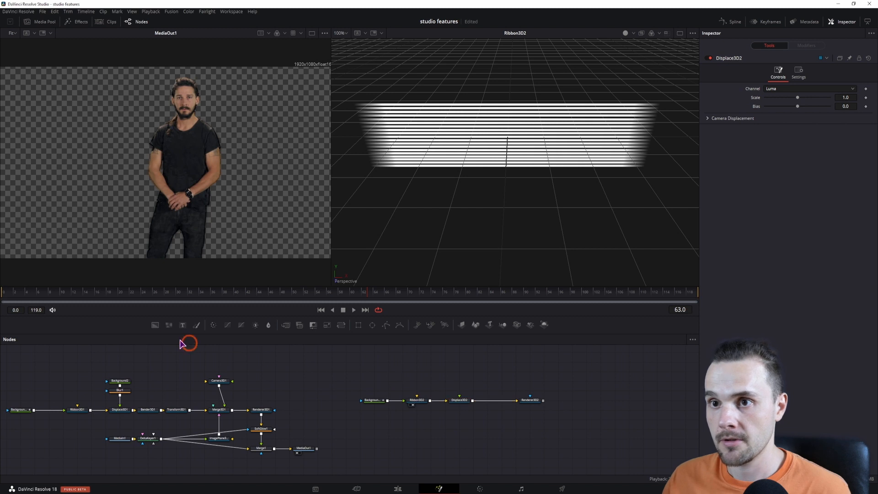
pyautogui.click(462, 399)
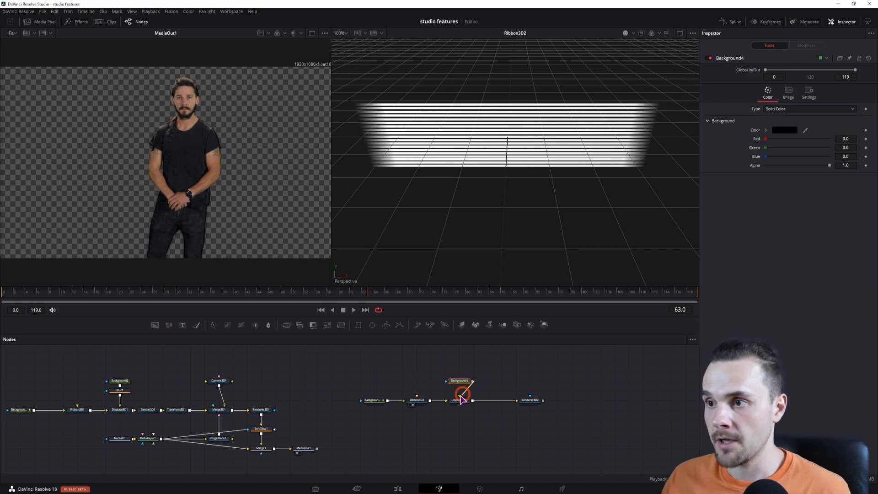
pyautogui.click(457, 401)
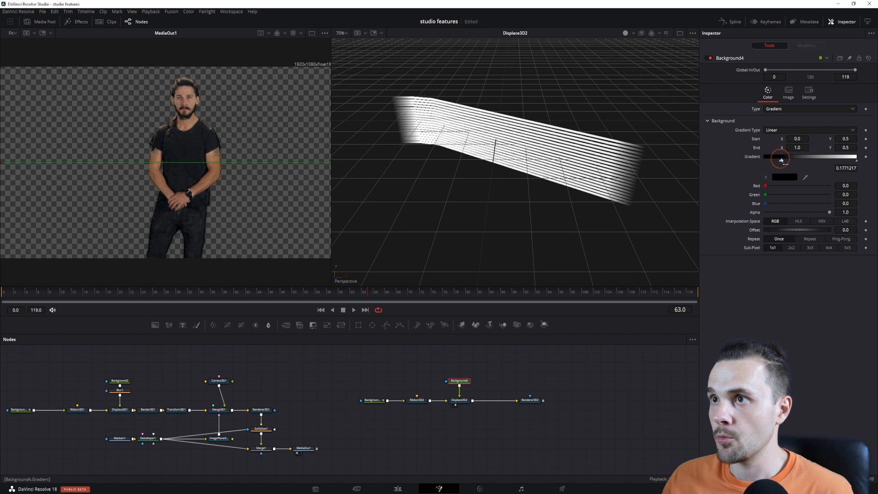
# Step: Move the gradient's black and white stops inward to position the ribbon's kink
pyautogui.moveTo(780, 160); pyautogui.dragTo(762, 159)
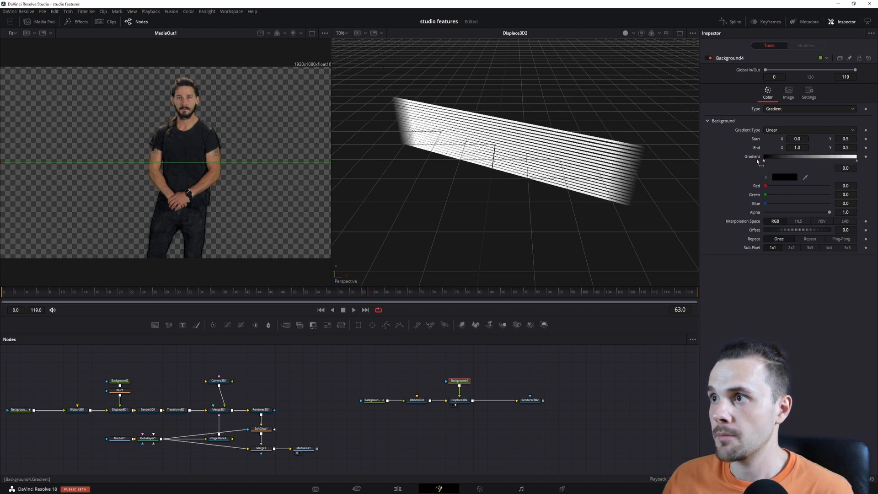
pyautogui.moveTo(762, 156); pyautogui.dragTo(823, 156)
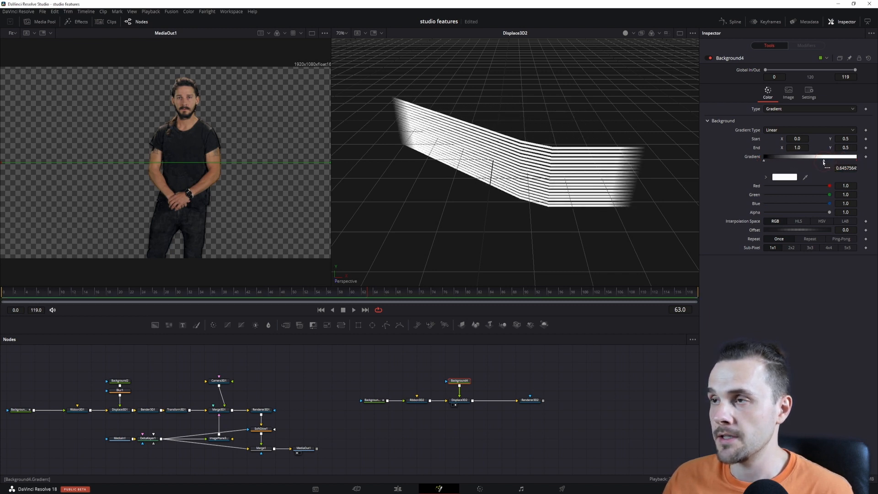
pyautogui.moveTo(823, 163); pyautogui.dragTo(810, 163)
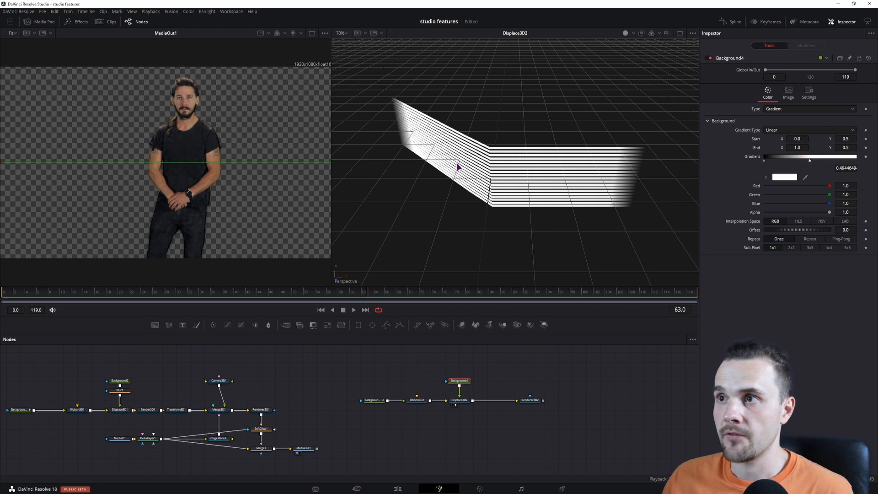
pyautogui.moveTo(234, 416)
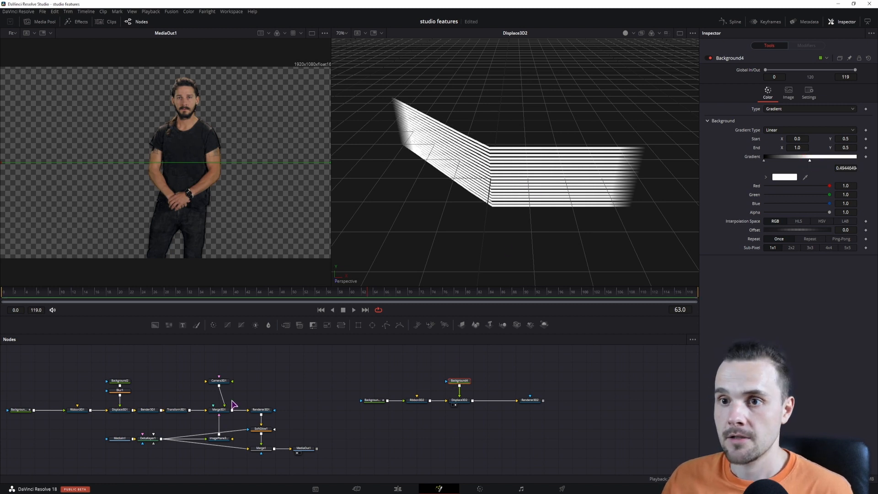
# Step: Insert a Blur on the displacement gradient and raise its size to maximum
pyautogui.click(459, 380)
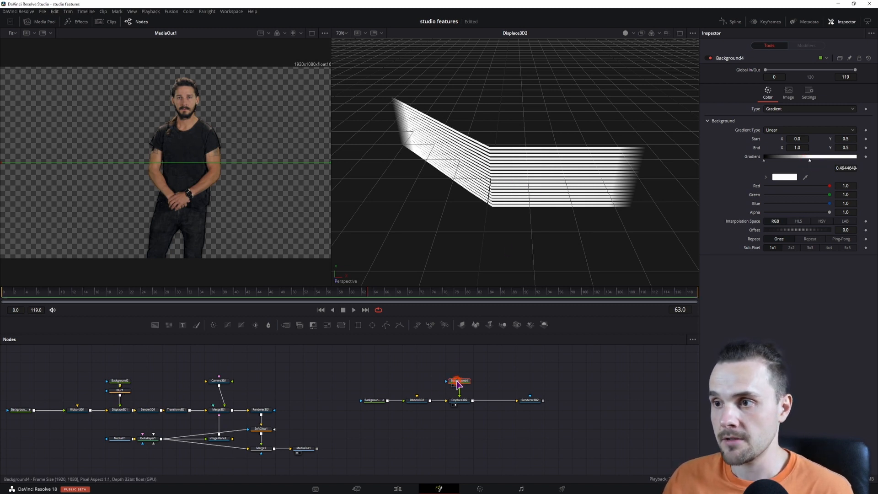
pyautogui.write('blur')
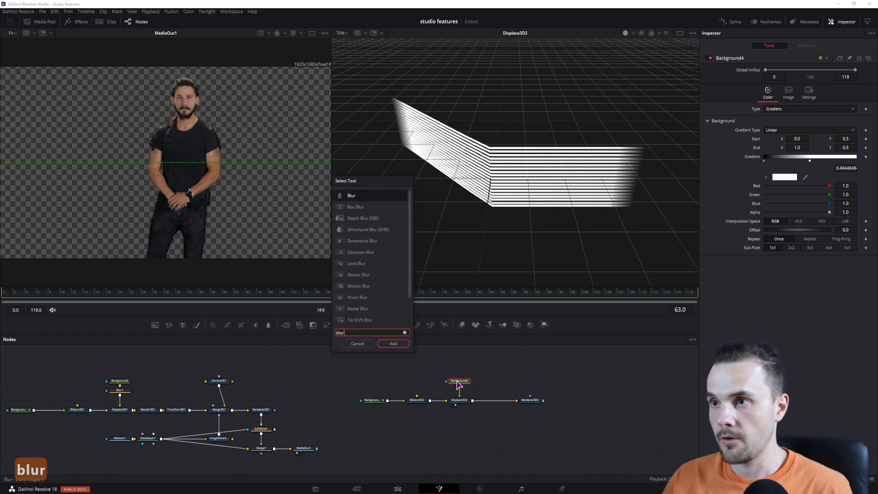
pyautogui.click(394, 343)
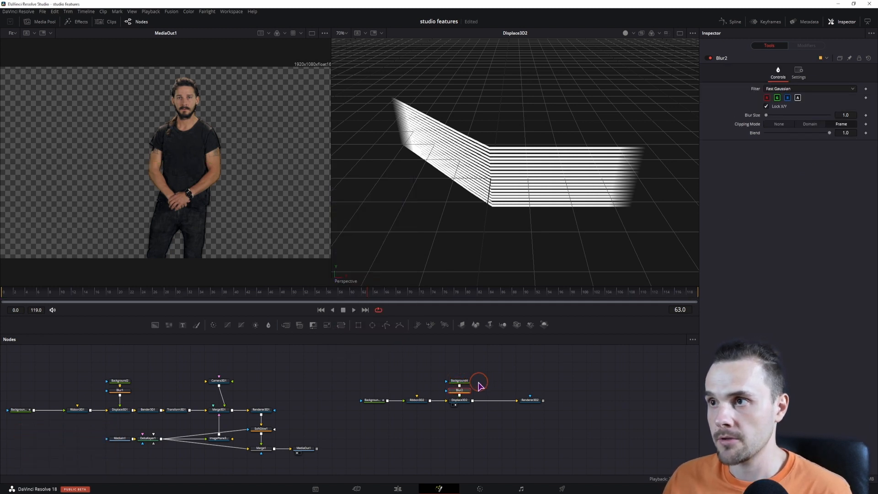
pyautogui.moveTo(766, 115); pyautogui.dragTo(771, 115)
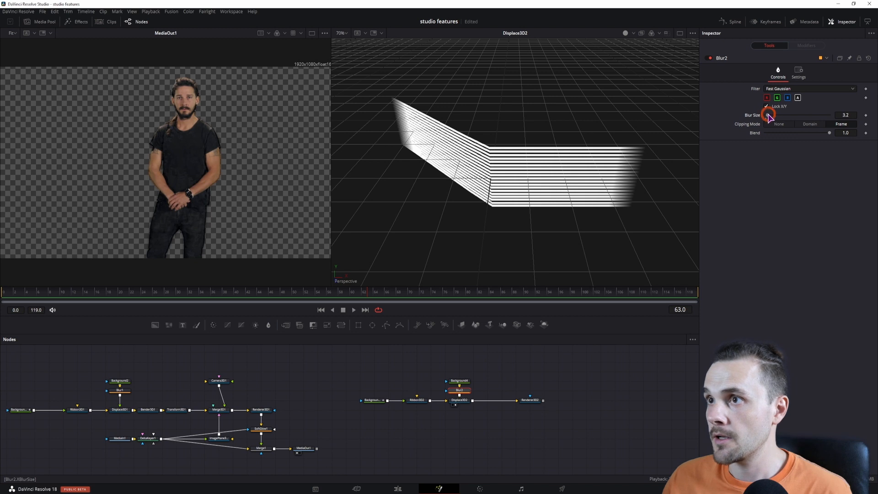
pyautogui.moveTo(769, 116); pyautogui.dragTo(824, 115)
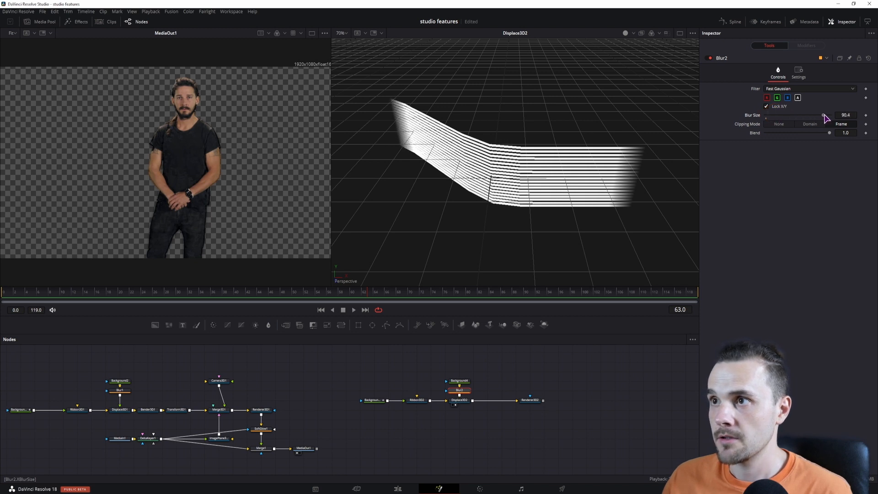
pyautogui.moveTo(824, 115); pyautogui.dragTo(834, 116)
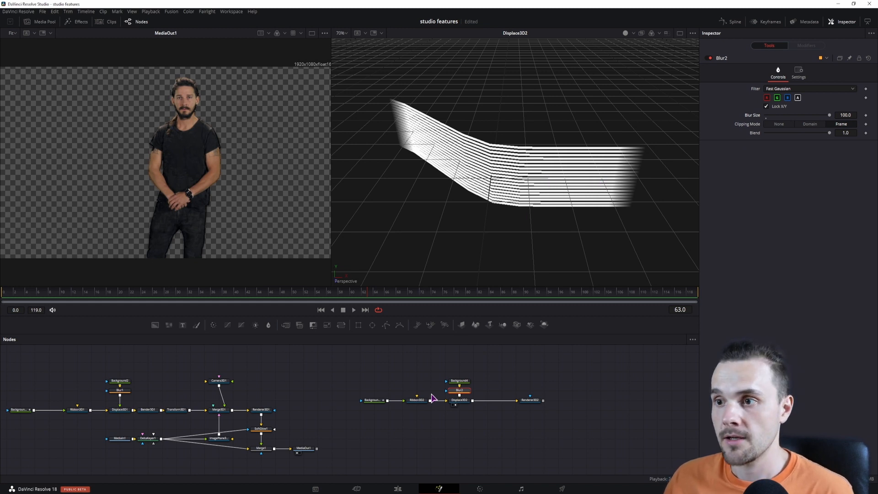
# Step: Compare Ribbon3D2 subdivisions at 1 and higher, then raise them to 100 for a smooth bend
pyautogui.click(416, 401)
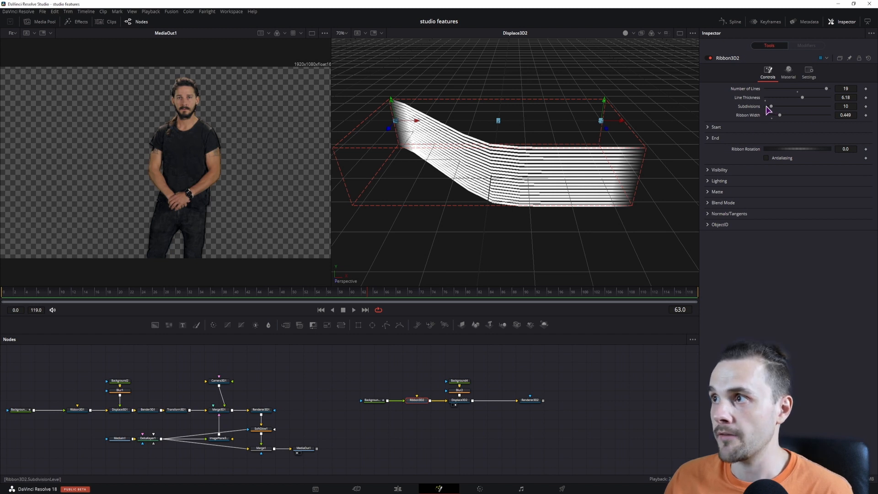
pyautogui.moveTo(770, 106); pyautogui.dragTo(766, 106)
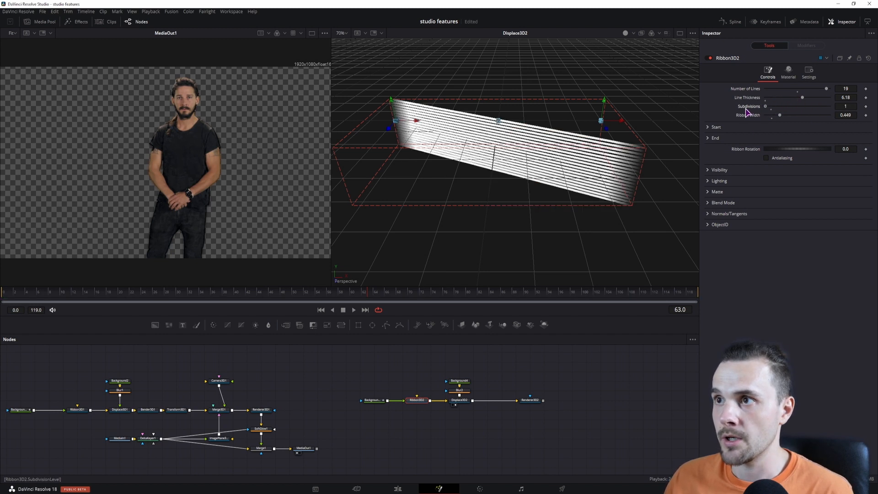
pyautogui.moveTo(764, 106); pyautogui.dragTo(792, 107)
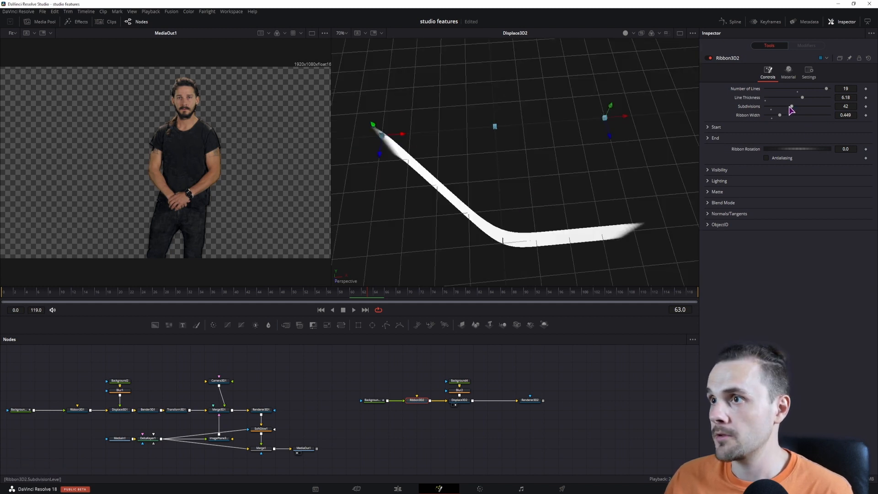
pyautogui.moveTo(789, 106); pyautogui.dragTo(766, 106)
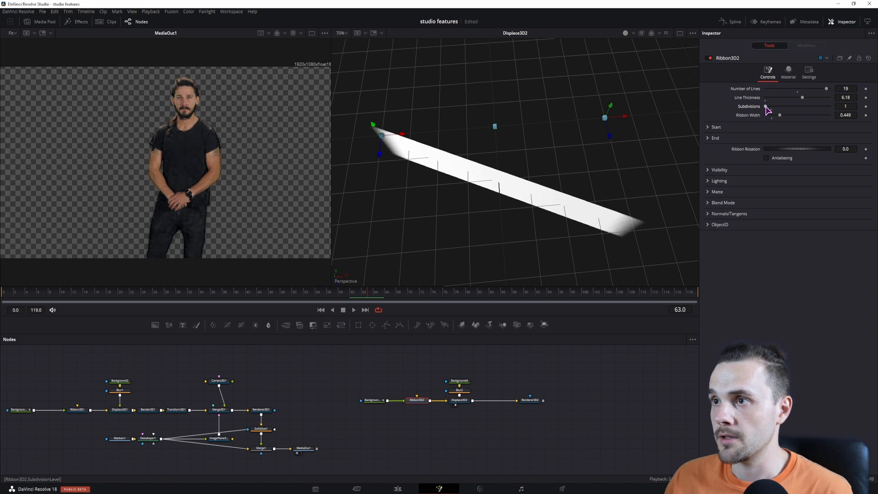
pyautogui.moveTo(765, 106); pyautogui.dragTo(785, 106)
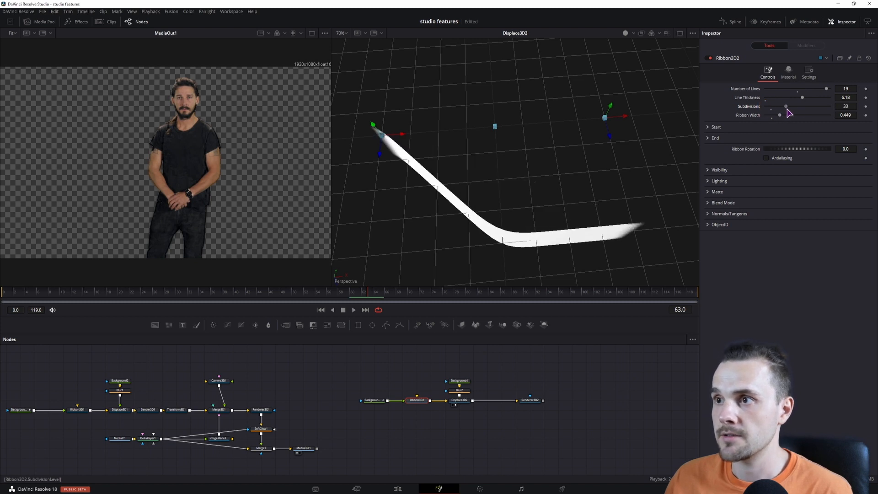
pyautogui.moveTo(786, 106); pyautogui.dragTo(829, 106)
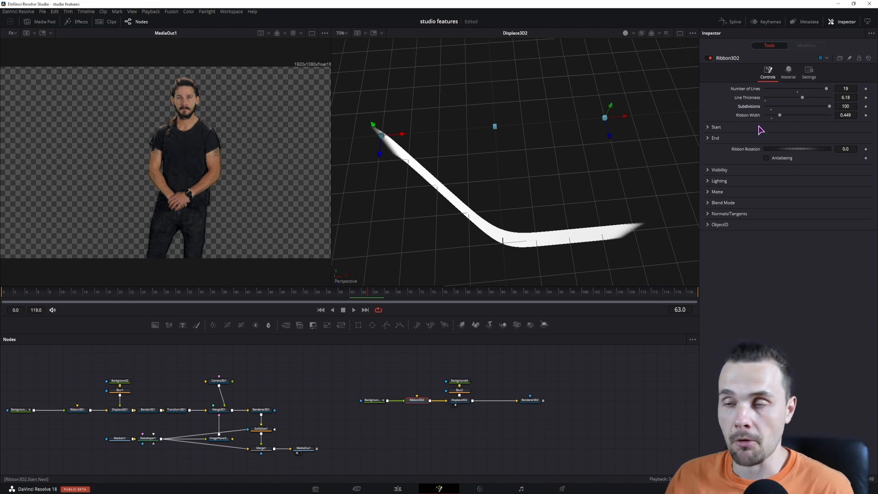
# Step: Recolour Background4's gradient stops, adding a green stop, so the displaced ribbon waves
pyautogui.click(459, 380)
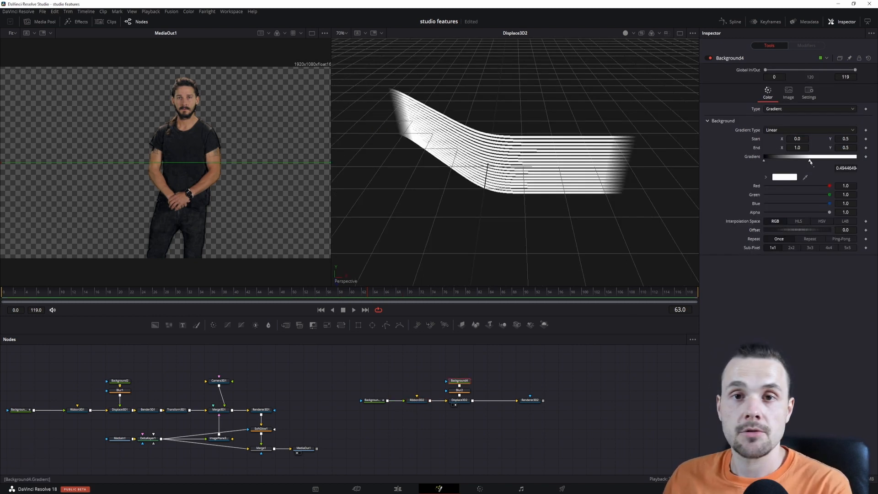
pyautogui.moveTo(809, 161); pyautogui.dragTo(839, 161)
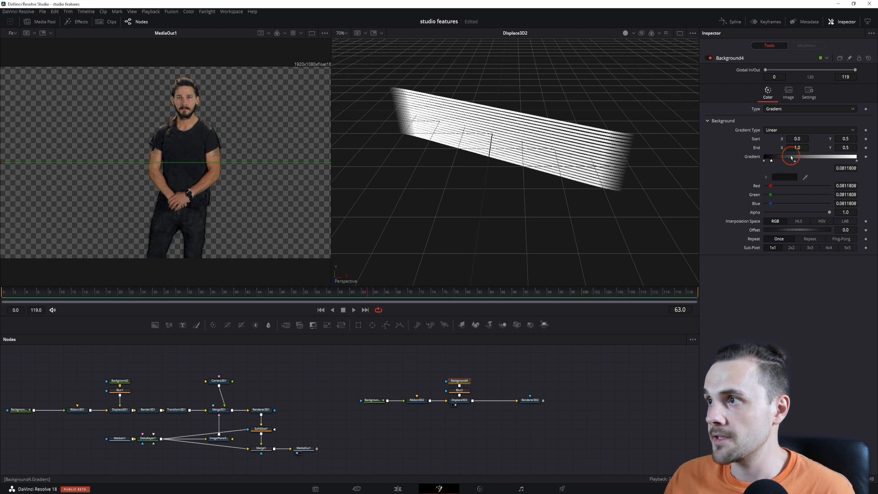
pyautogui.moveTo(791, 158); pyautogui.dragTo(837, 157)
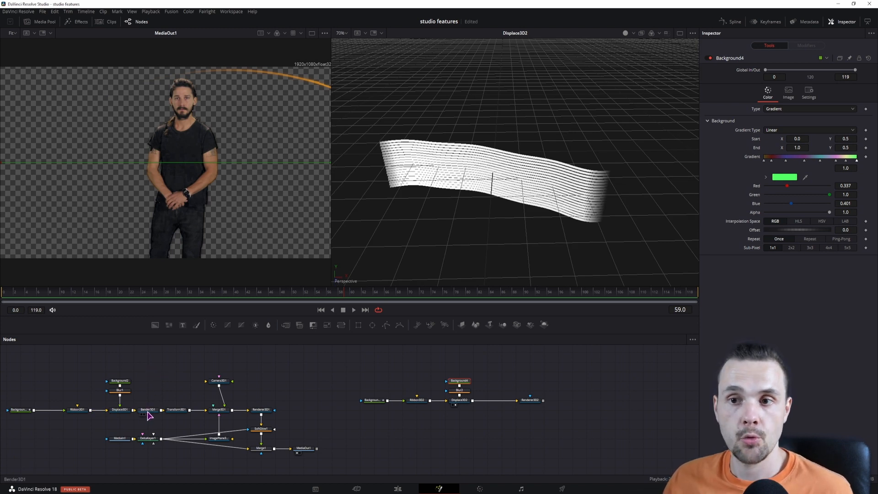
# Step: Add a Bender 3D after Displace3D2 and set it to Twist
pyautogui.click(458, 400)
pyautogui.write('blur')
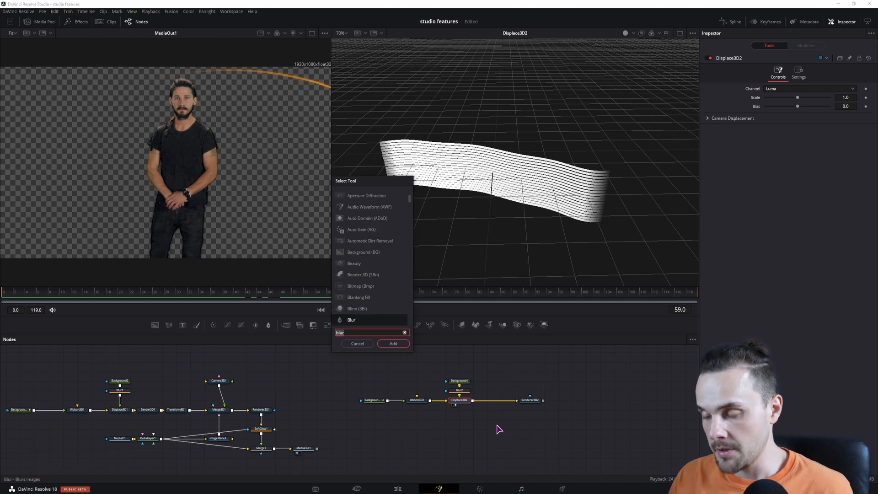
pyautogui.write('bend')
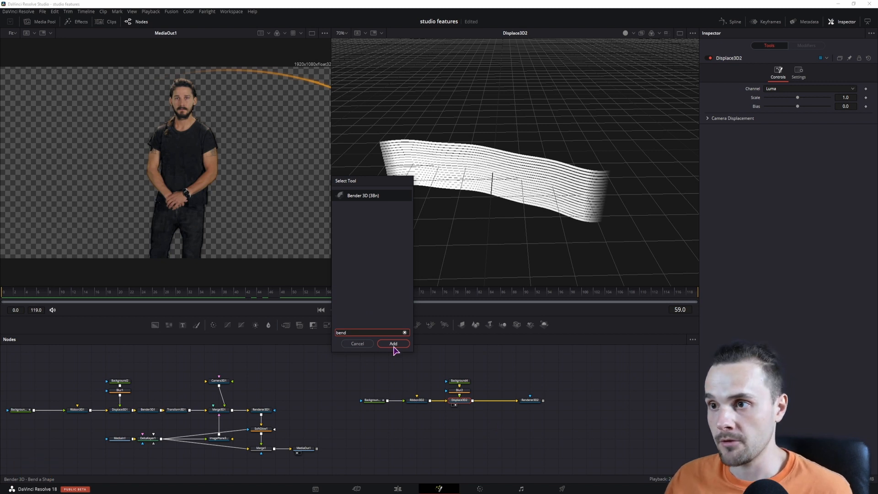
pyautogui.click(393, 343)
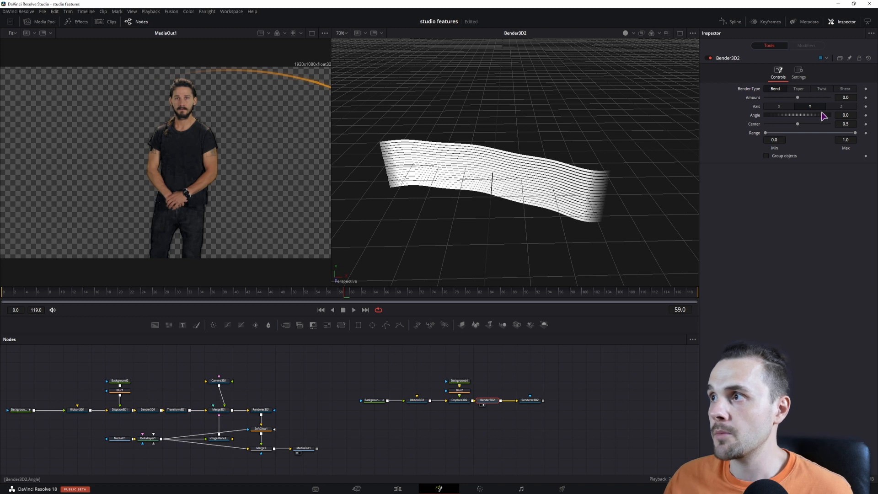
pyautogui.click(822, 89)
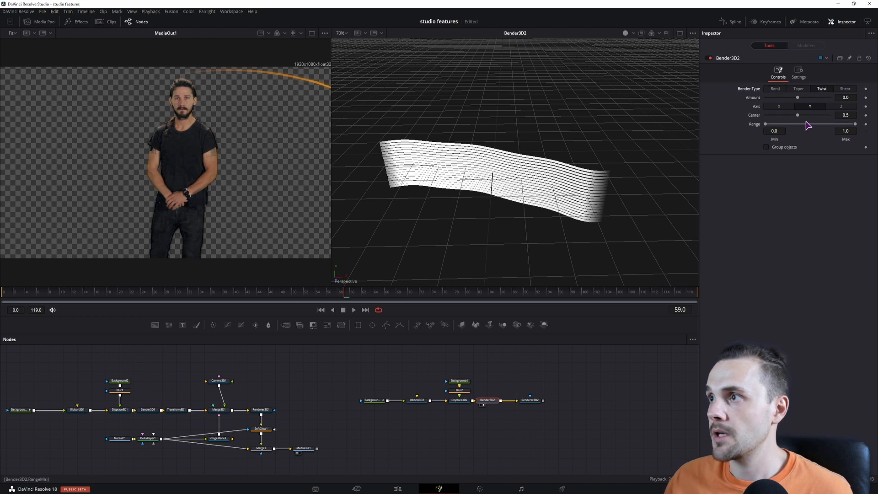
# Step: Twist the ribbon around Z with the amount raised to about 0.72
pyautogui.moveTo(798, 97); pyautogui.dragTo(808, 98)
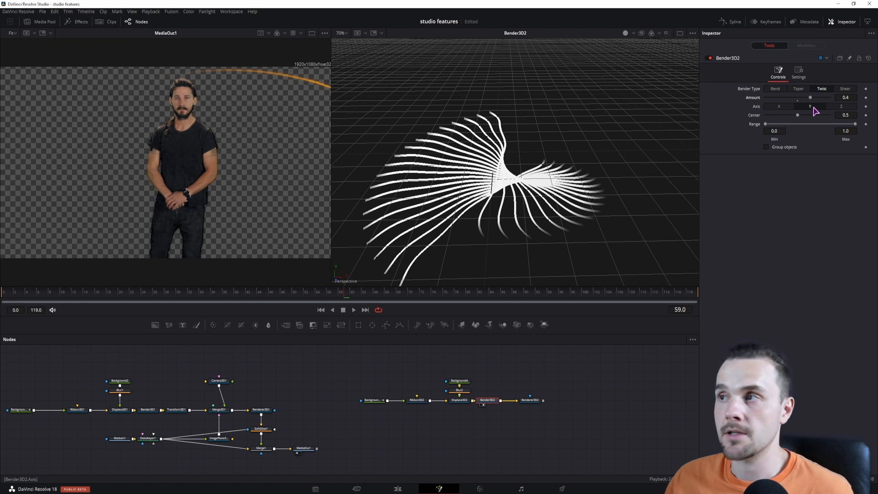
pyautogui.click(845, 106)
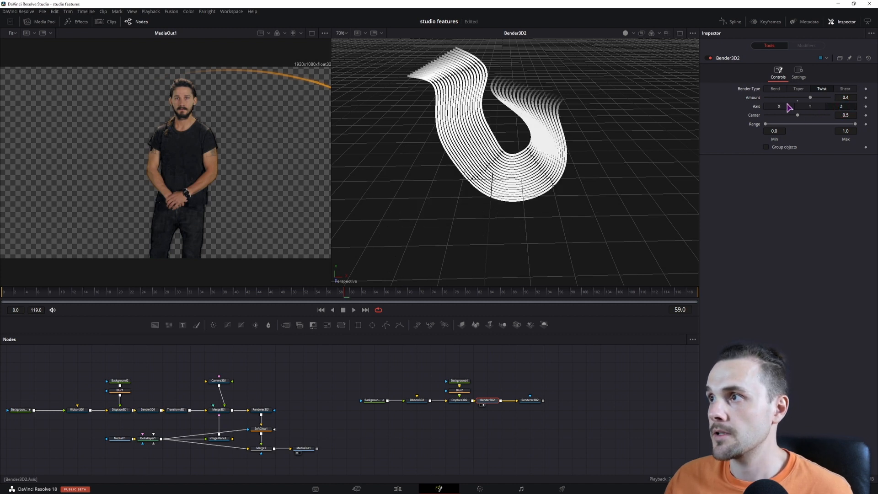
pyautogui.click(779, 106)
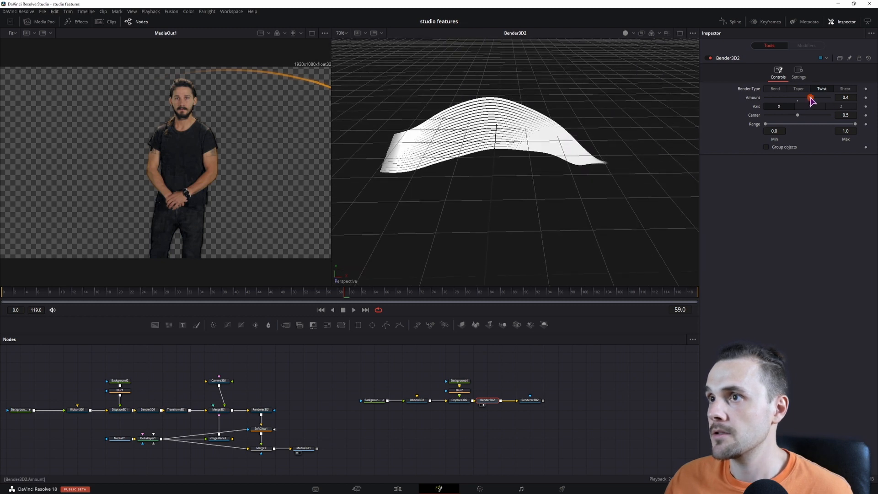
pyautogui.moveTo(813, 99); pyautogui.dragTo(820, 98)
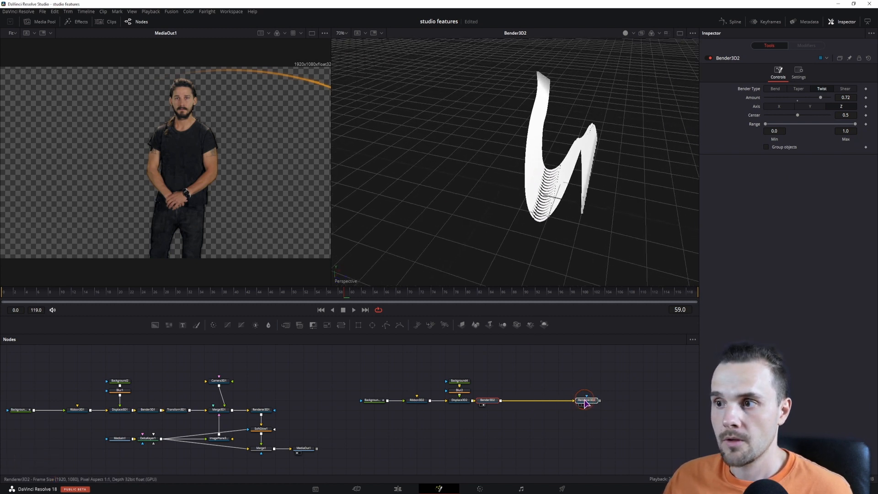
# Step: Add a second Bender 3D before the renderer, twisting around X with its own amount
pyautogui.click(584, 400)
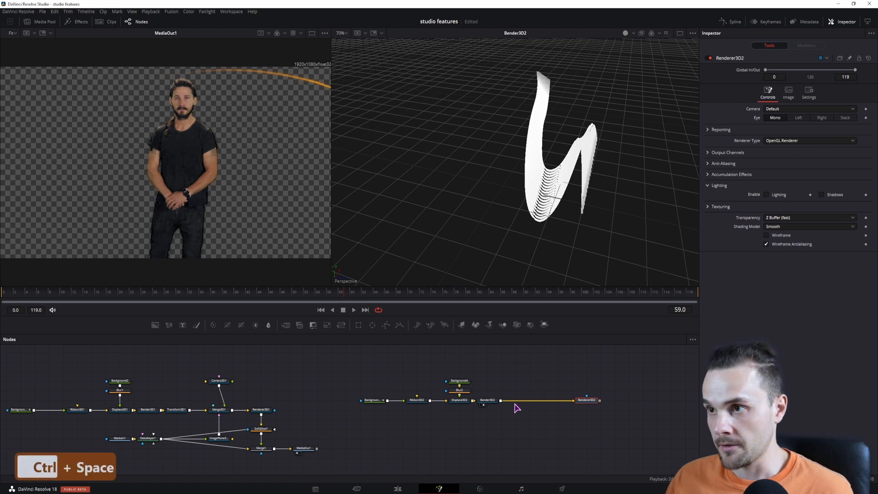
pyautogui.click(531, 401)
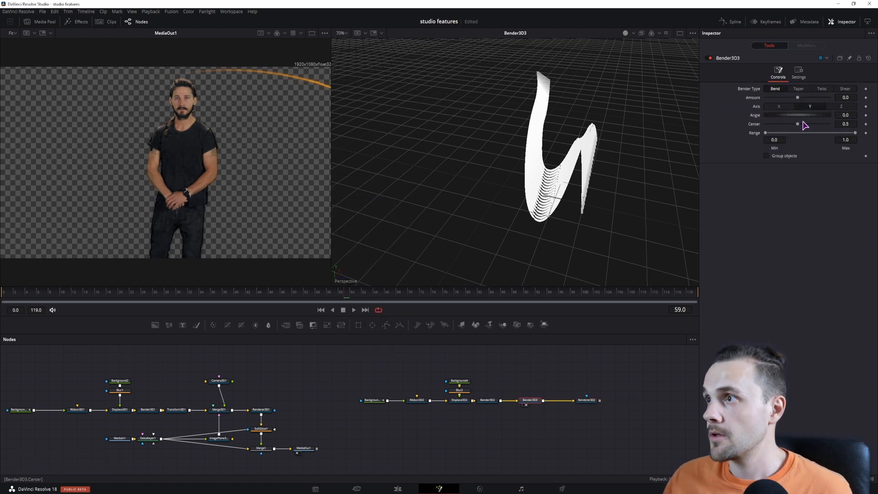
pyautogui.click(821, 89)
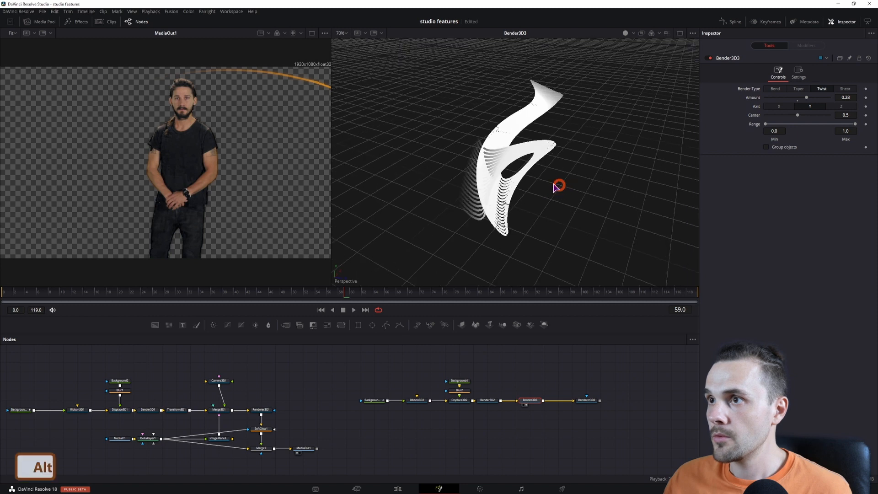
pyautogui.click(778, 106)
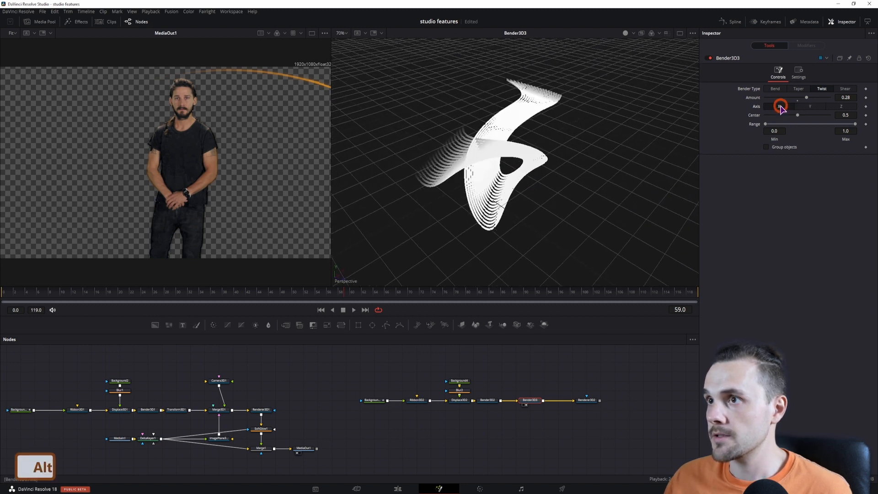
pyautogui.moveTo(807, 97); pyautogui.dragTo(784, 97)
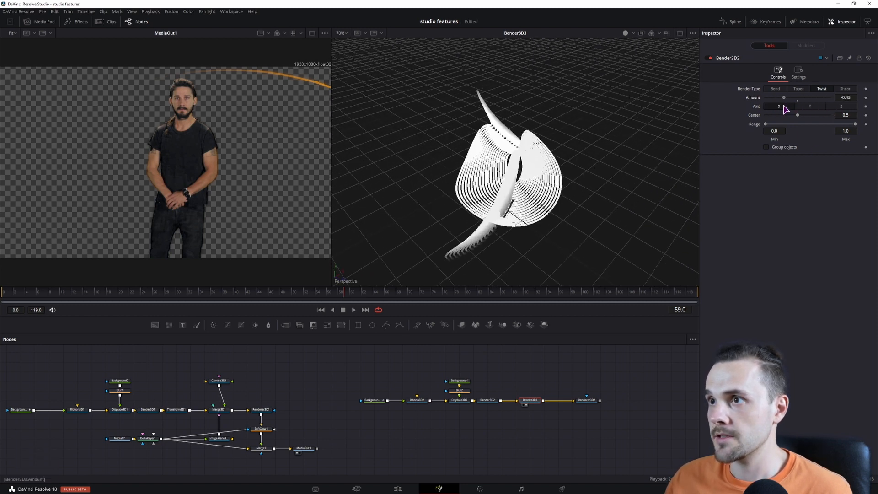
pyautogui.click(809, 106)
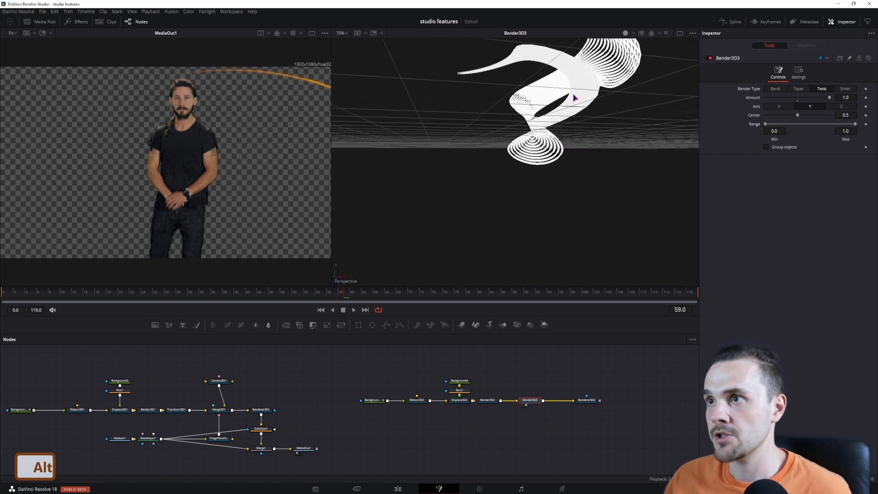
# Step: Reduce the ribbon to 10 lines of thickness 3 with a narrower width
pyautogui.click(417, 401)
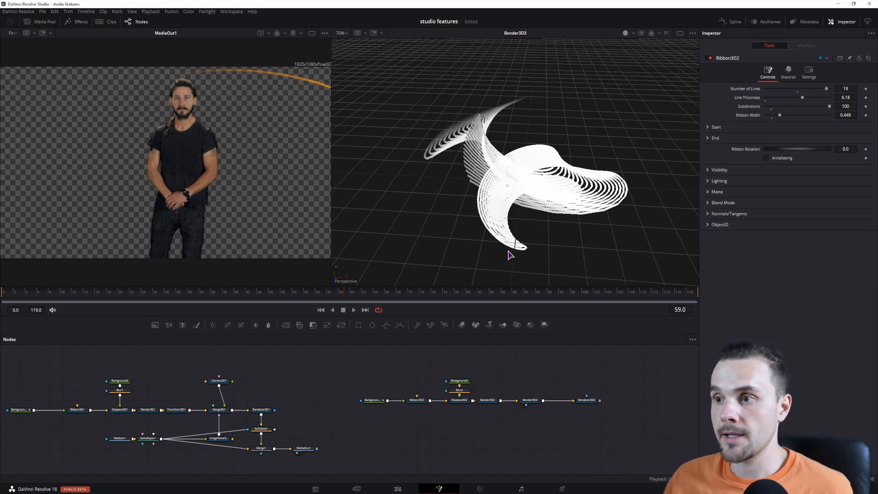
pyautogui.click(417, 400)
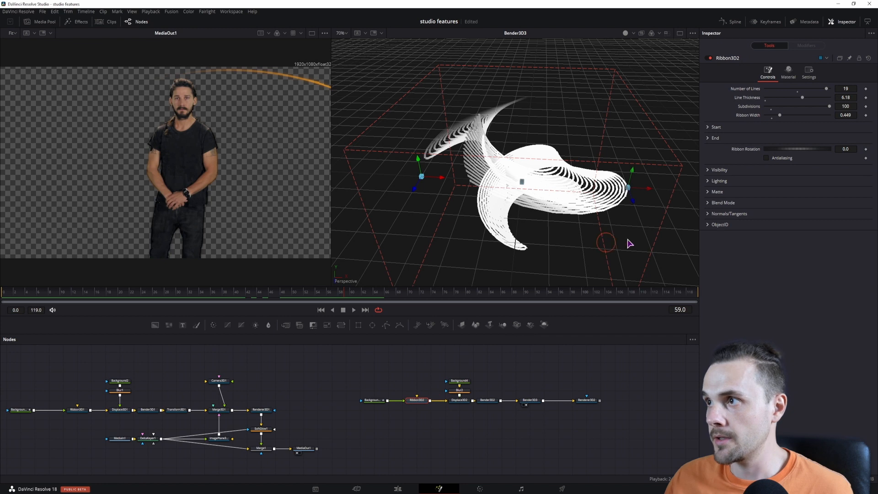
pyautogui.moveTo(779, 116); pyautogui.dragTo(772, 115)
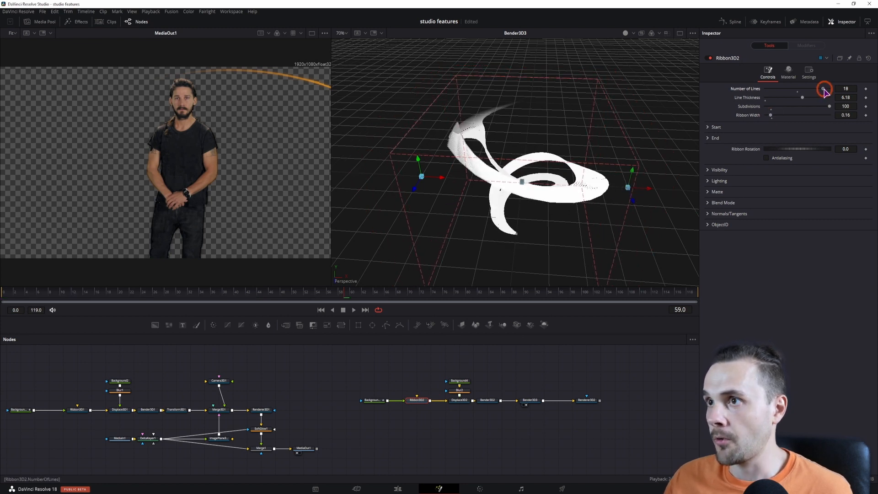
pyautogui.moveTo(821, 97); pyautogui.dragTo(802, 97)
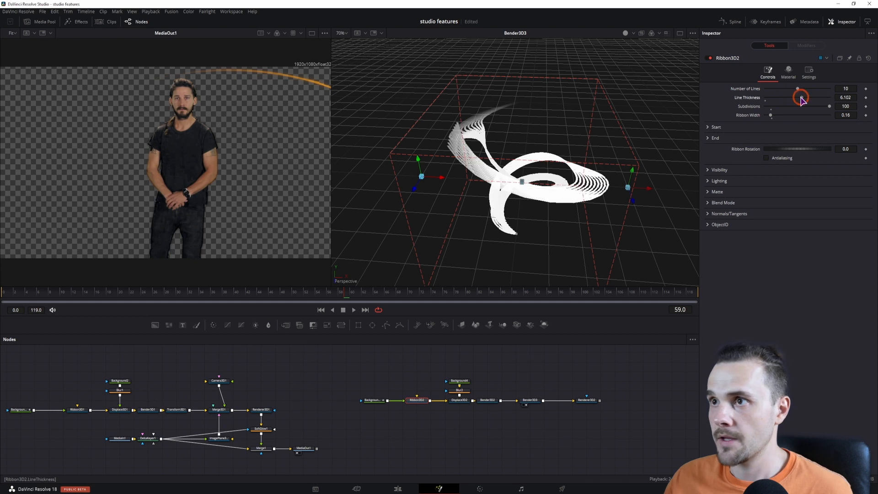
pyautogui.moveTo(801, 98); pyautogui.dragTo(782, 98)
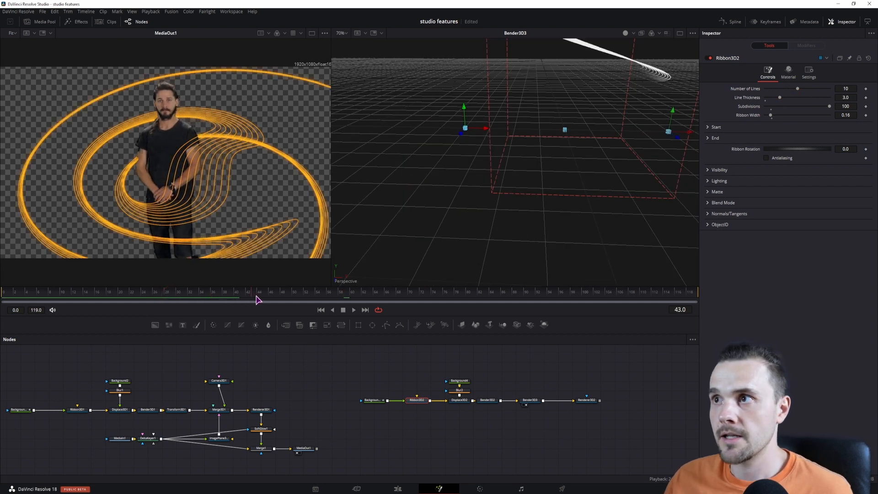
pyautogui.click(375, 401)
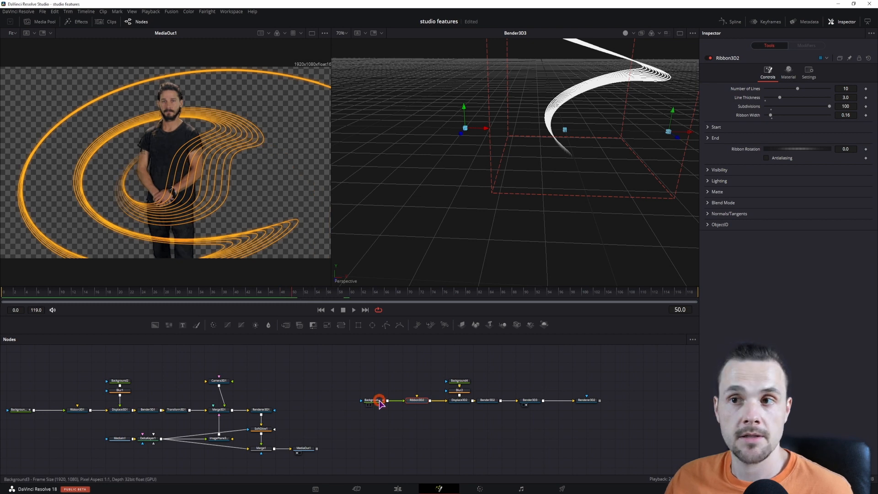
pyautogui.click(373, 400)
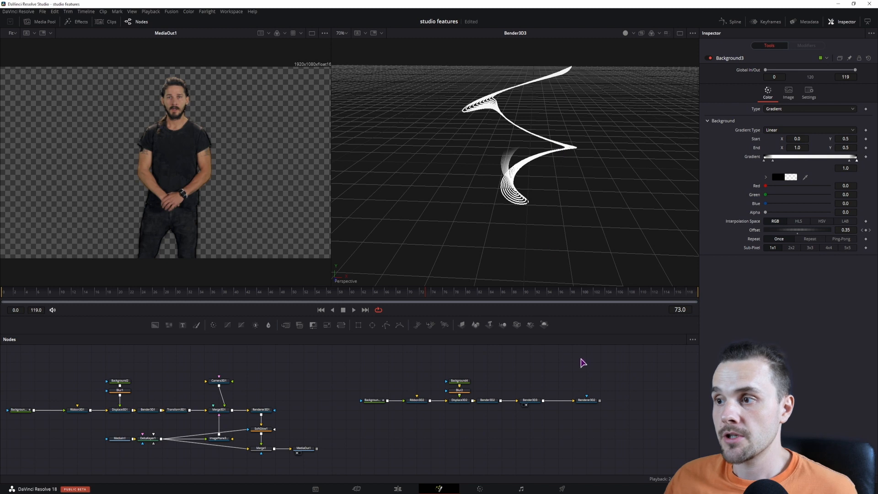
# Step: Insert a Transform 3D after Bender3D3 so it feeds Renderer3D2 in the second ribbon chain
pyautogui.click(530, 400)
pyautogui.write('bend')
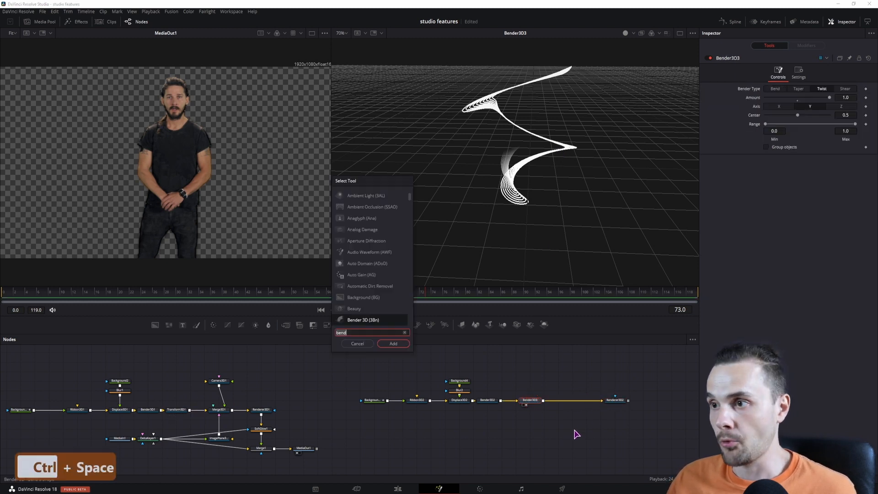
pyautogui.write('transf')
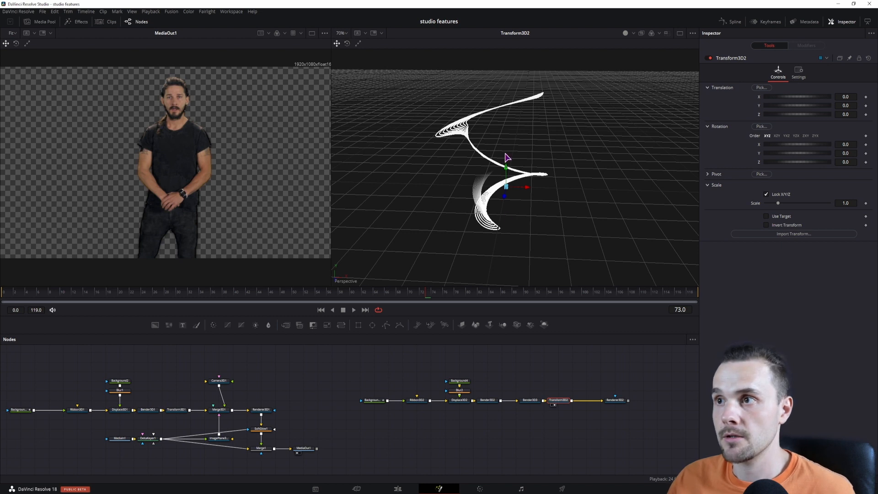
pyautogui.click(615, 399)
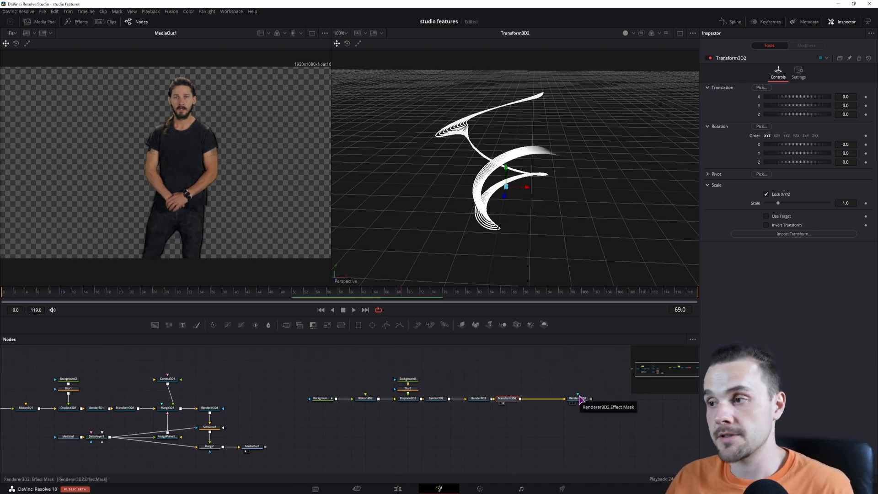
# Step: Set Transform3D2 translation to about -0.011/-0.368/-0.22 and scale to 1.484 while viewing Renderer3D2
pyautogui.click(576, 398)
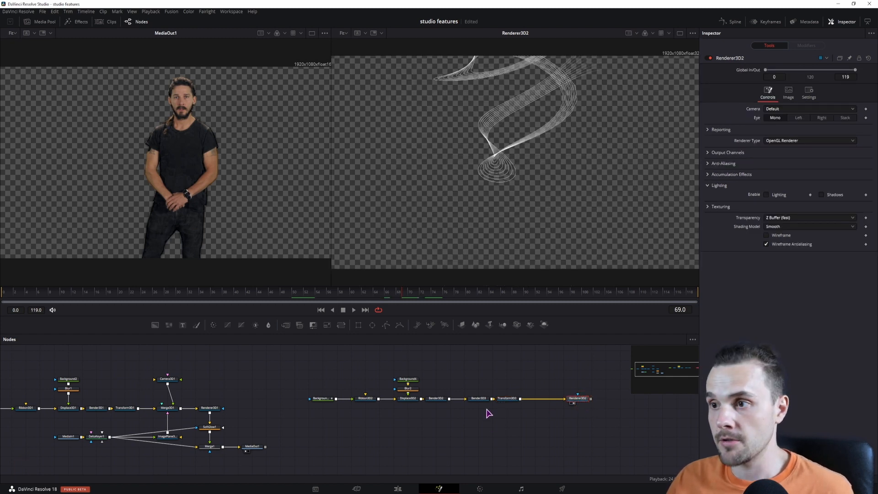
pyautogui.click(507, 399)
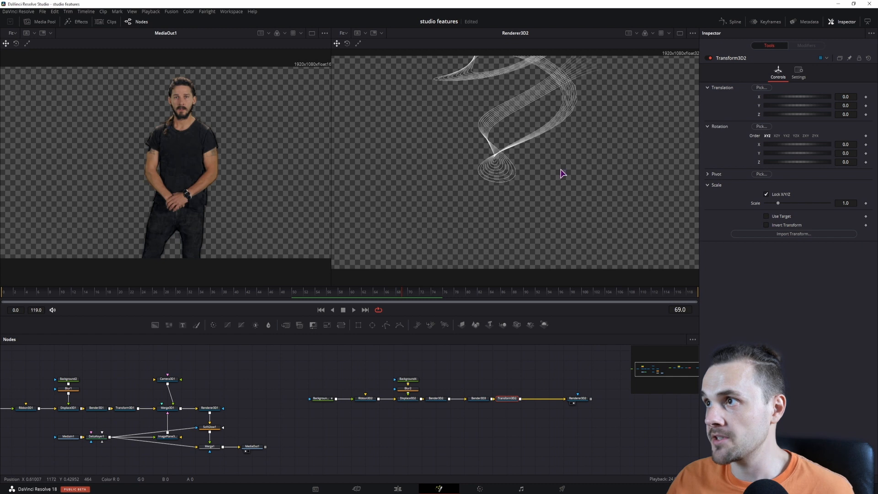
pyautogui.click(847, 106)
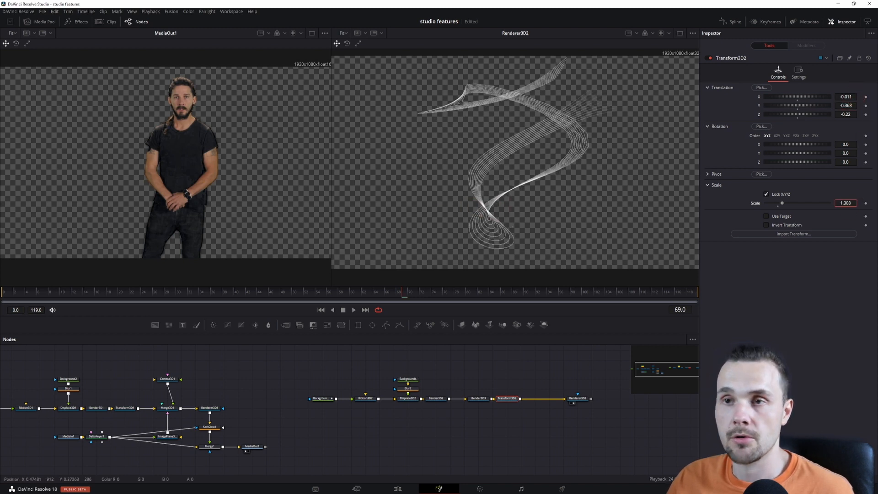
pyautogui.moveTo(782, 203); pyautogui.dragTo(784, 203)
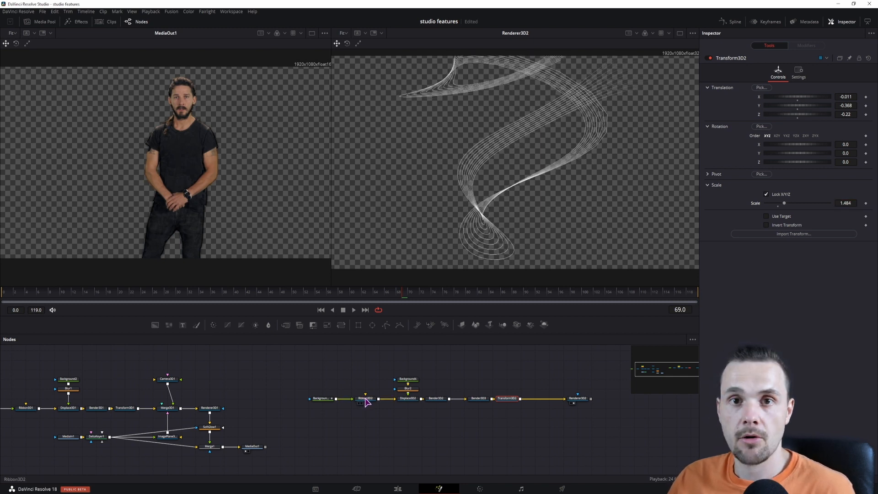
pyautogui.click(366, 398)
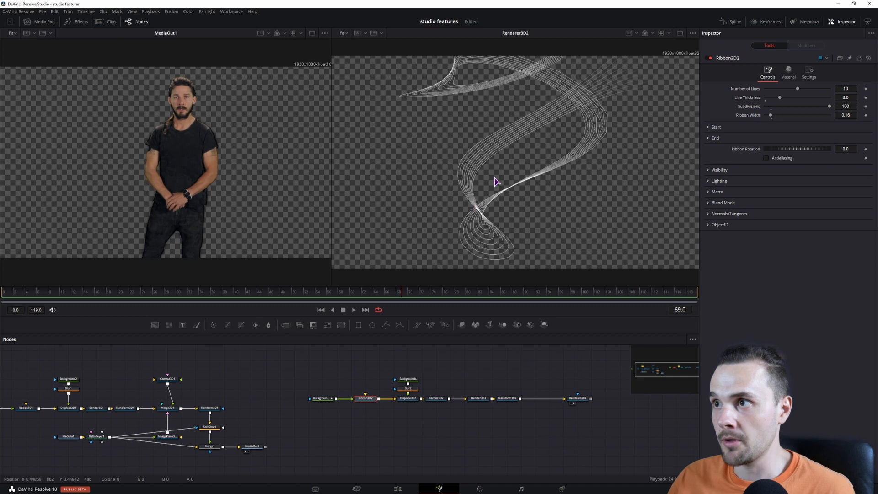
pyautogui.moveTo(611, 127)
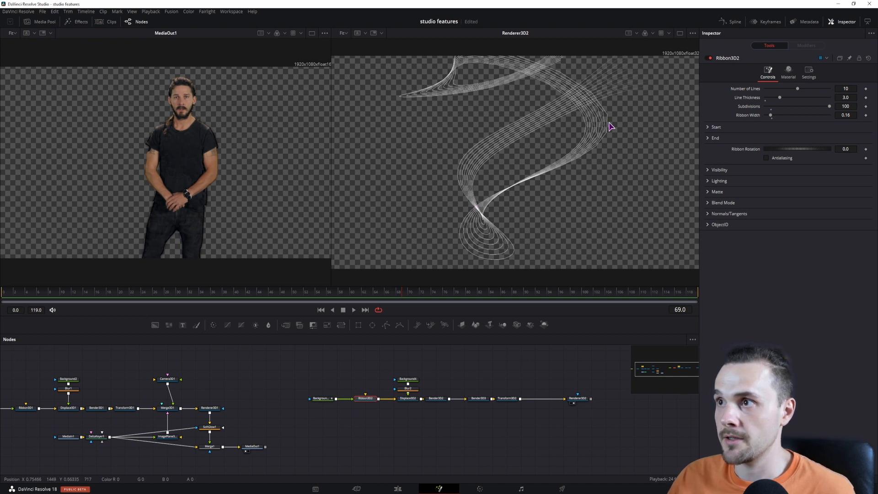
pyautogui.moveTo(606, 124)
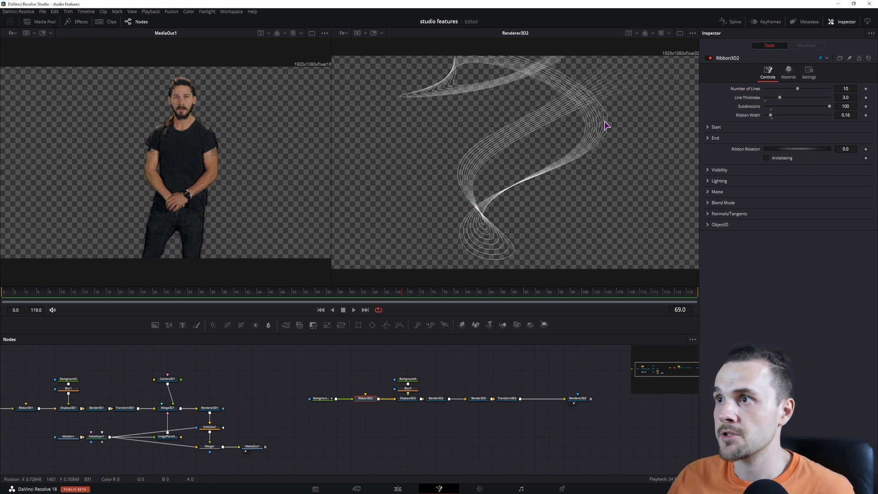
pyautogui.click(845, 106)
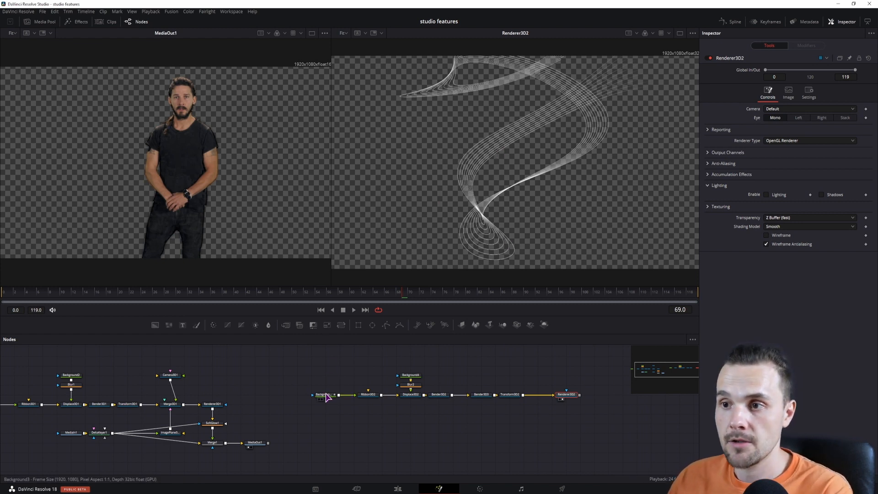
# Step: Change Background3's gradient so it runs cyan to purple, tinting the second ribbon
pyautogui.click(324, 394)
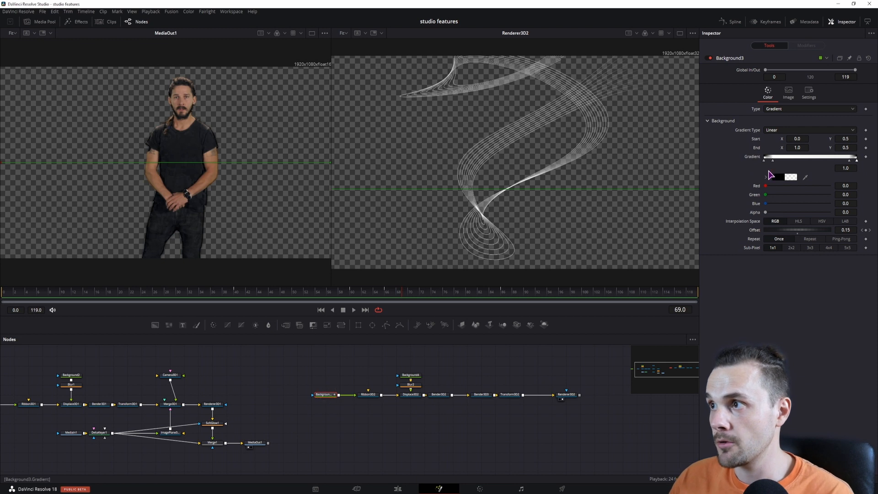
pyautogui.click(789, 176)
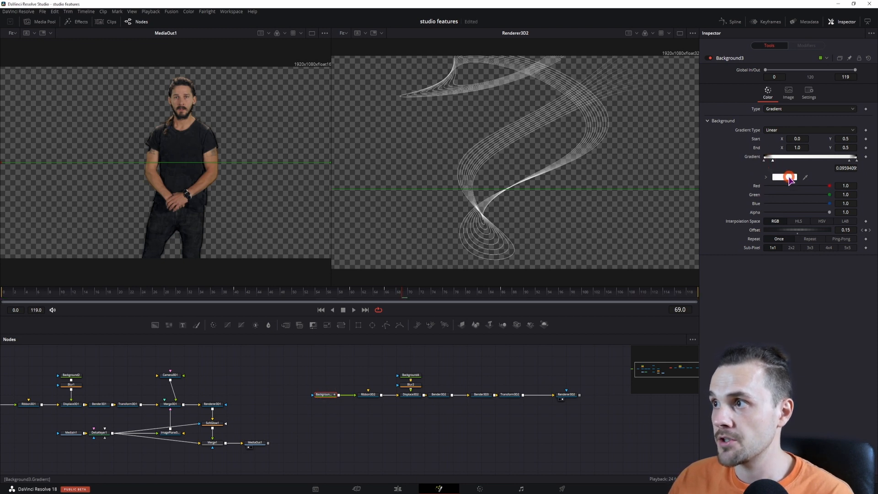
pyautogui.moveTo(789, 160); pyautogui.dragTo(850, 160)
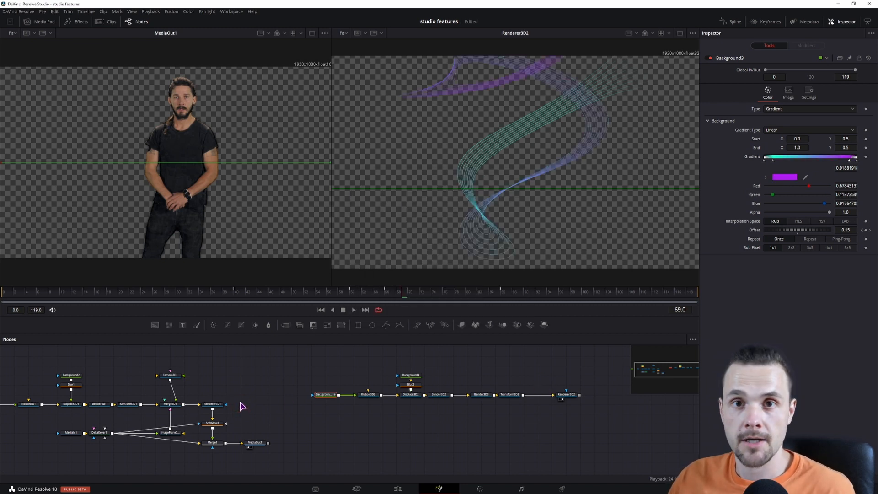
# Step: Add a Soft Glow after Renderer3D2 with gain 2.0 and glow size 10, matching the first ribbon's glow
pyautogui.click(210, 423)
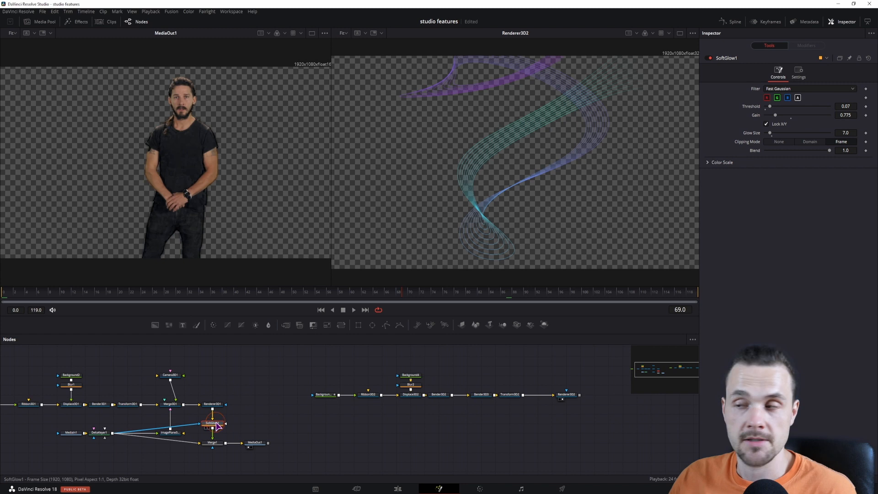
pyautogui.click(567, 395)
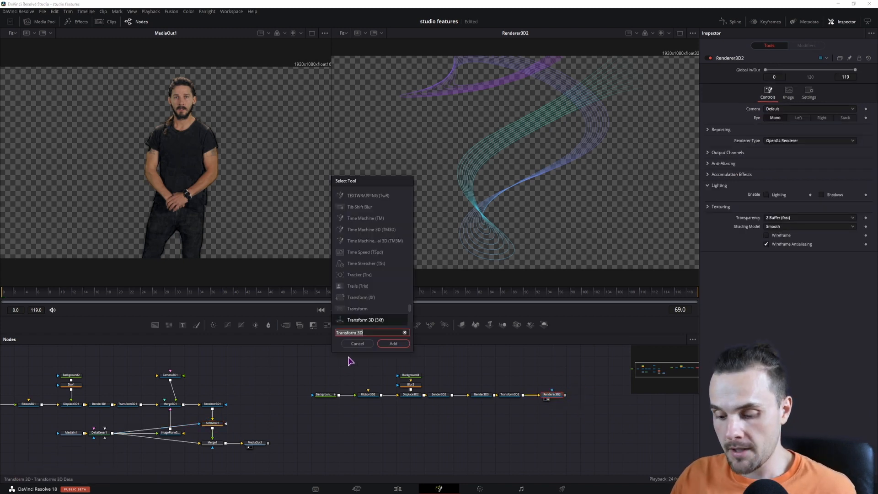
pyautogui.write('soft')
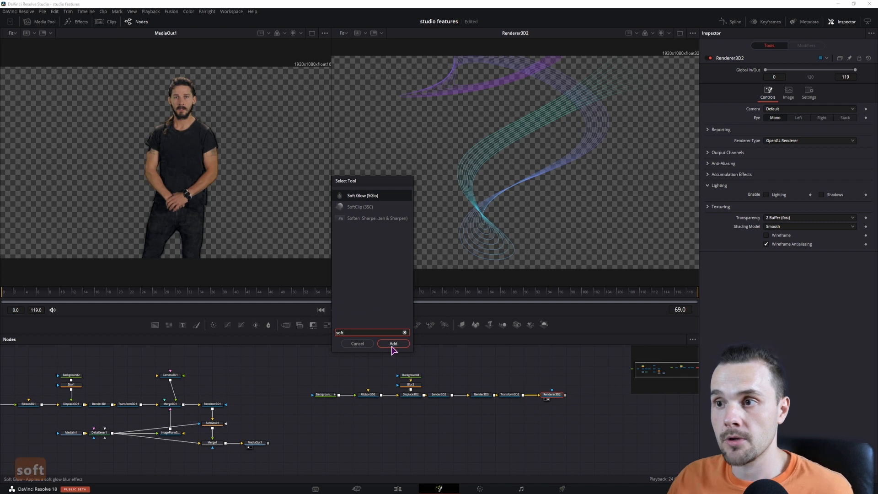
pyautogui.click(393, 343)
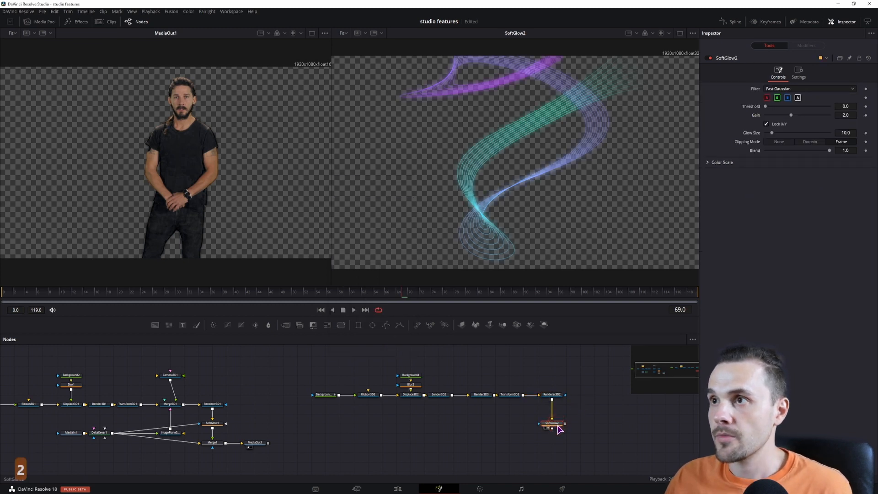
pyautogui.moveTo(554, 429)
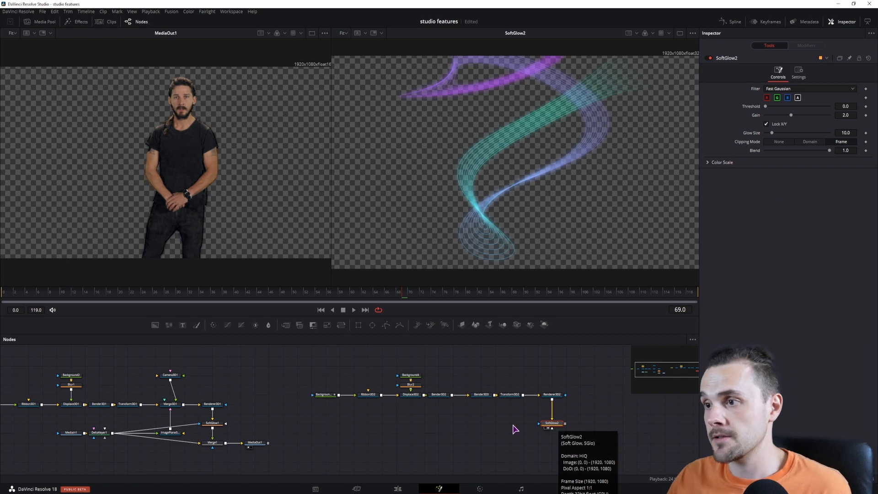
# Step: Insert a Merge 3D with its own Camera 3D before Renderer3D2 and view the glowing ribbon through that camera
pyautogui.click(170, 375)
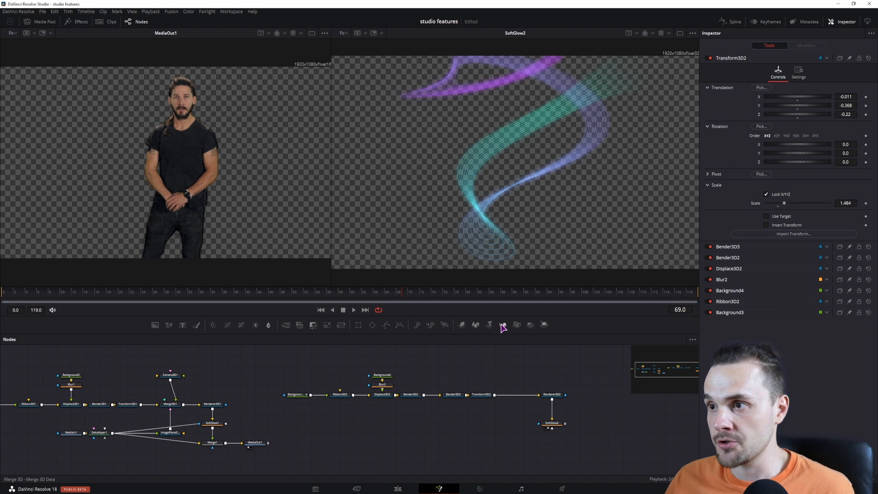
pyautogui.click(510, 406)
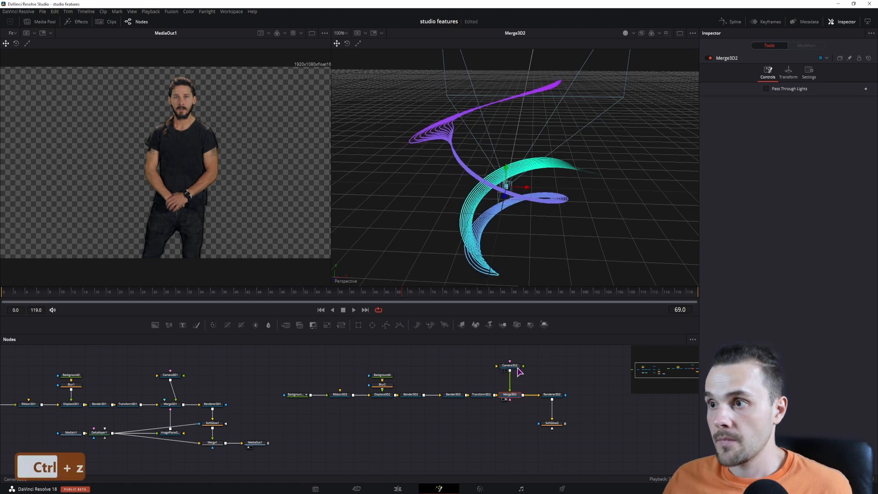
pyautogui.click(509, 365)
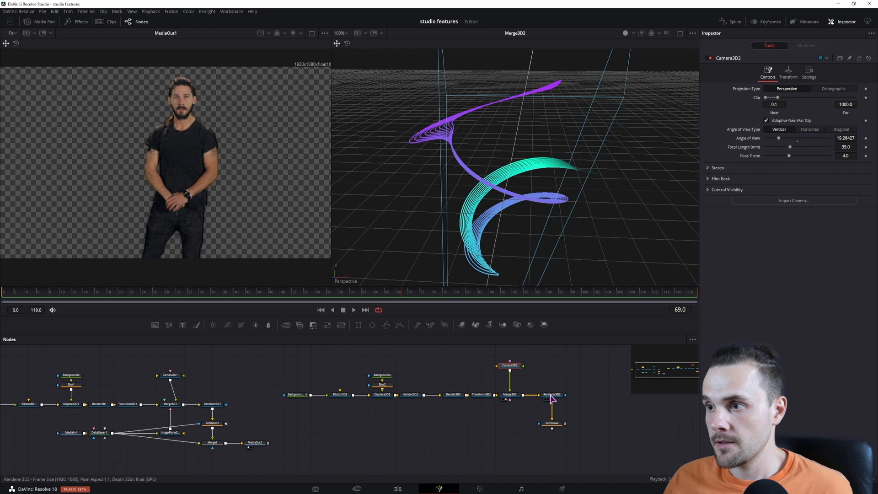
pyautogui.click(552, 422)
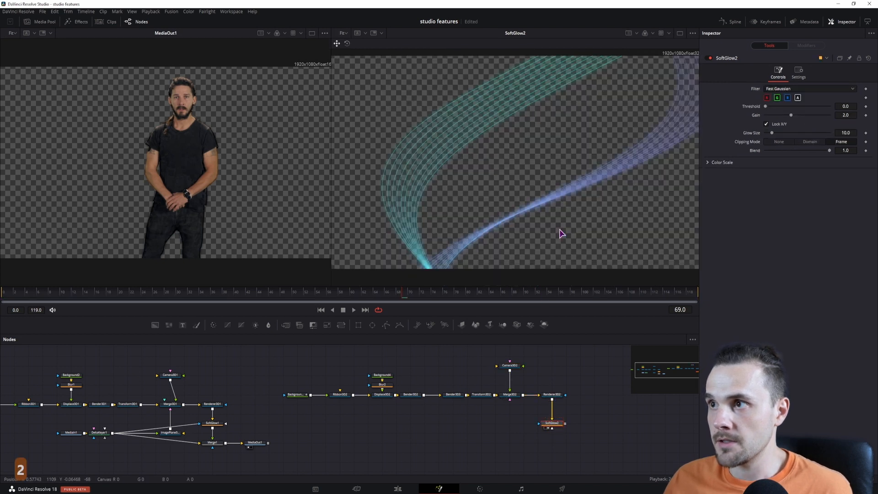
pyautogui.click(508, 366)
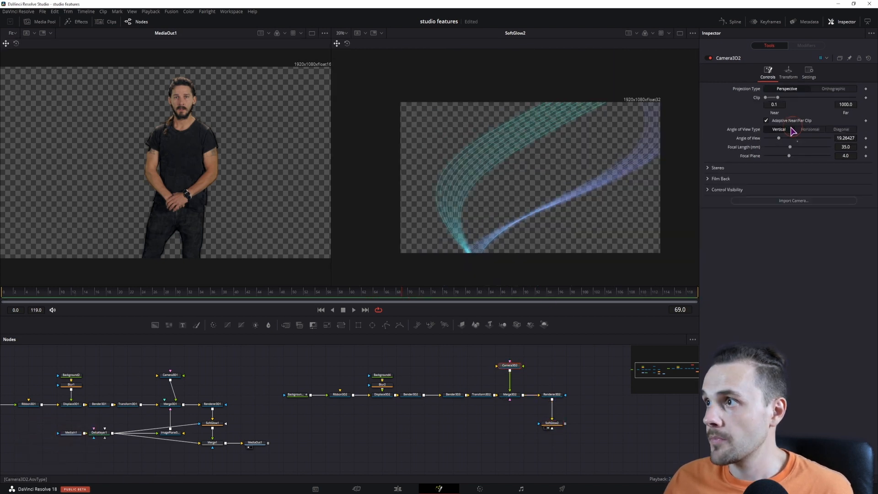
pyautogui.click(788, 72)
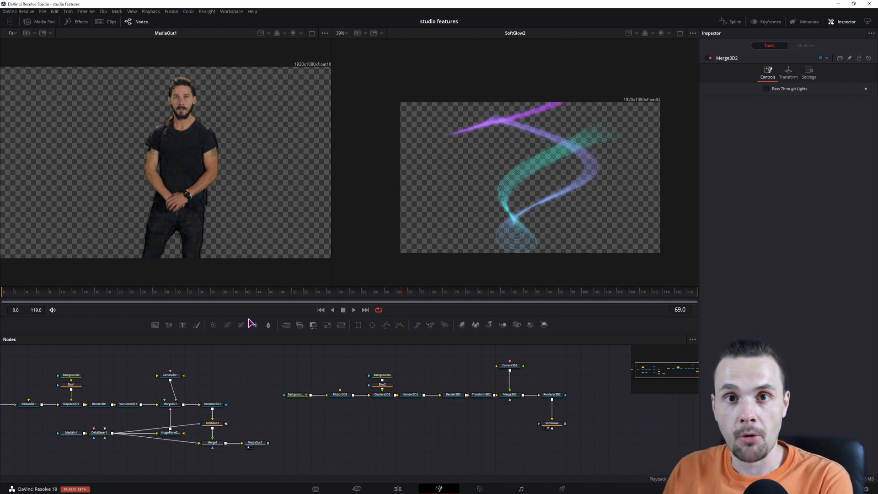
pyautogui.moveTo(240, 325)
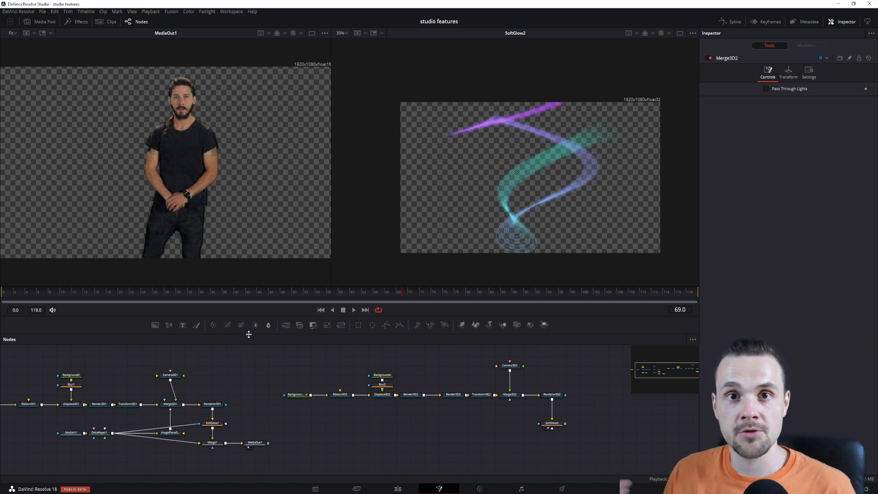
pyautogui.moveTo(283, 342)
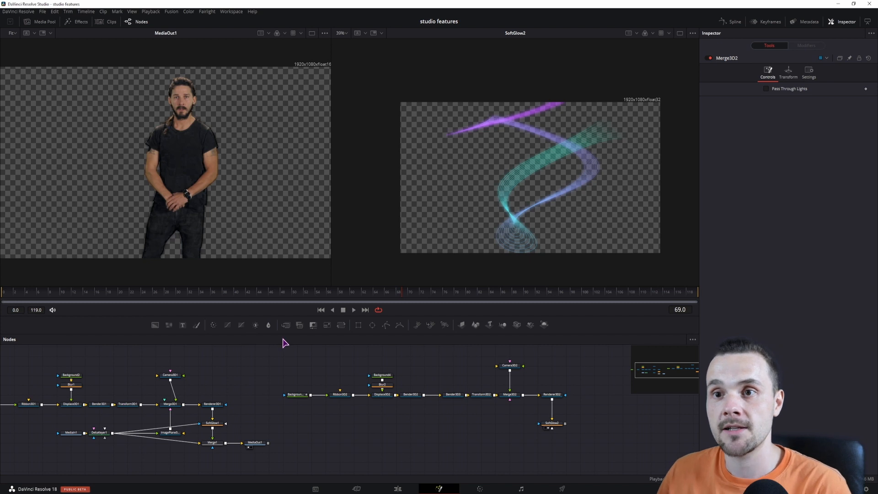
# Step: Bring the green-screen clip from the Media Pool into the graph and key its green with a Delta Keyer
pyautogui.click(41, 35)
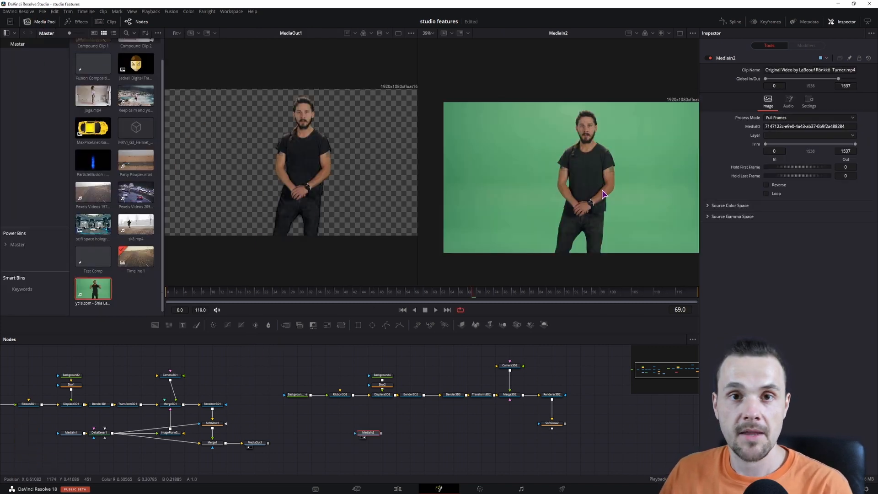
pyautogui.click(98, 432)
pyautogui.write('soft')
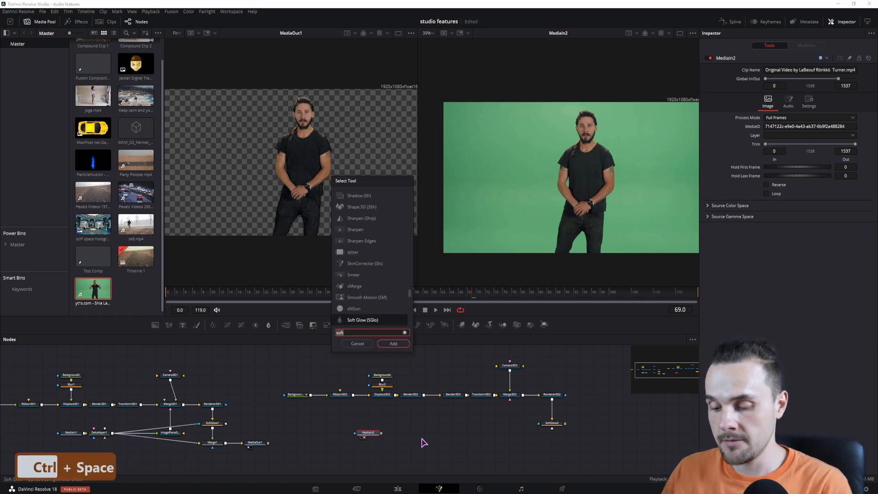
pyautogui.write('delta')
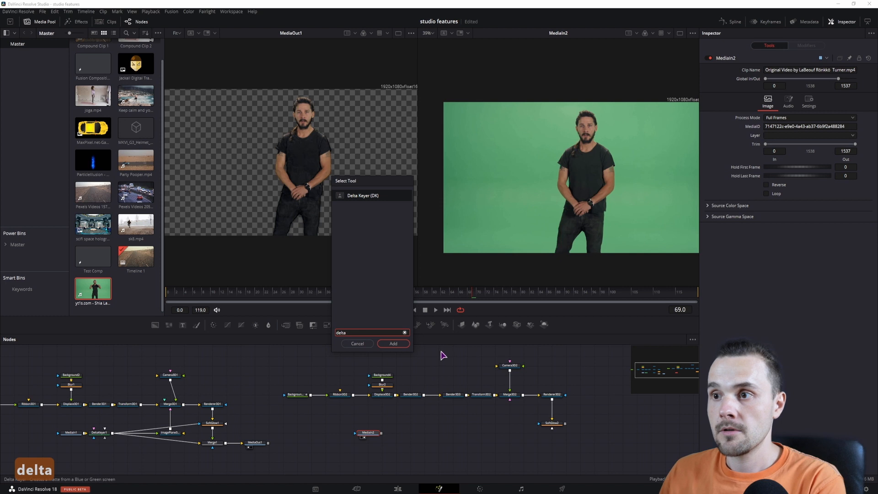
pyautogui.click(393, 343)
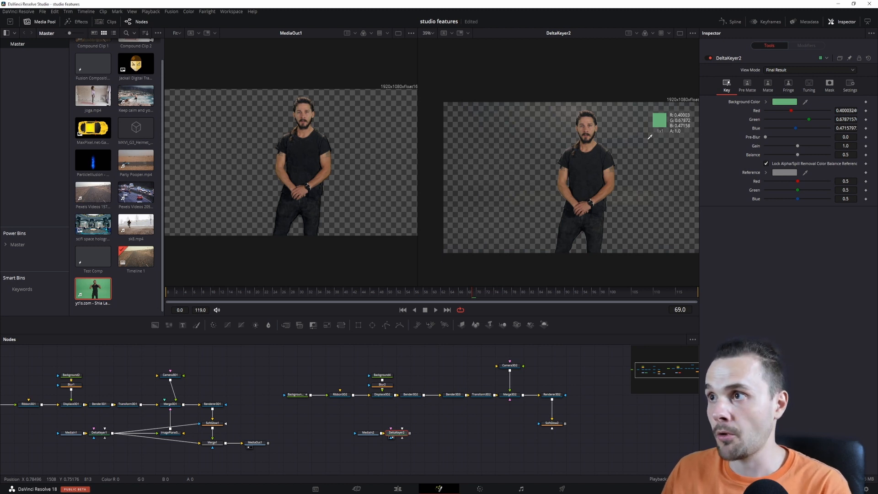
pyautogui.moveTo(583, 120)
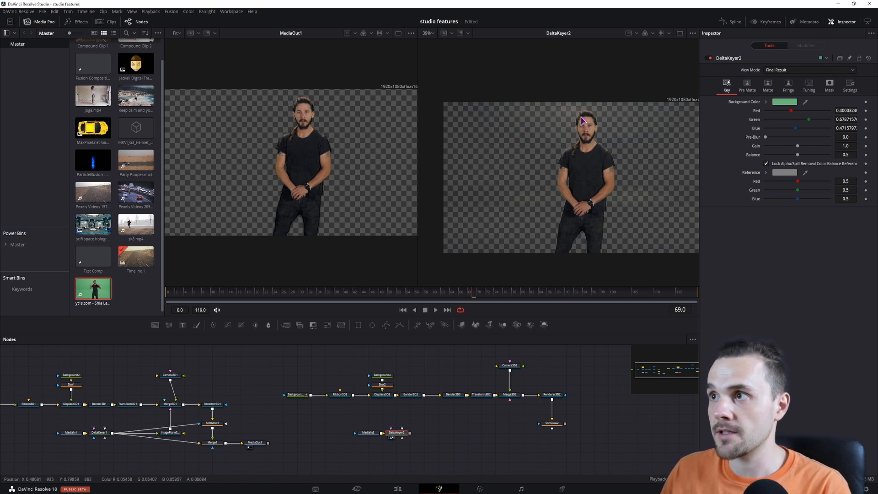
pyautogui.moveTo(661, 201)
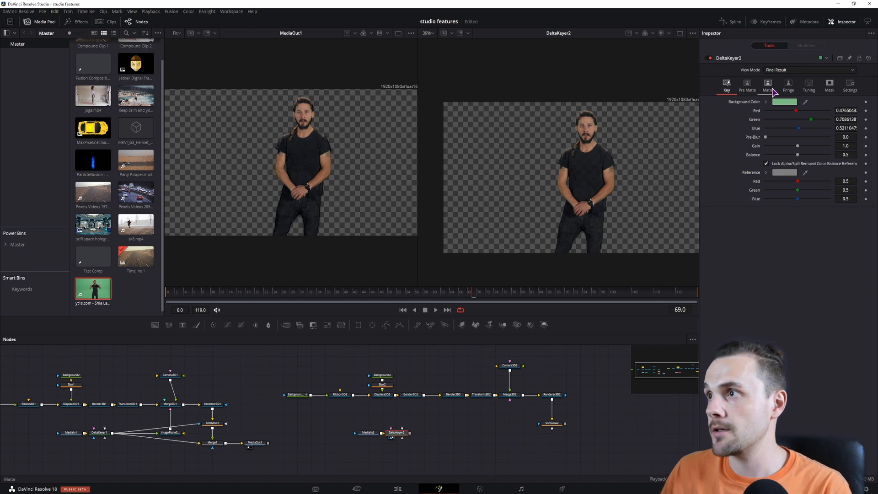
# Step: In the Delta Keyer's Matte settings, erode the matte slightly and add a blur of about 0.01
pyautogui.click(768, 84)
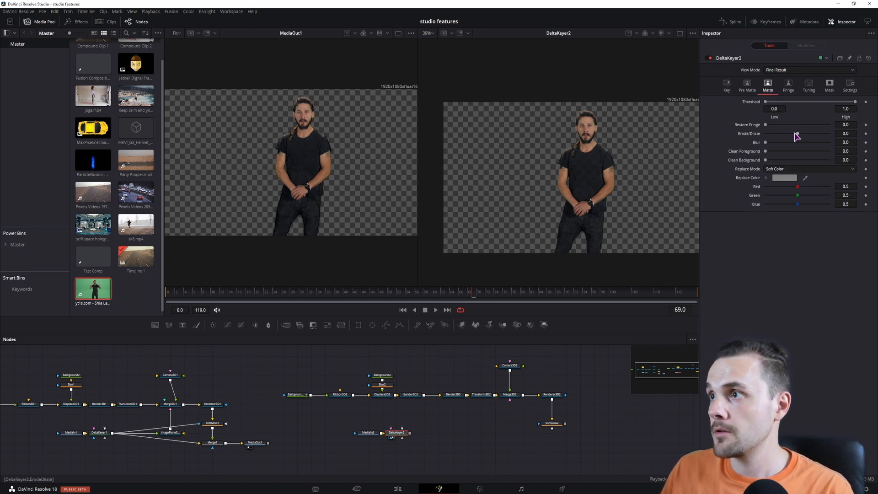
pyautogui.moveTo(797, 133); pyautogui.dragTo(802, 133)
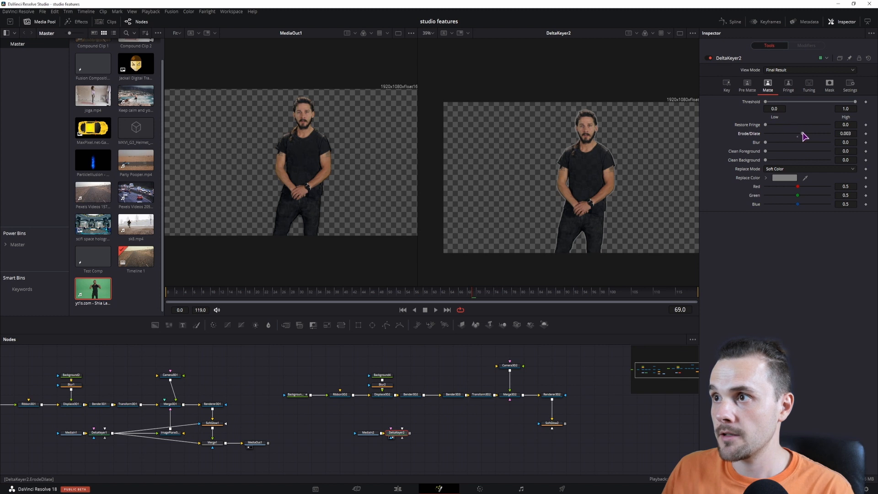
pyautogui.moveTo(798, 136); pyautogui.dragTo(792, 137)
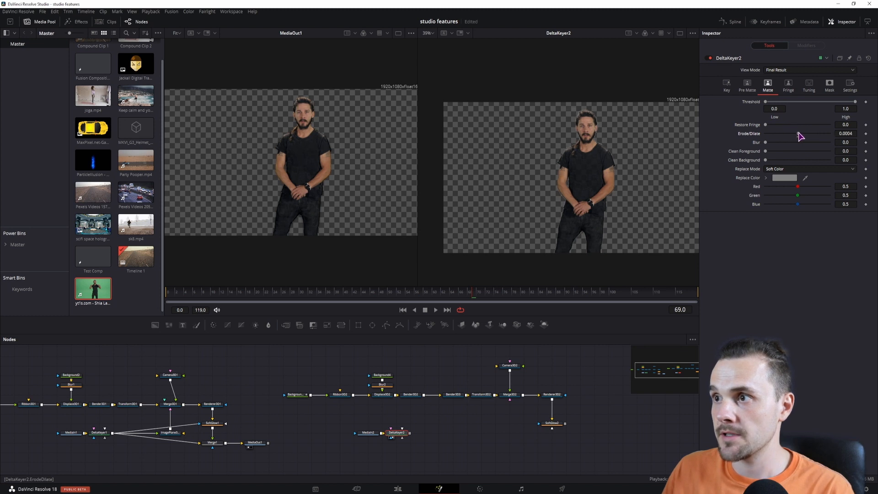
pyautogui.moveTo(802, 135); pyautogui.dragTo(797, 135)
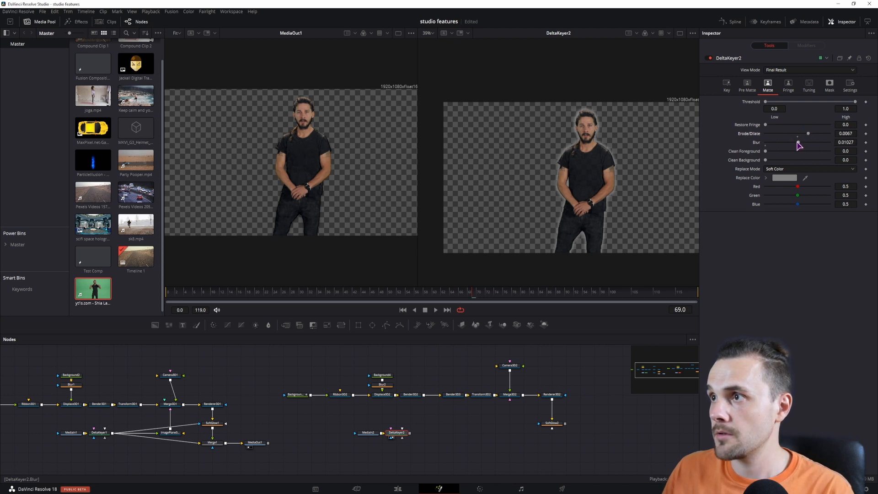
pyautogui.moveTo(807, 142); pyautogui.dragTo(792, 142)
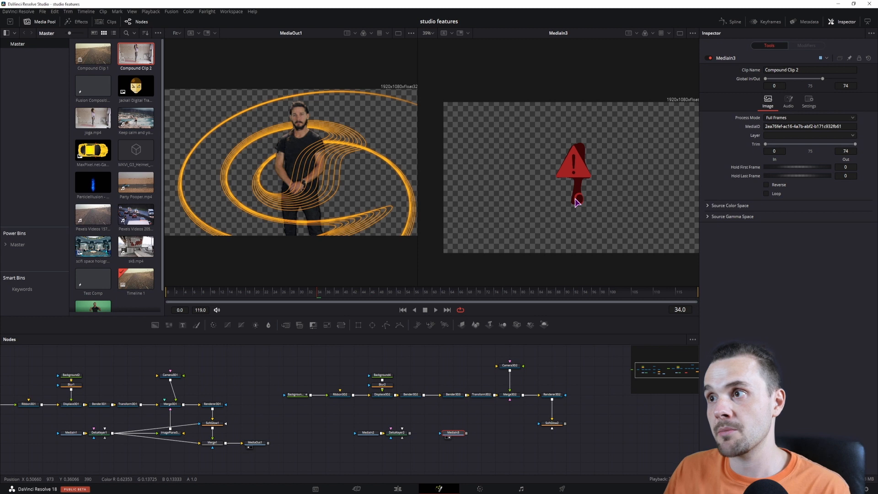
pyautogui.moveTo(533, 205)
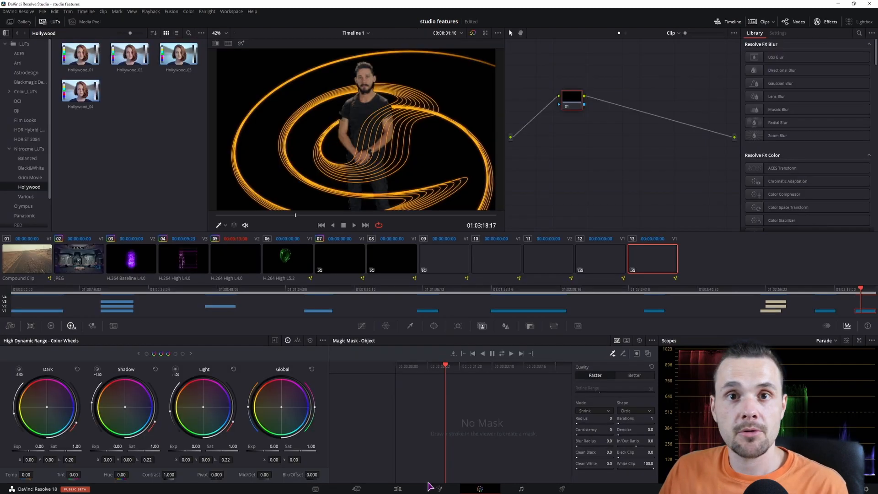
pyautogui.moveTo(574, 110)
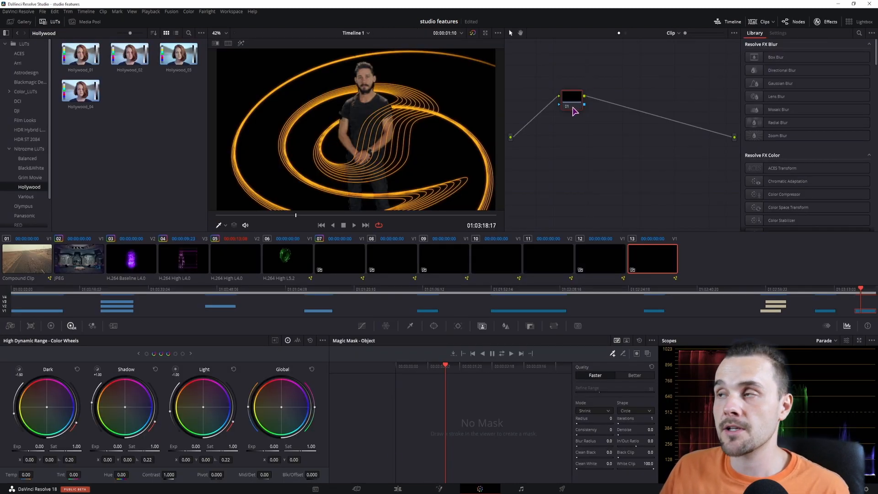
pyautogui.moveTo(433, 254)
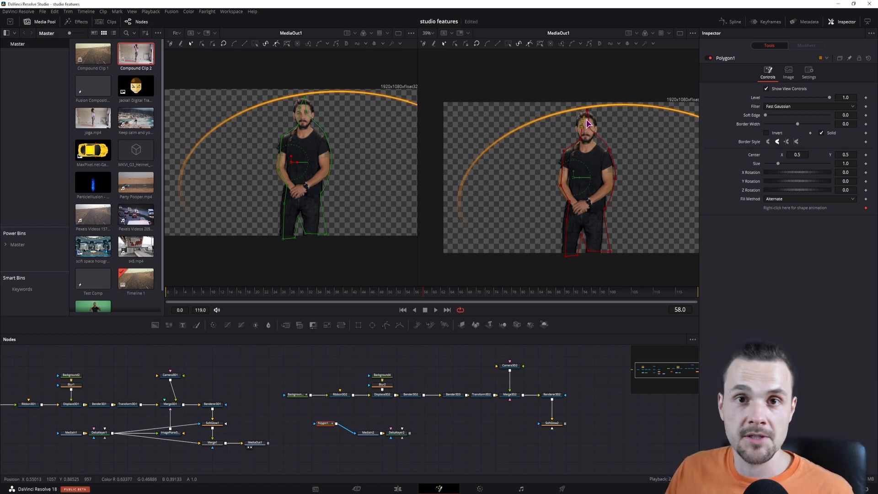
pyautogui.click(396, 433)
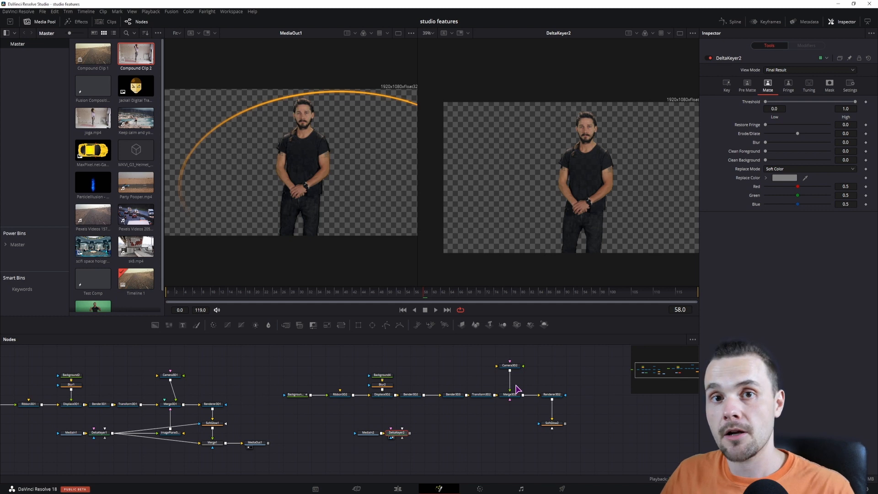
pyautogui.moveTo(596, 205)
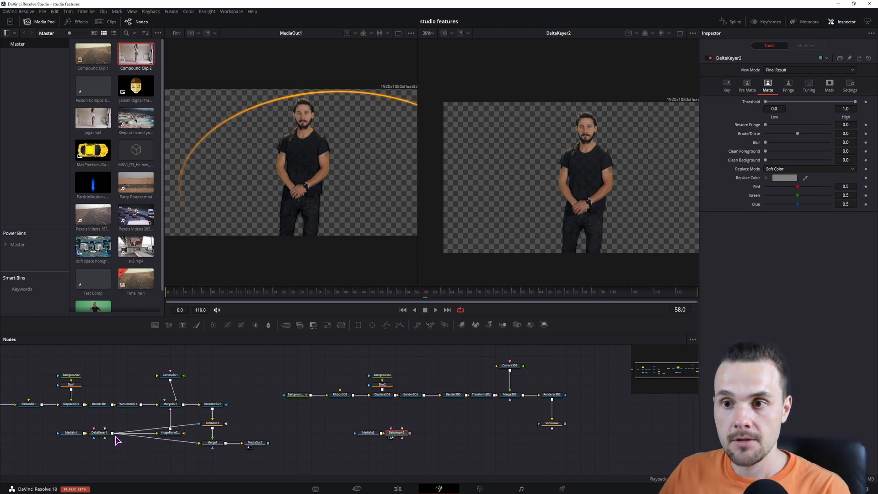
# Step: Hide the Media Pool and feed the keyed subject into an ImagePlane3D connected to Merge3D2
pyautogui.click(170, 431)
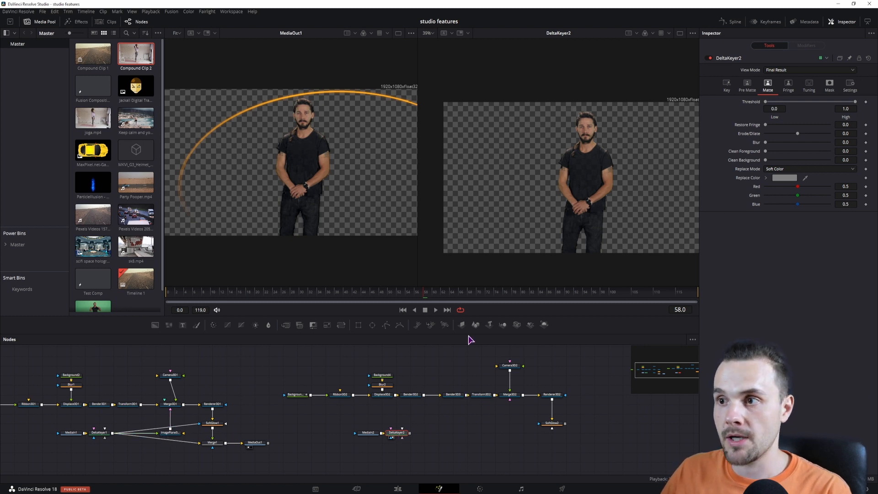
pyautogui.click(435, 432)
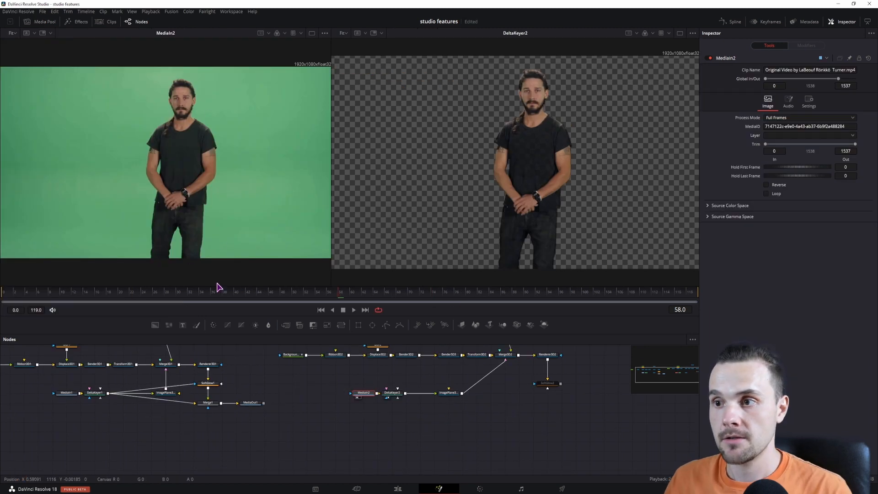
pyautogui.click(391, 392)
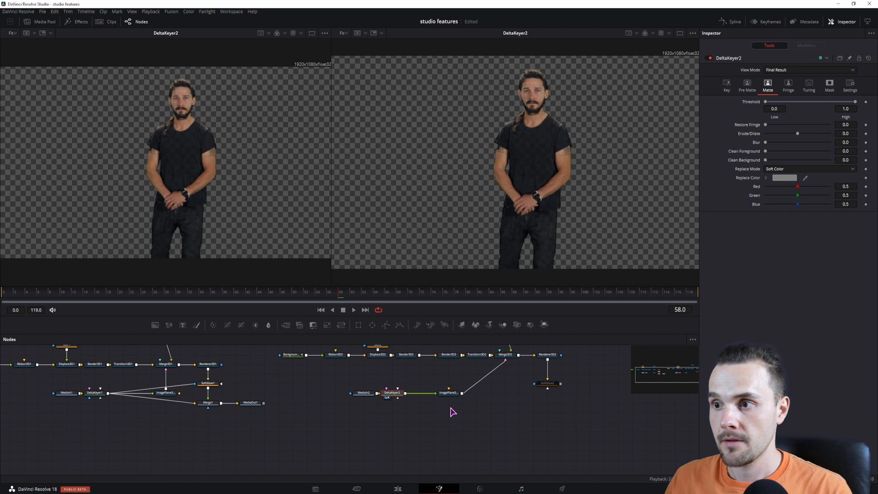
pyautogui.click(450, 394)
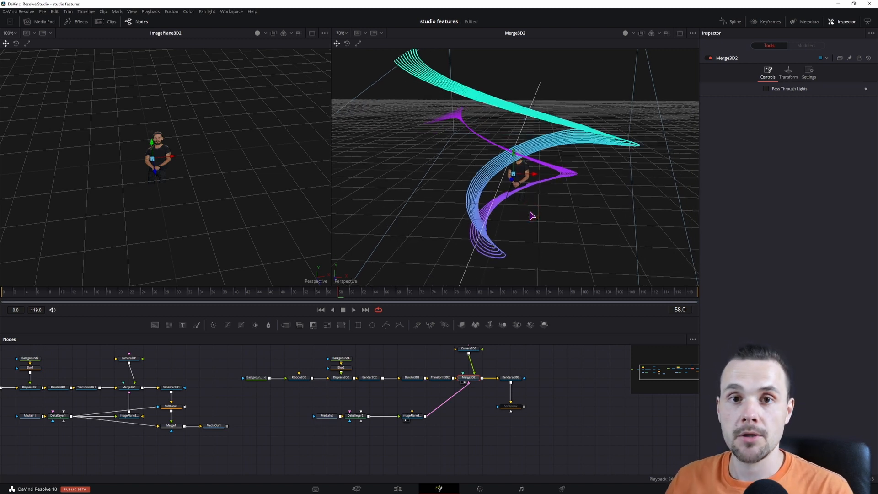
pyautogui.moveTo(136, 170)
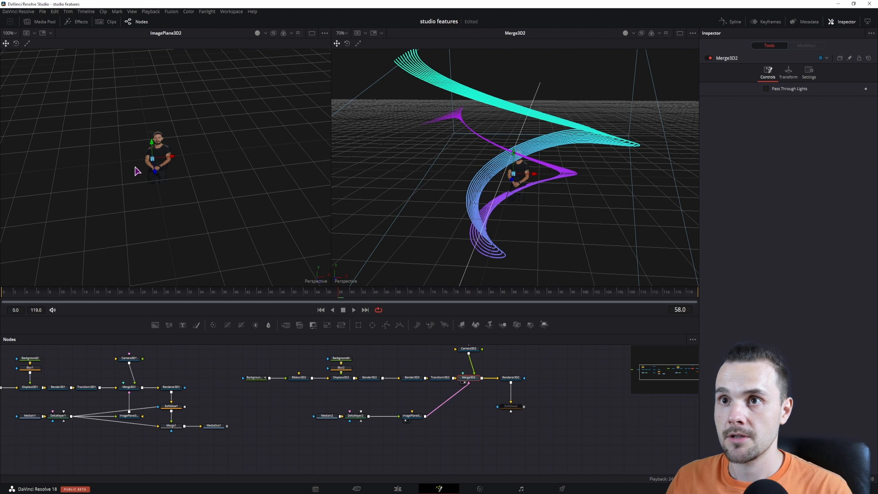
pyautogui.moveTo(488, 215)
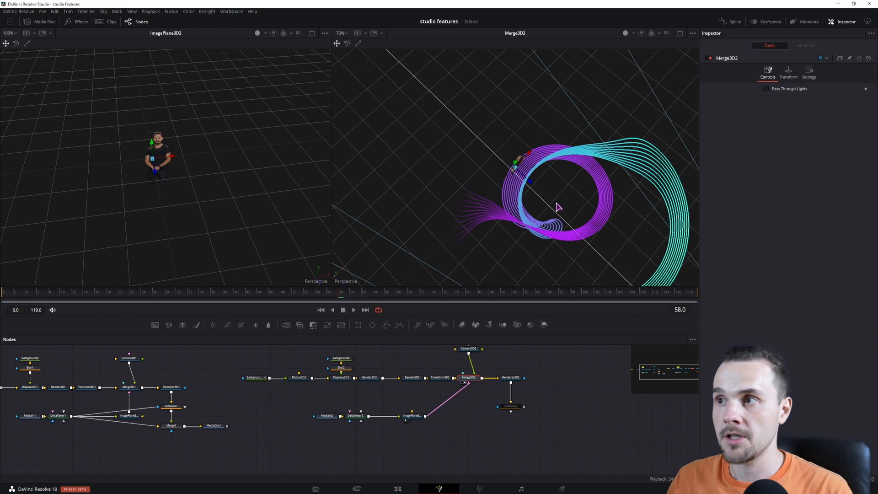
# Step: Check the subject standing among the ribbons in the 3D scene and layer him over the render with a 2D merge
pyautogui.moveTo(557, 208); pyautogui.dragTo(530, 186)
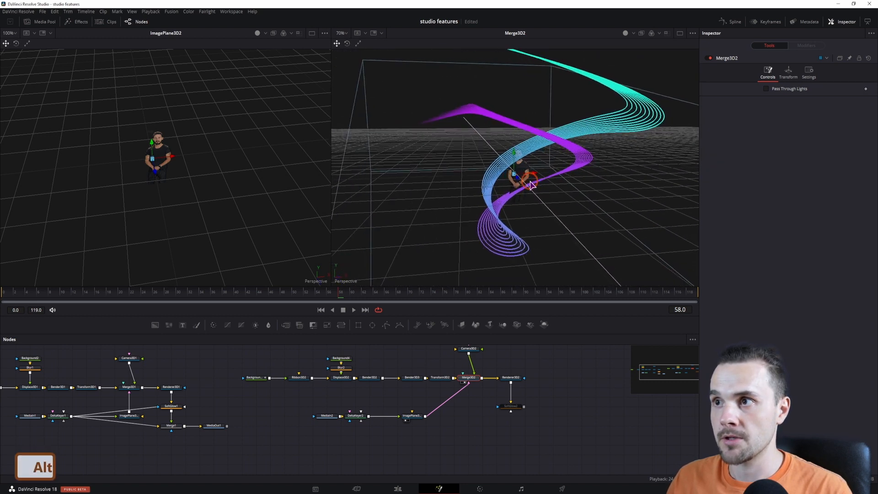
pyautogui.click(326, 415)
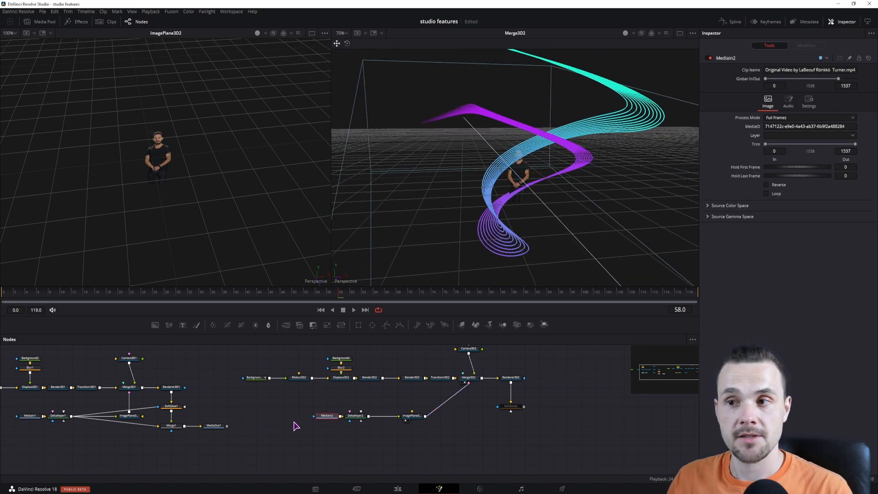
pyautogui.click(355, 415)
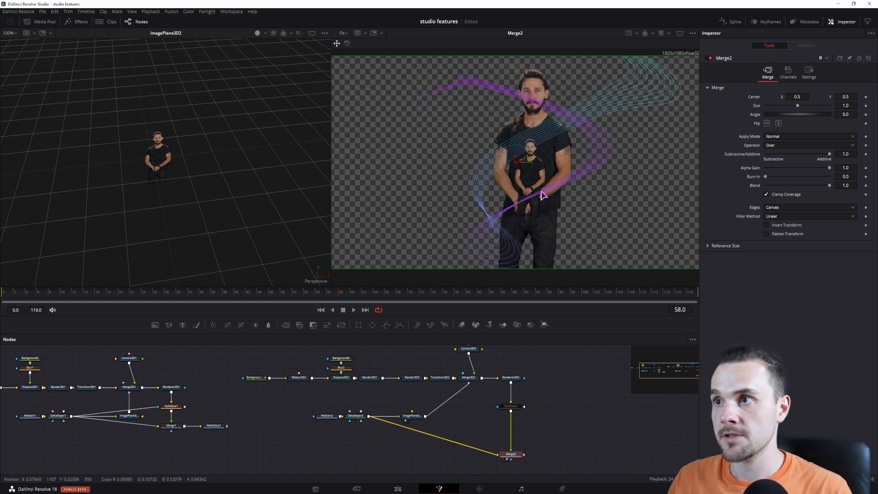
# Step: Scale the subject's image plane up to about 2.75 and view the final Merge2 composite
pyautogui.click(416, 415)
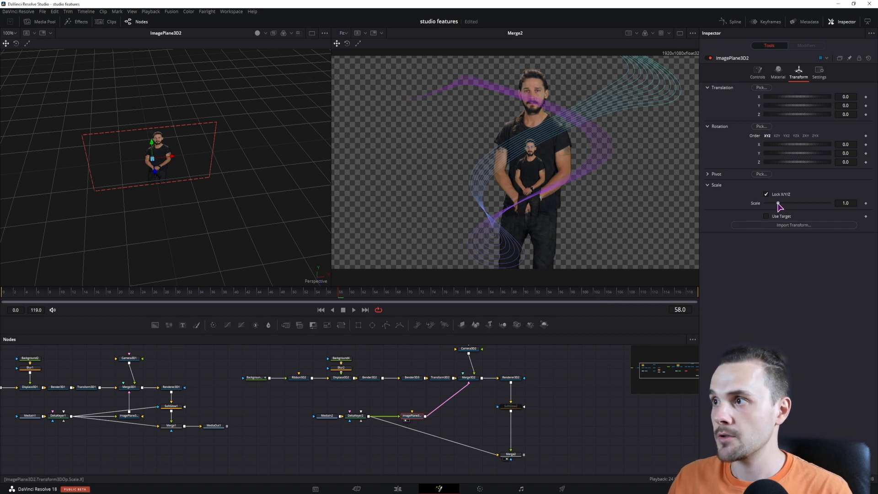
pyautogui.moveTo(778, 203); pyautogui.dragTo(785, 203)
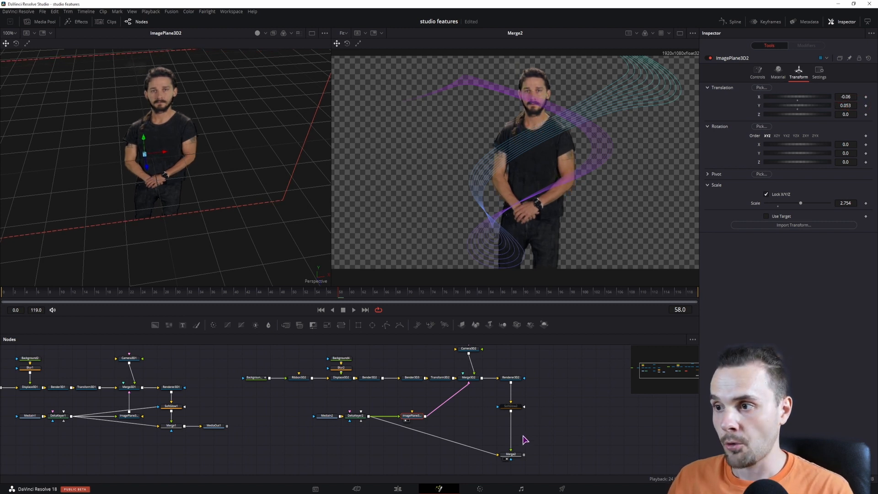
pyautogui.click(511, 454)
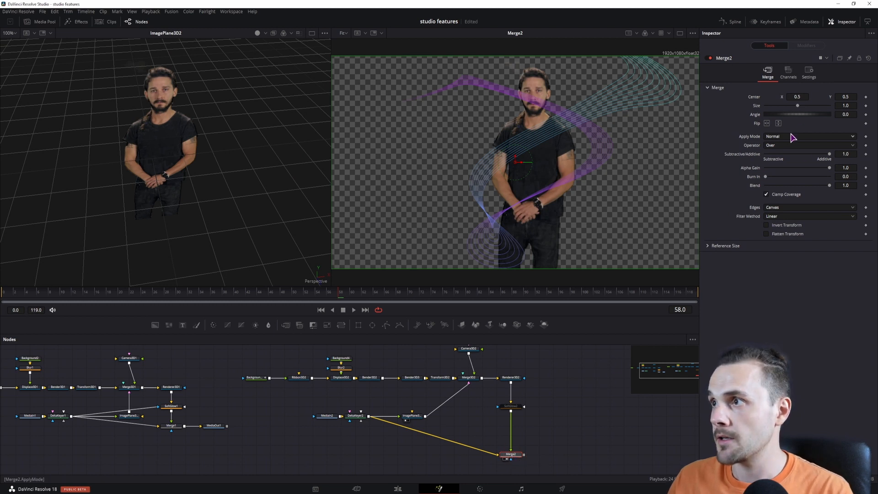
# Step: Lower Merge2's blend to about half and set its Apply Mode to Difference, silhouetting the subject
pyautogui.moveTo(830, 185); pyautogui.dragTo(820, 186)
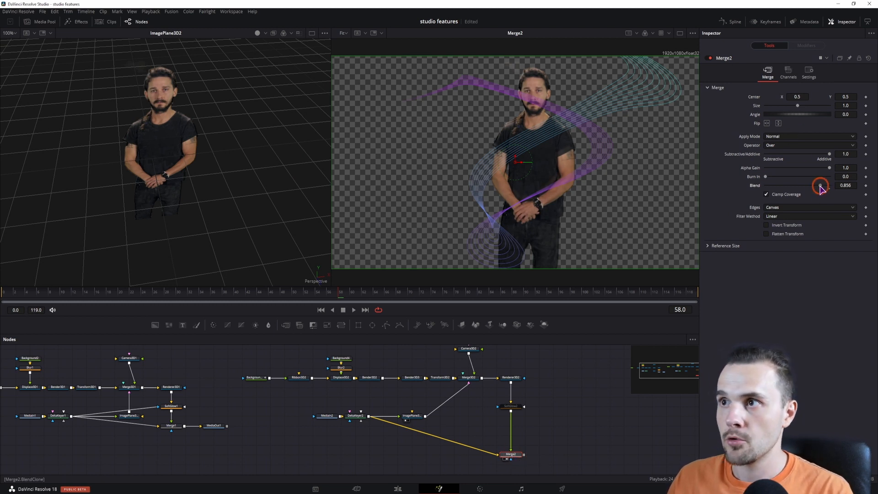
pyautogui.moveTo(820, 186); pyautogui.dragTo(829, 186)
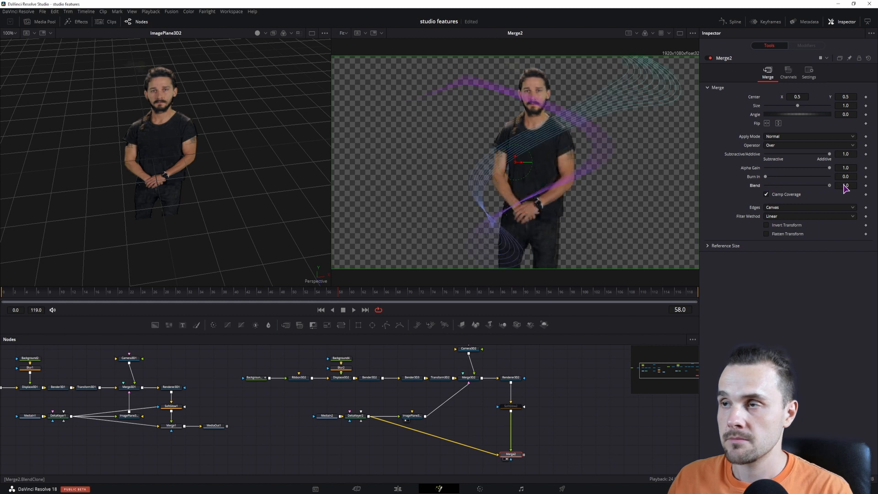
pyautogui.click(810, 136)
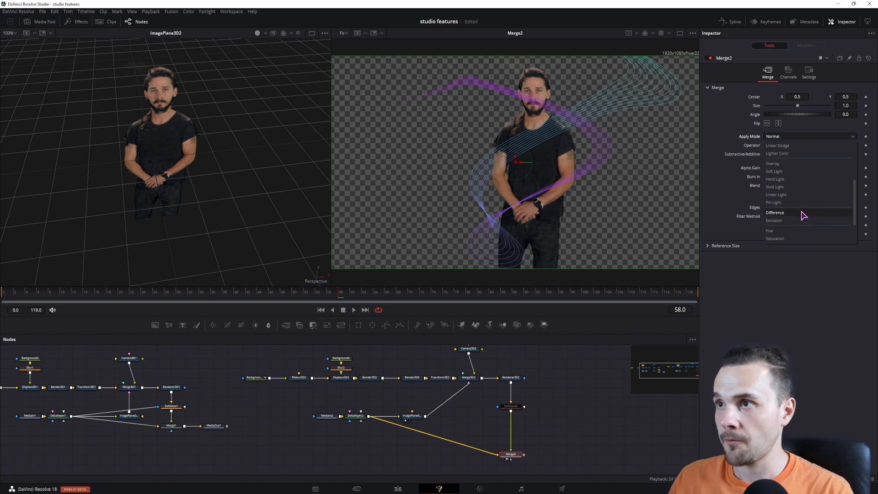
pyautogui.click(775, 212)
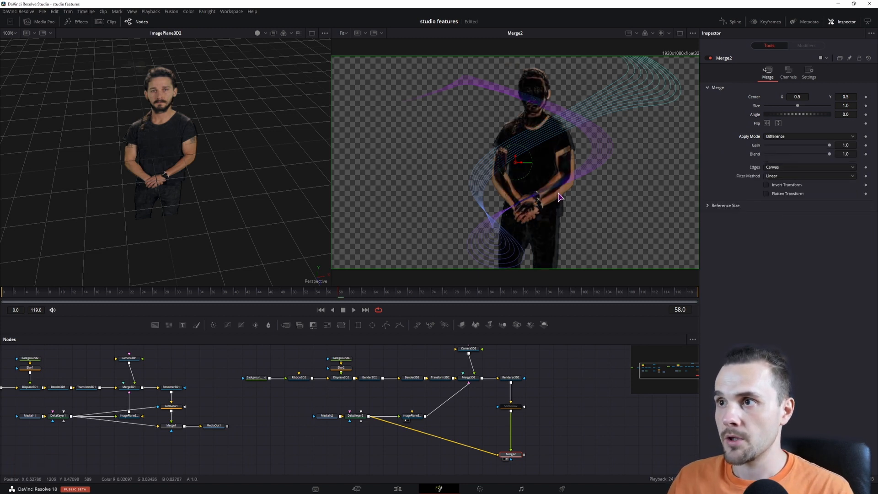
pyautogui.moveTo(547, 163)
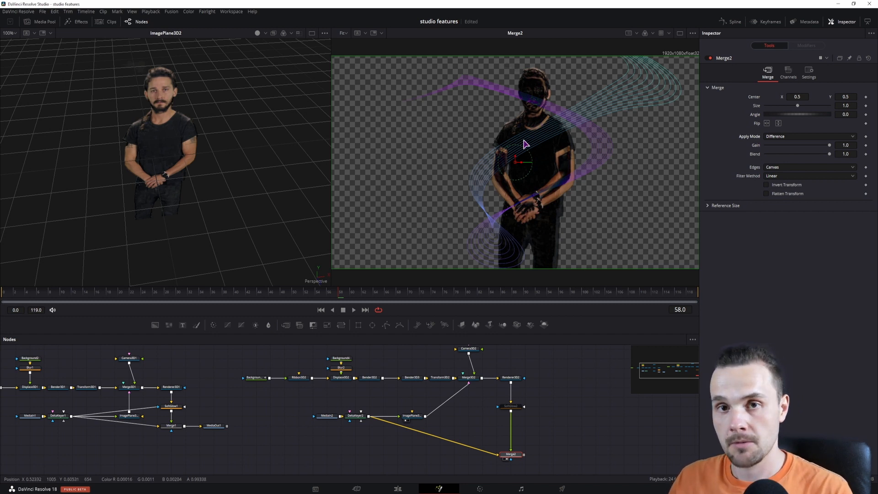
pyautogui.moveTo(580, 215)
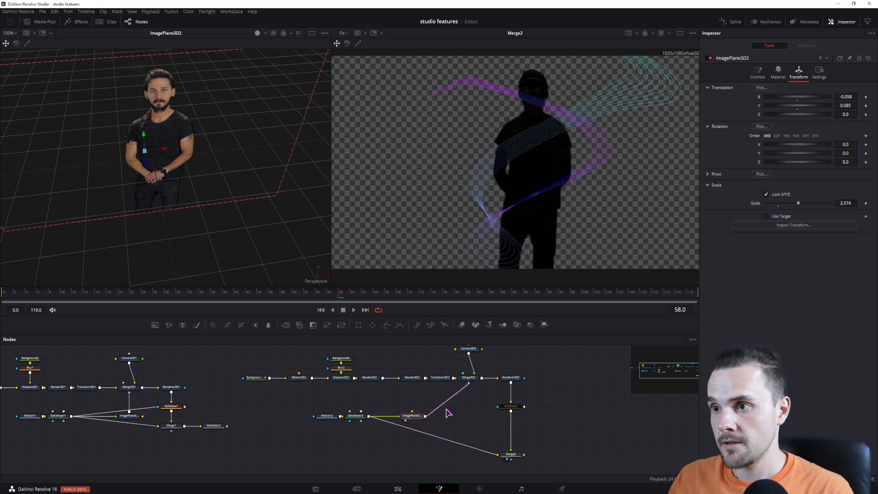
pyautogui.click(468, 377)
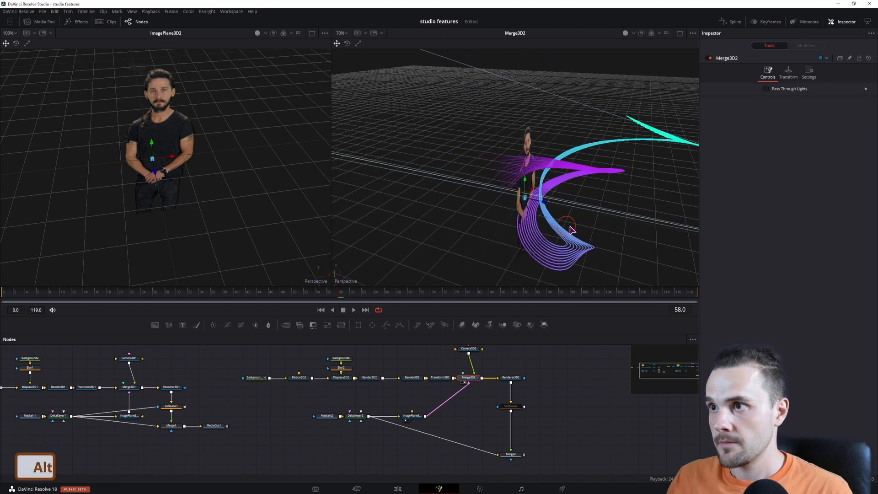
# Step: Move Transform3D2 with its viewer axis handles so the ribbons curl around the subject in depth
pyautogui.moveTo(570, 229); pyautogui.dragTo(590, 245)
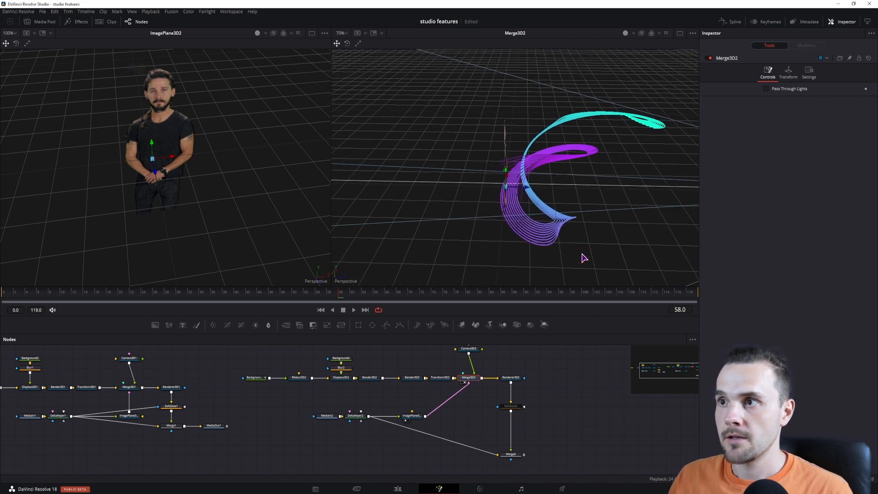
pyautogui.moveTo(578, 154)
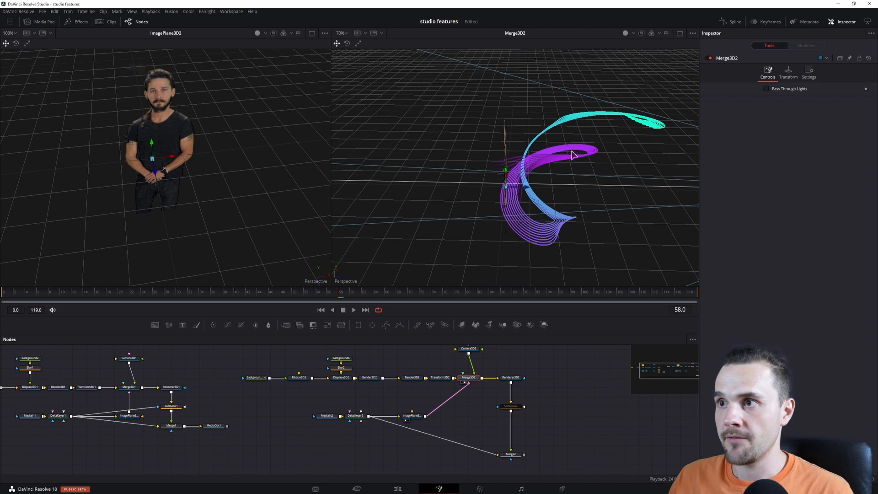
pyautogui.moveTo(421, 396)
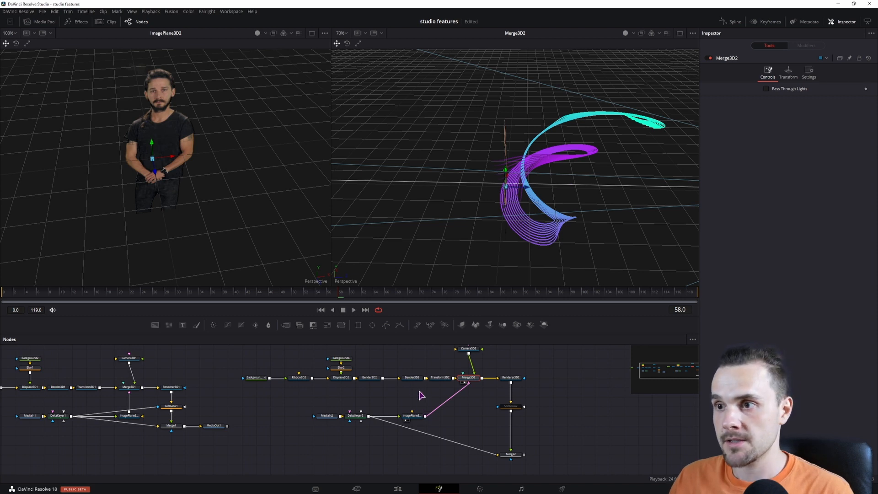
pyautogui.click(439, 378)
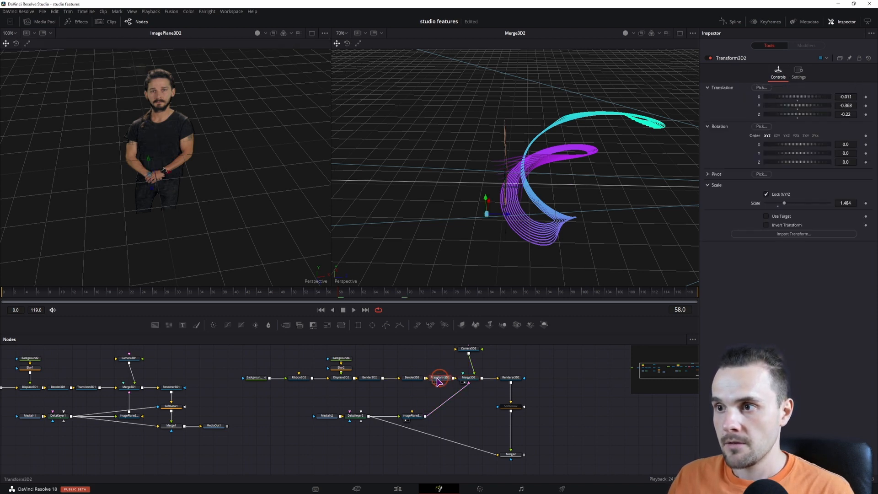
pyautogui.moveTo(488, 214); pyautogui.dragTo(507, 218)
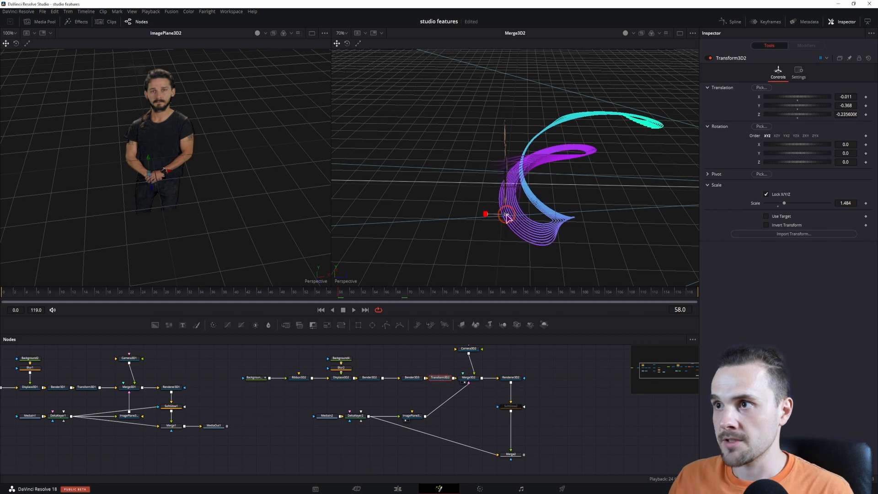
pyautogui.moveTo(507, 219); pyautogui.dragTo(515, 238)
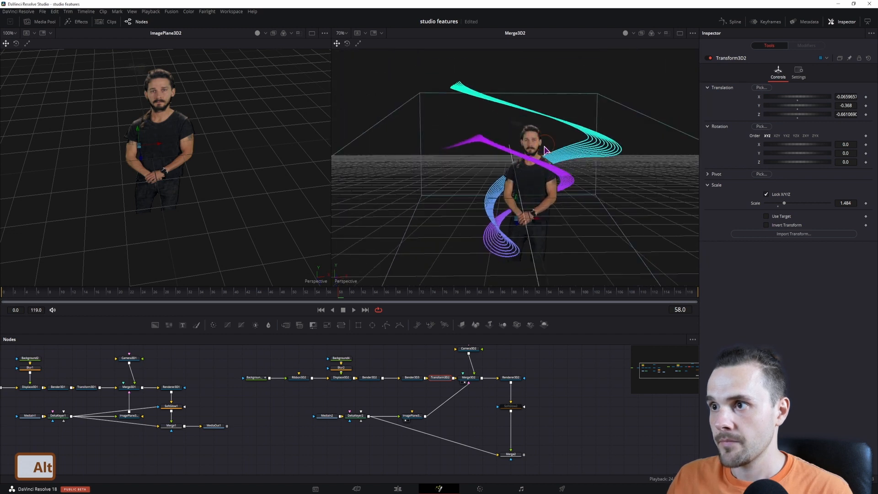
# Step: Set Merge2's Apply Mode back to Normal so the subject shows fully in the final composite
pyautogui.click(510, 453)
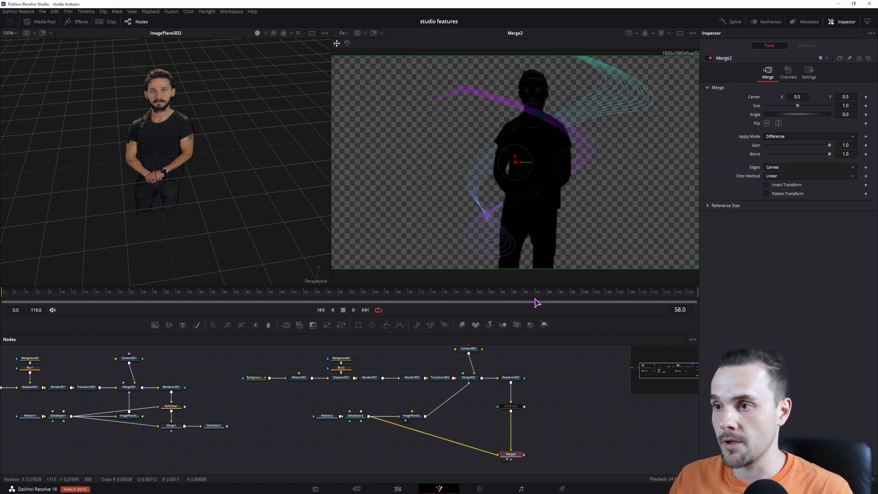
pyautogui.click(810, 136)
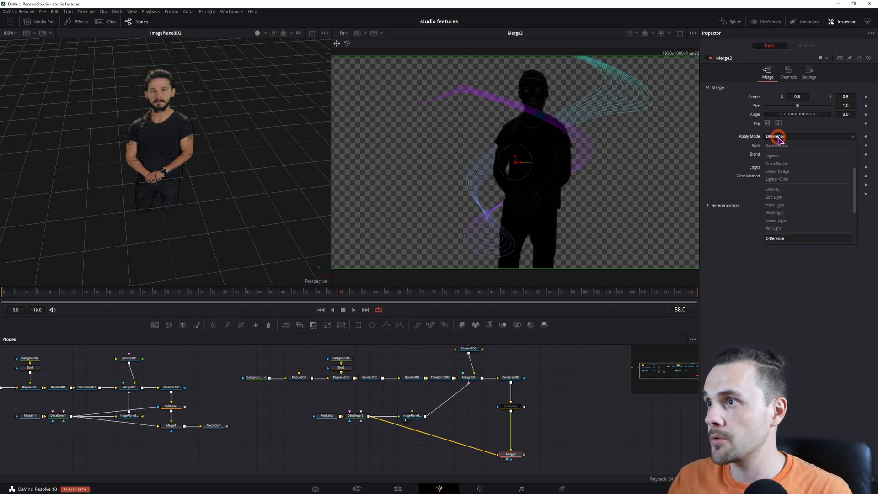
pyautogui.click(781, 137)
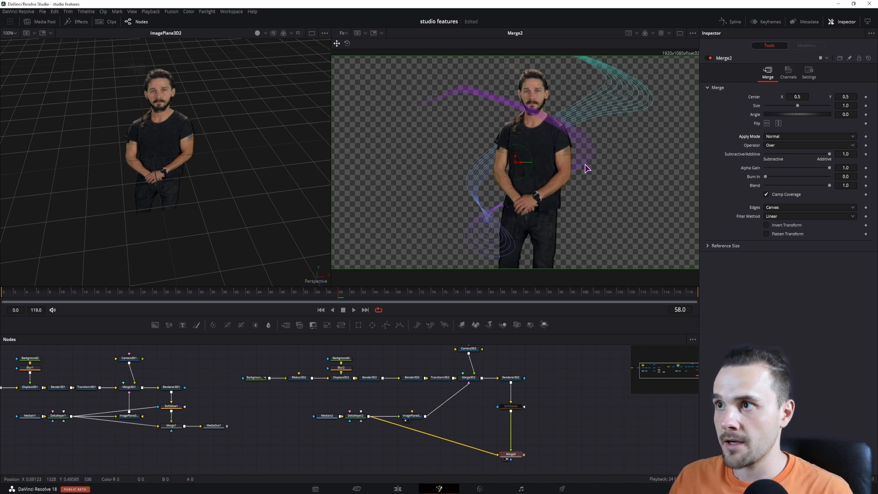
pyautogui.moveTo(530, 120)
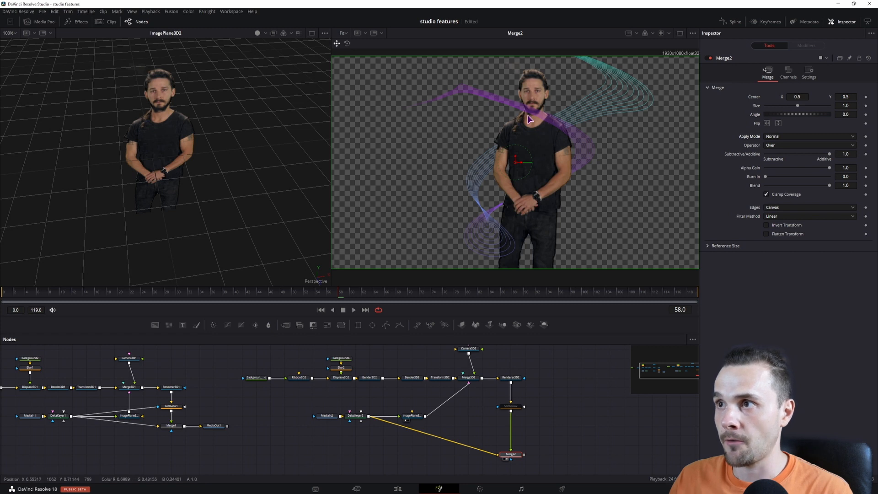
pyautogui.moveTo(551, 145)
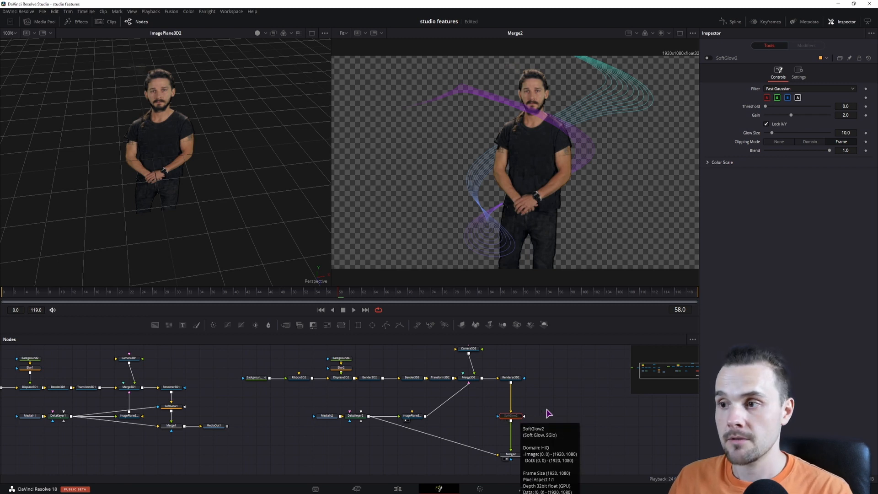
pyautogui.moveTo(556, 423)
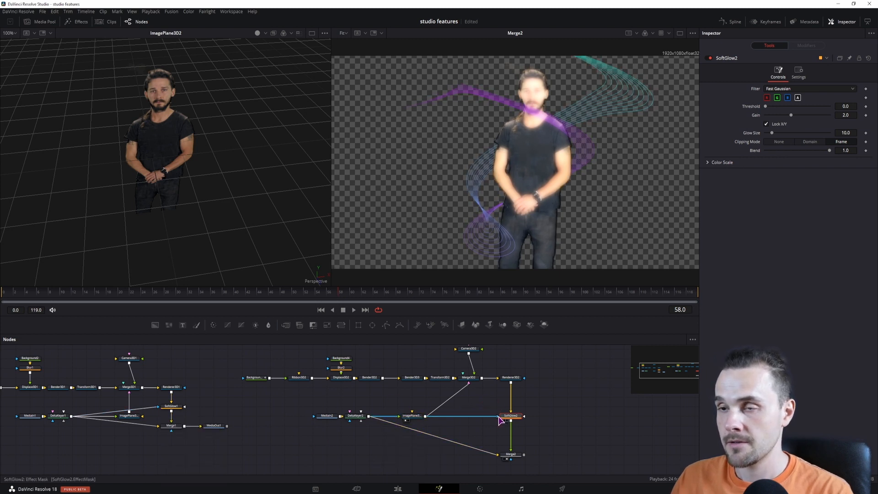
# Step: Mask SoftGlow2 with the keyed subject, set Apply Mask Inverted, and play back the purple ribbon
pyautogui.click(411, 417)
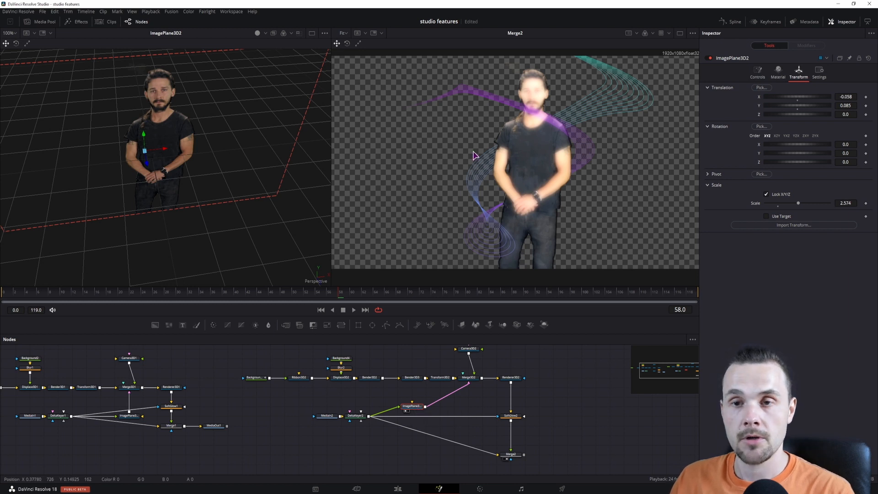
pyautogui.click(509, 415)
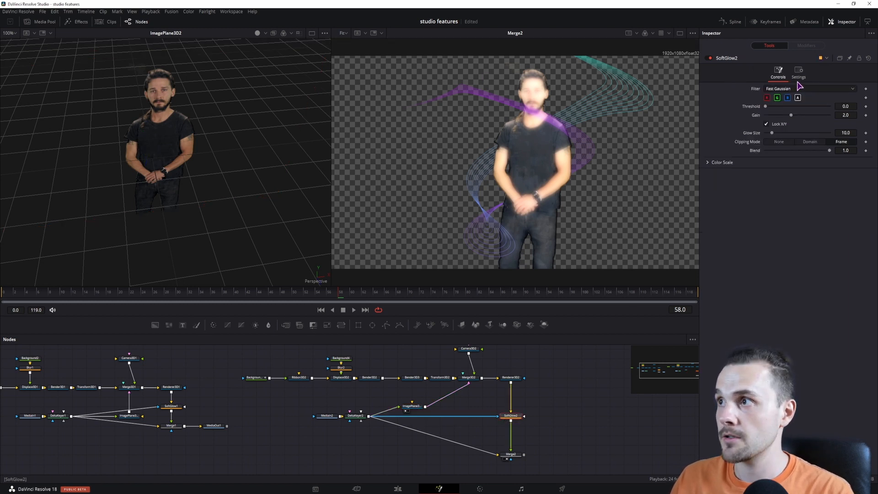
pyautogui.click(799, 73)
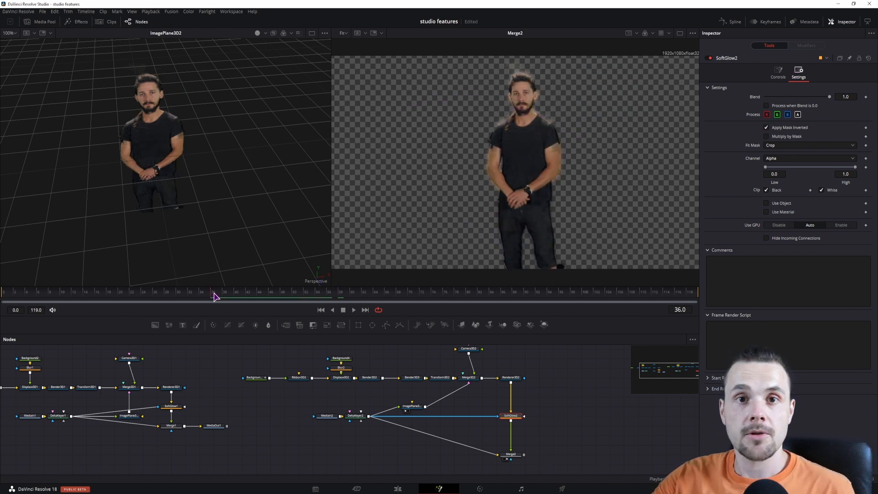
pyautogui.click(354, 310)
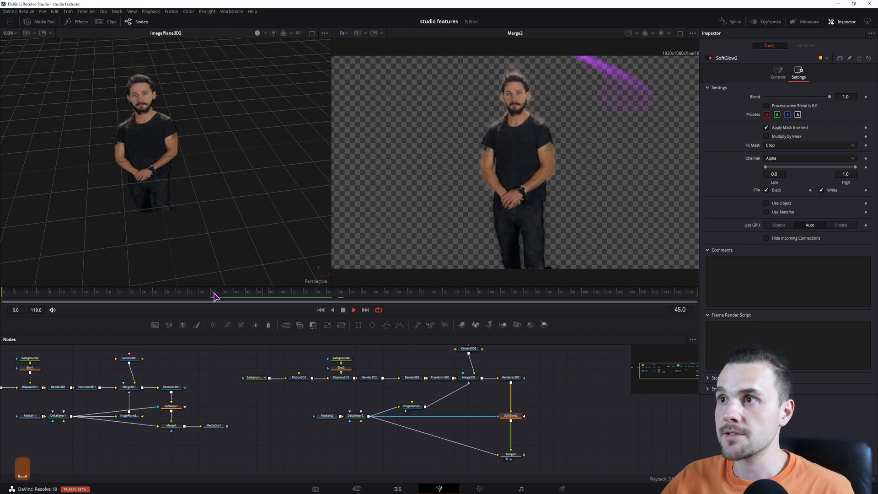